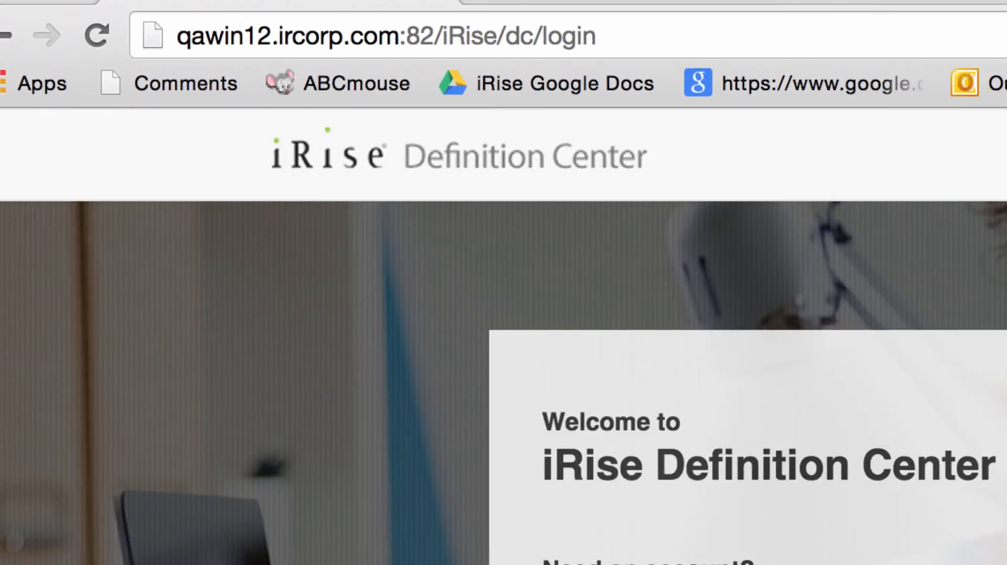
scroll("down", 3)
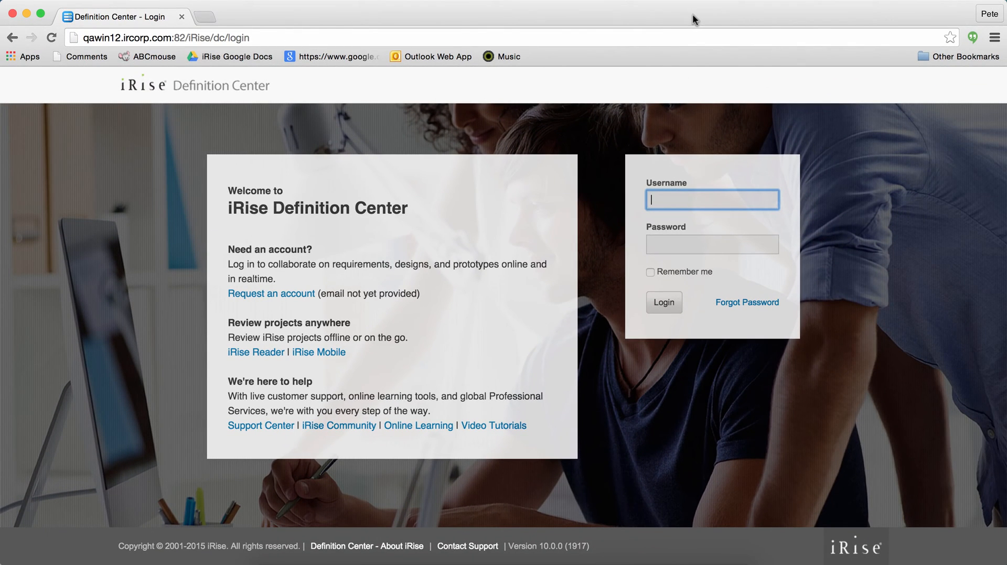
type("pindelicato")
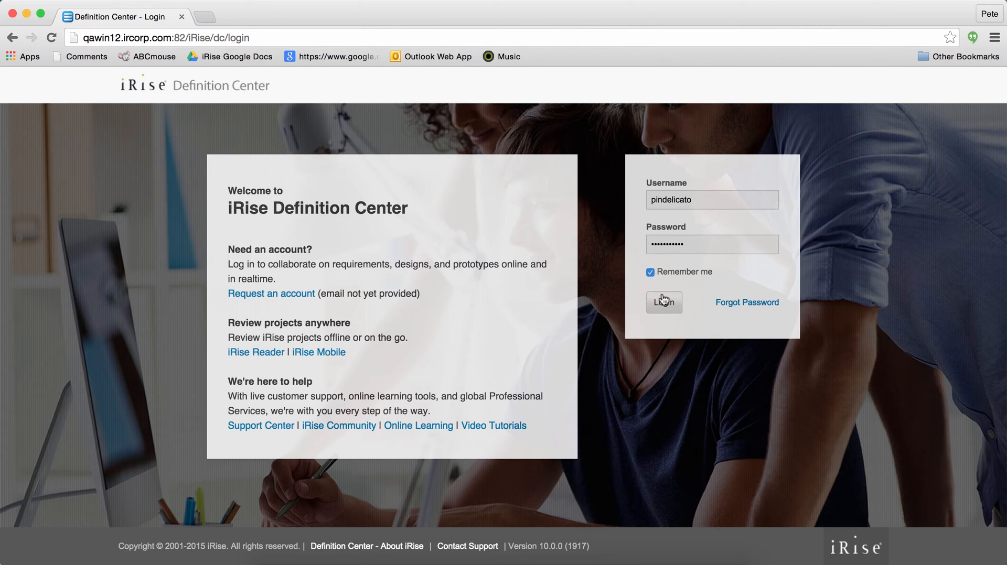
left_click(664, 302)
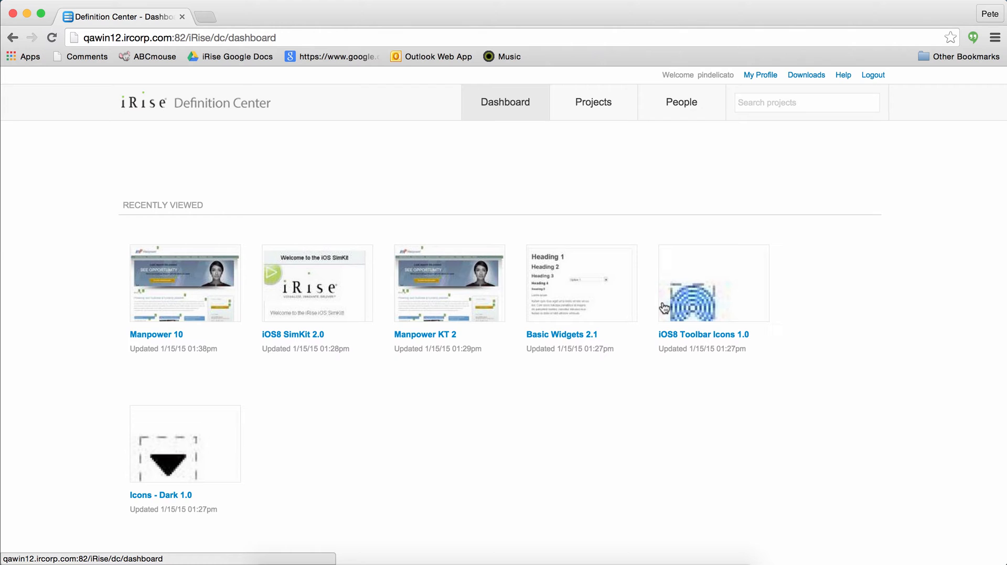
mouse_move(581, 283)
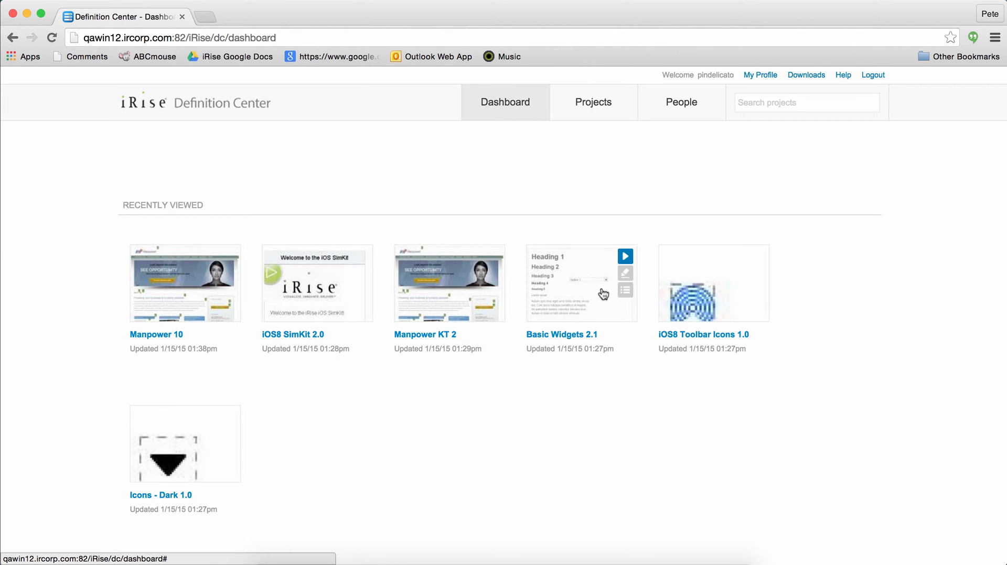
mouse_move(339, 278)
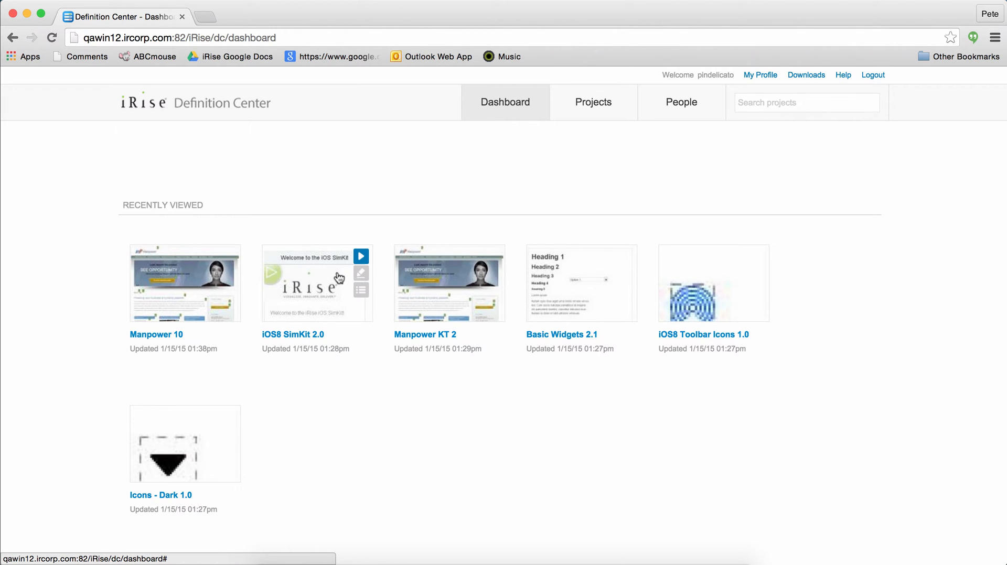
mouse_move(205, 281)
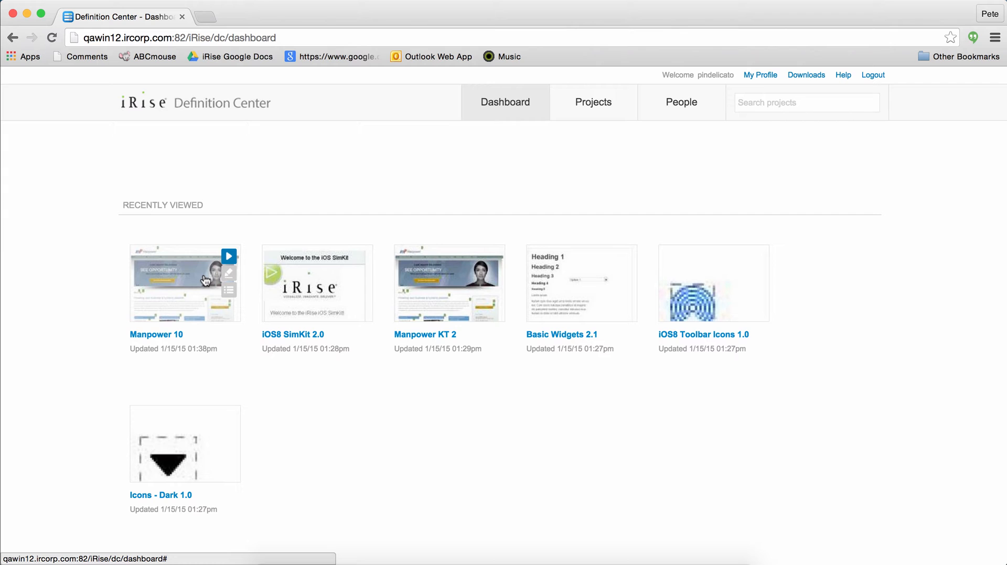
mouse_move(229, 273)
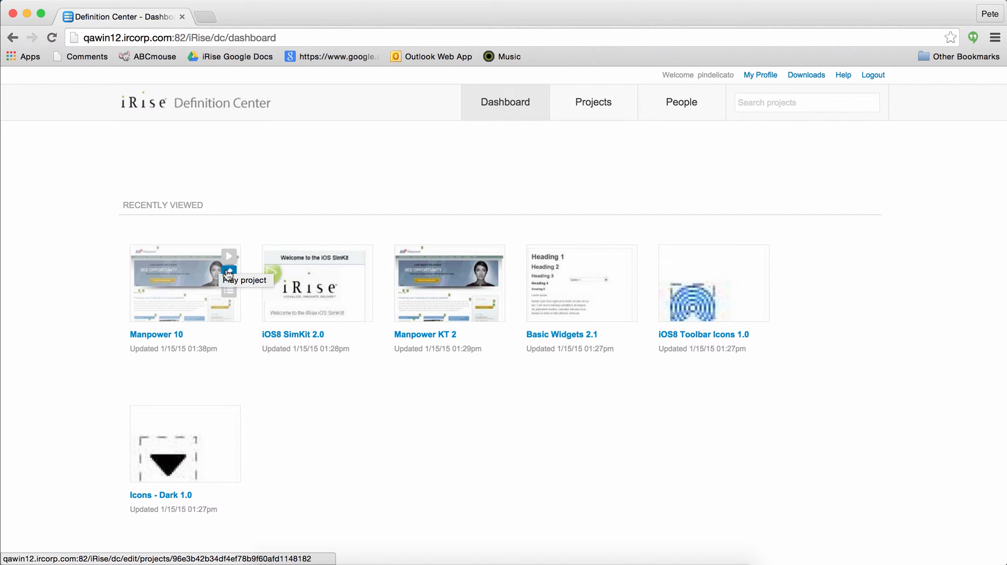
mouse_move(229, 292)
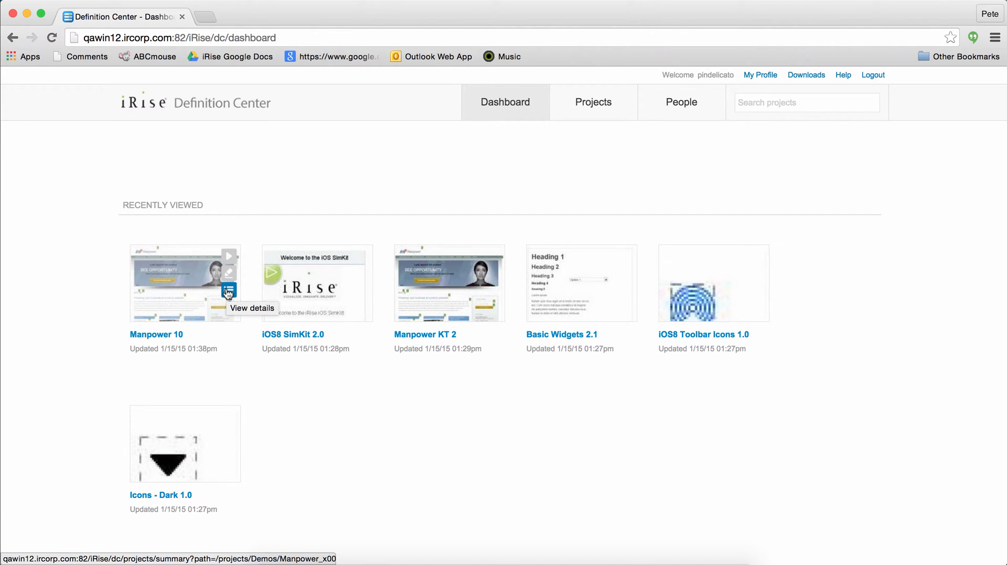
mouse_move(229, 275)
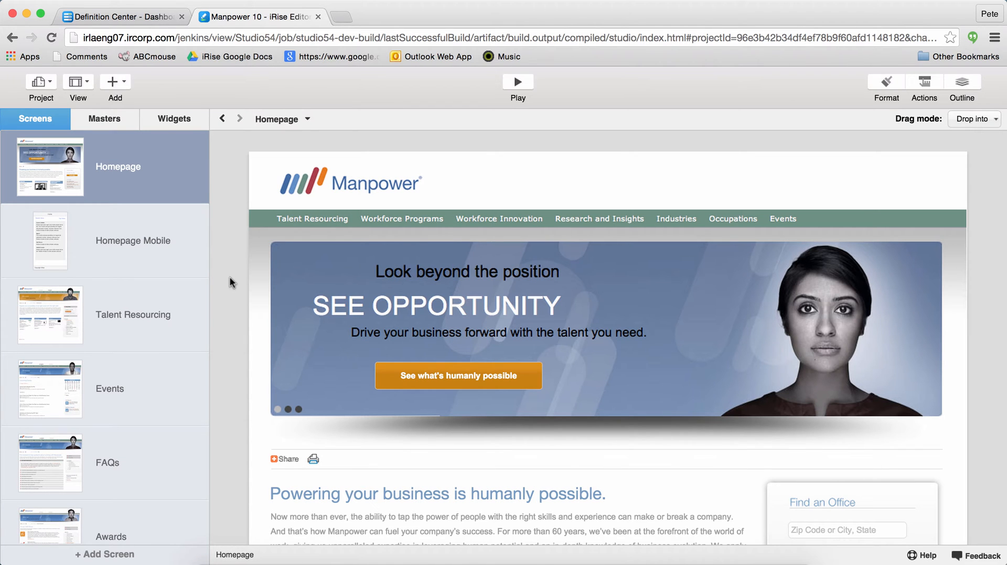
mouse_move(853, 91)
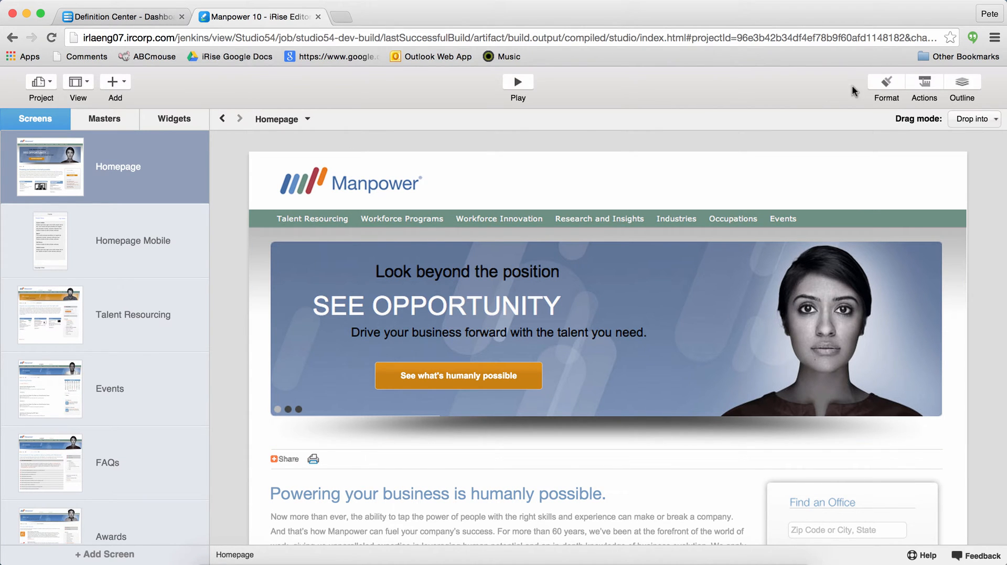
- Switch to the Homepage Mobile screen and show the project's Masters list
left_click(885, 82)
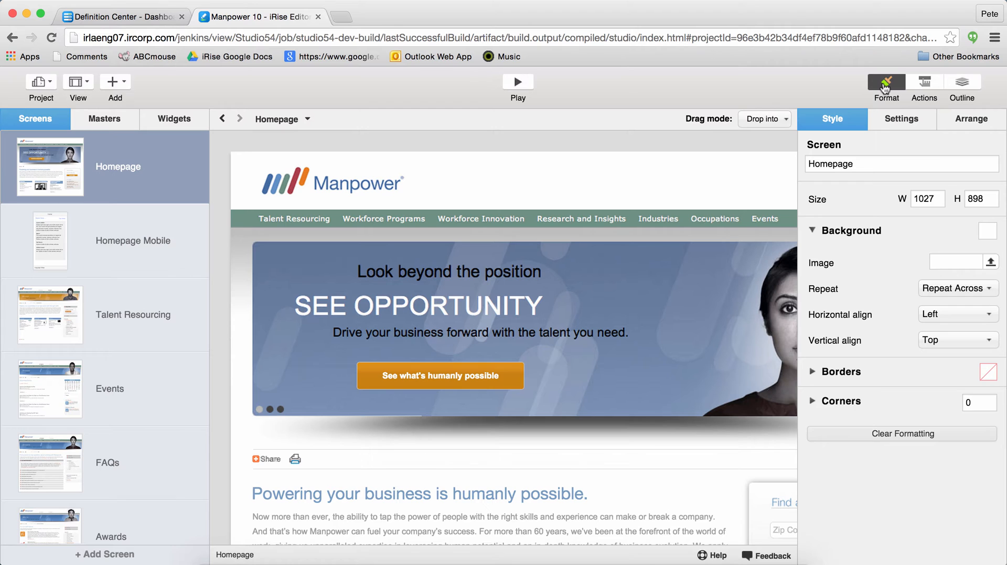
left_click(885, 84)
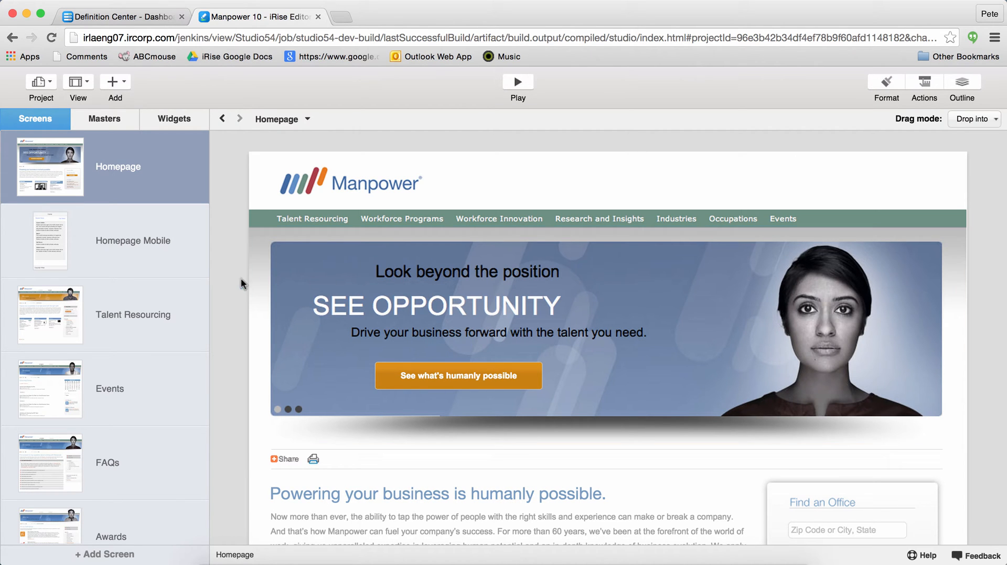
mouse_move(128, 316)
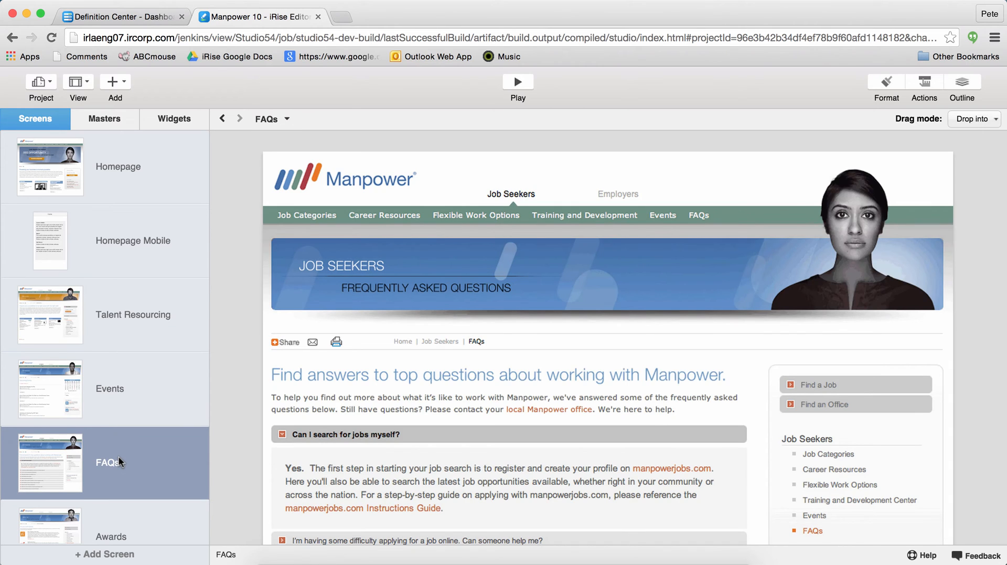
left_click(133, 240)
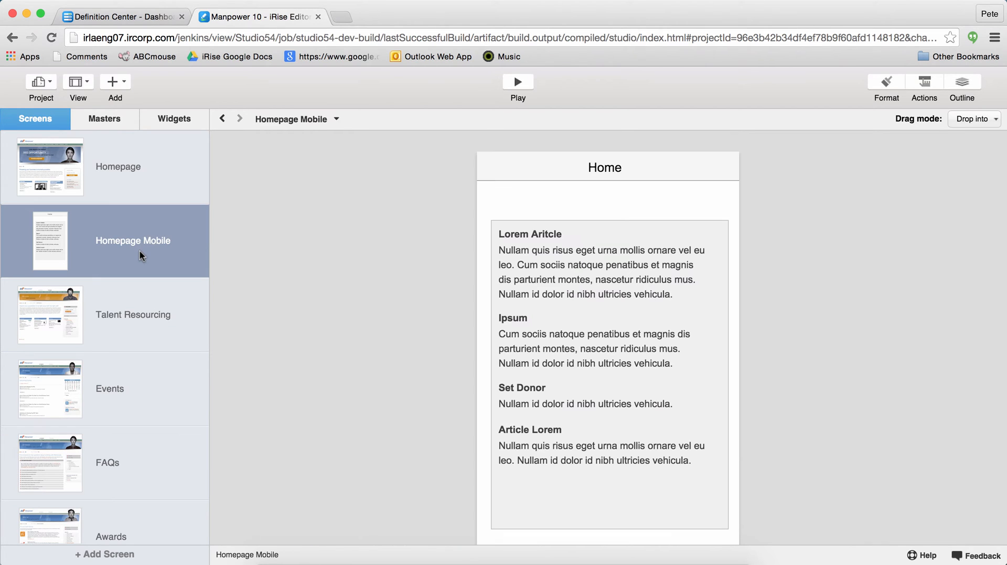
mouse_move(124, 123)
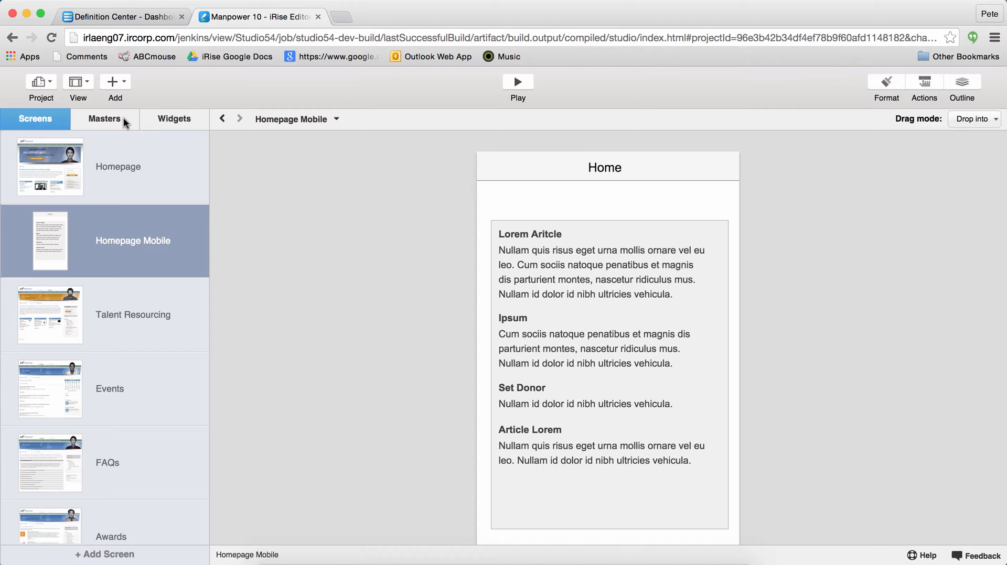
left_click(104, 119)
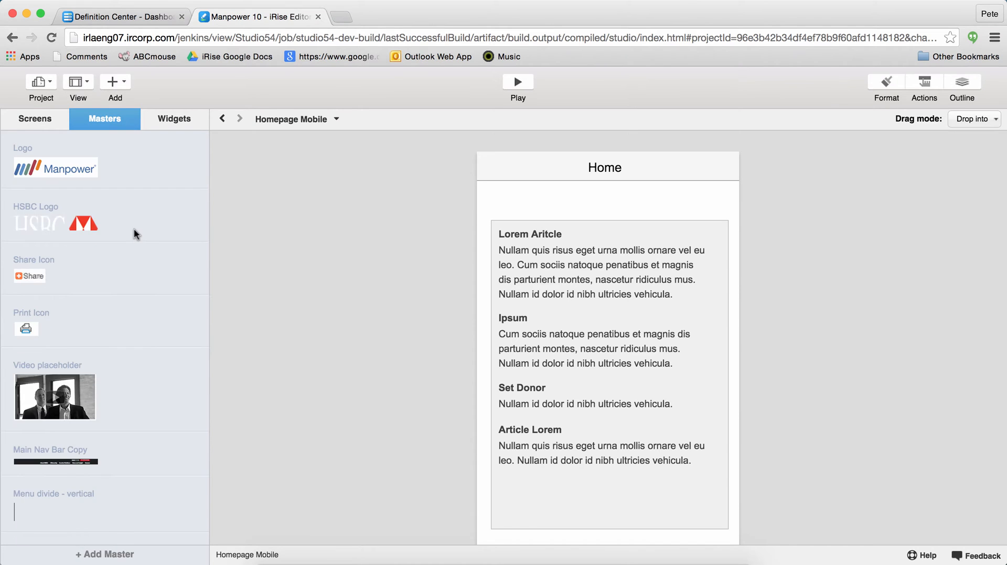
mouse_move(135, 235)
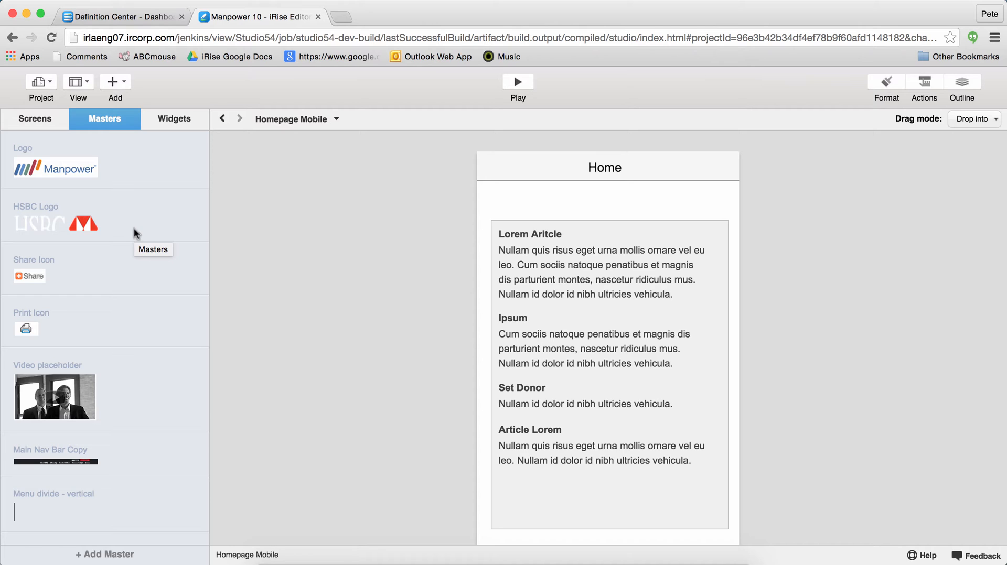
- Show the Widgets panel and switch its library to iOS8 SimKit 2.0
left_click(174, 119)
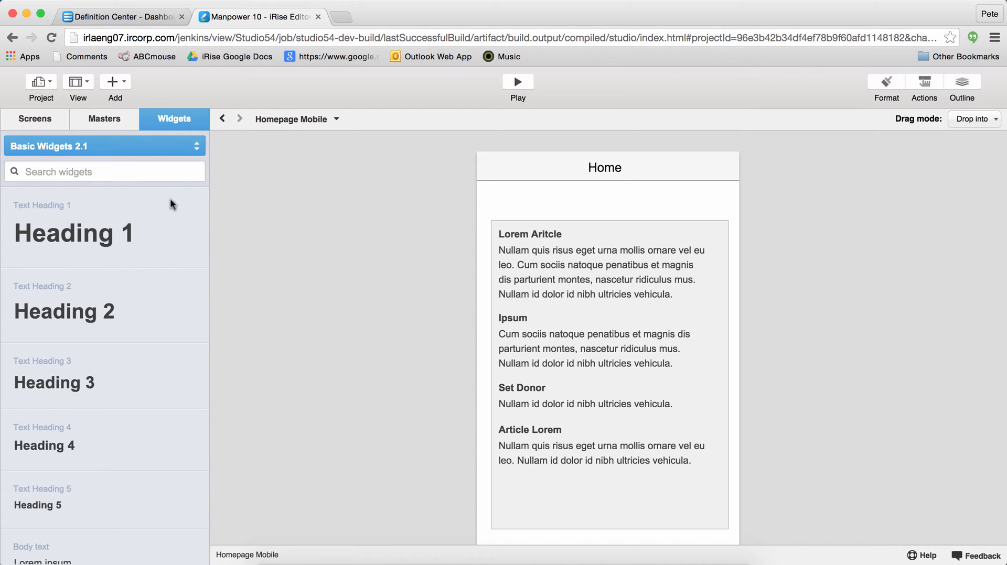
left_click(104, 145)
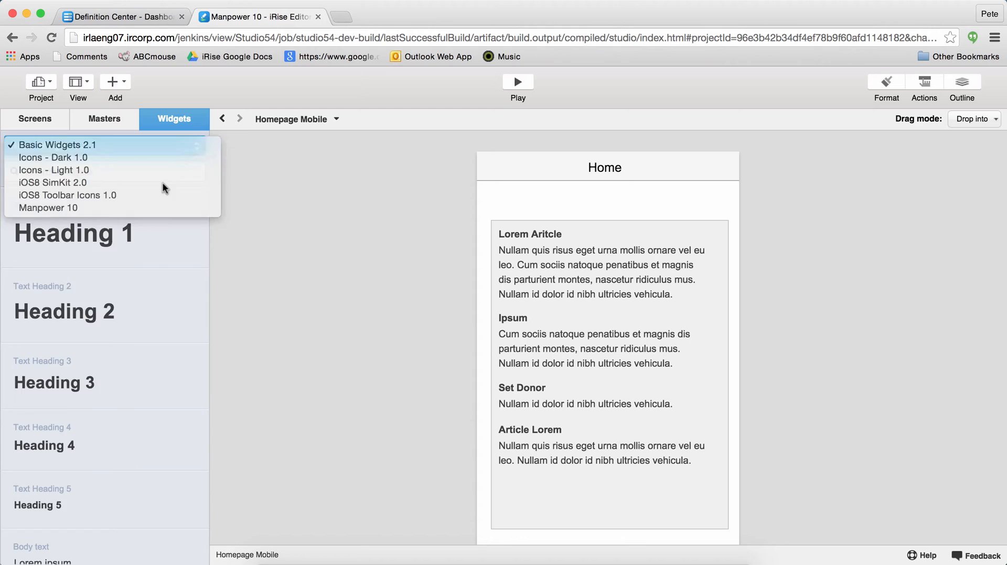
left_click(61, 183)
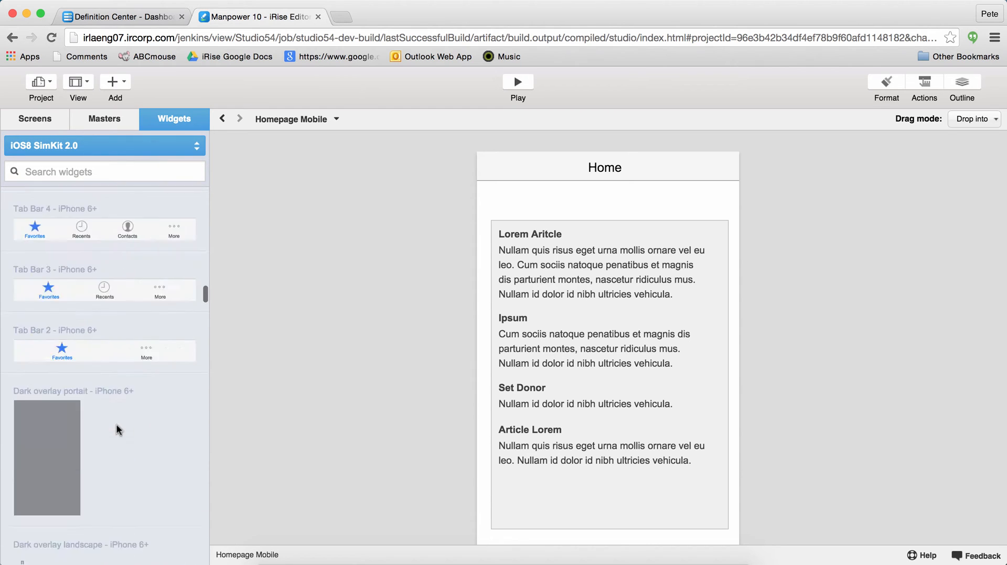
left_click(196, 146)
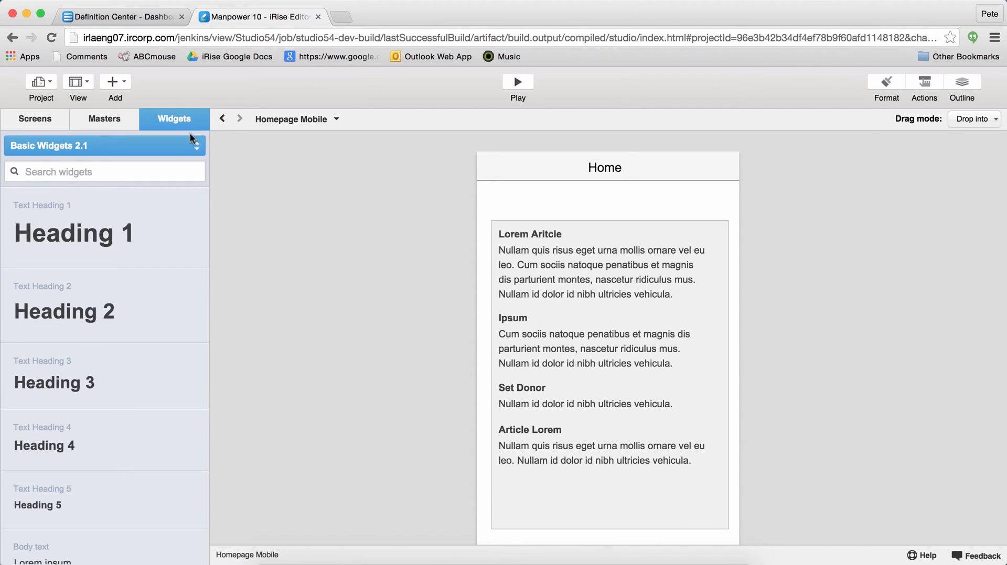
scroll("down", 3)
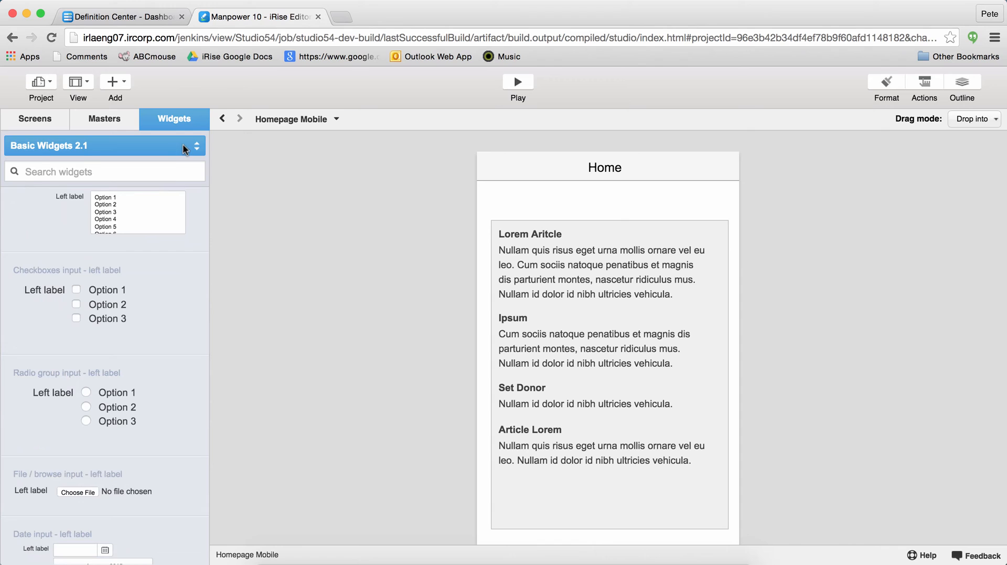
left_click(196, 144)
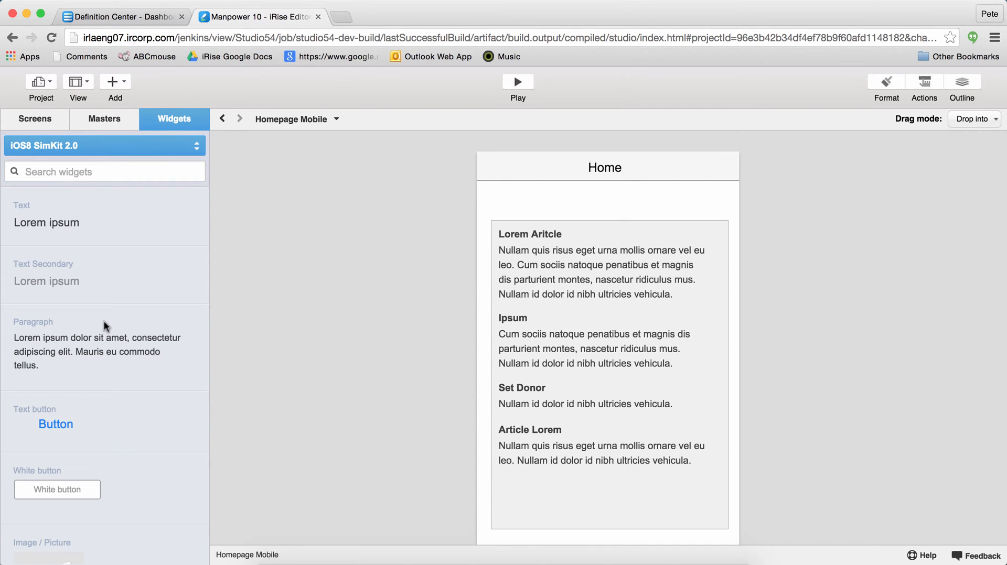
- Add a text widget reading 'Recent News' and colour it light blue in the Style panel
type("text")
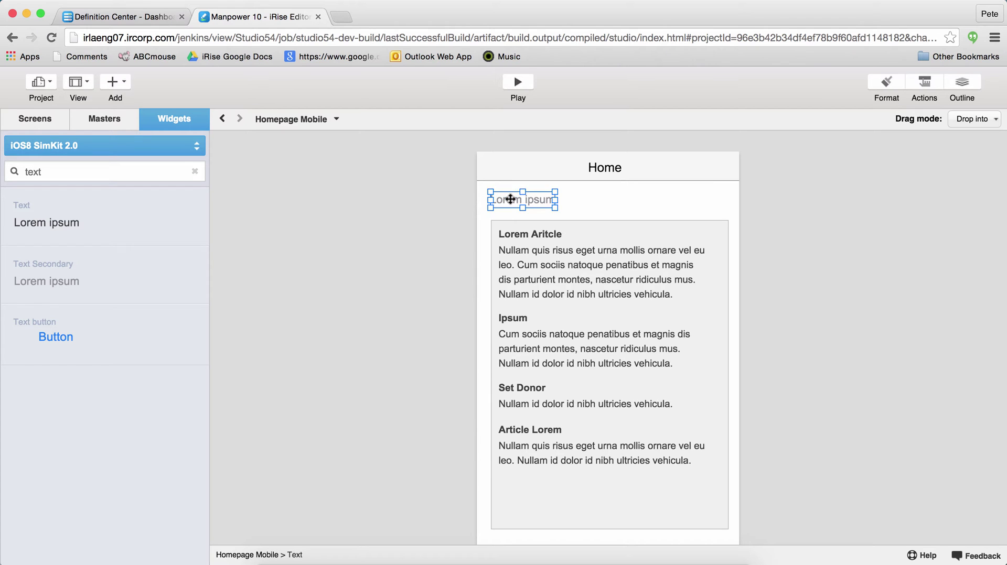
type("Recent News")
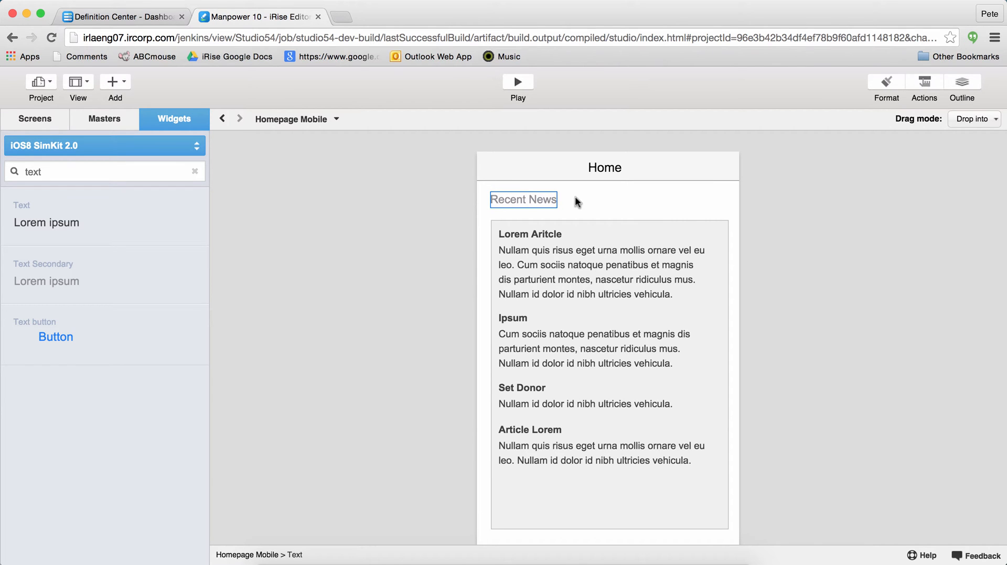
left_click(522, 199)
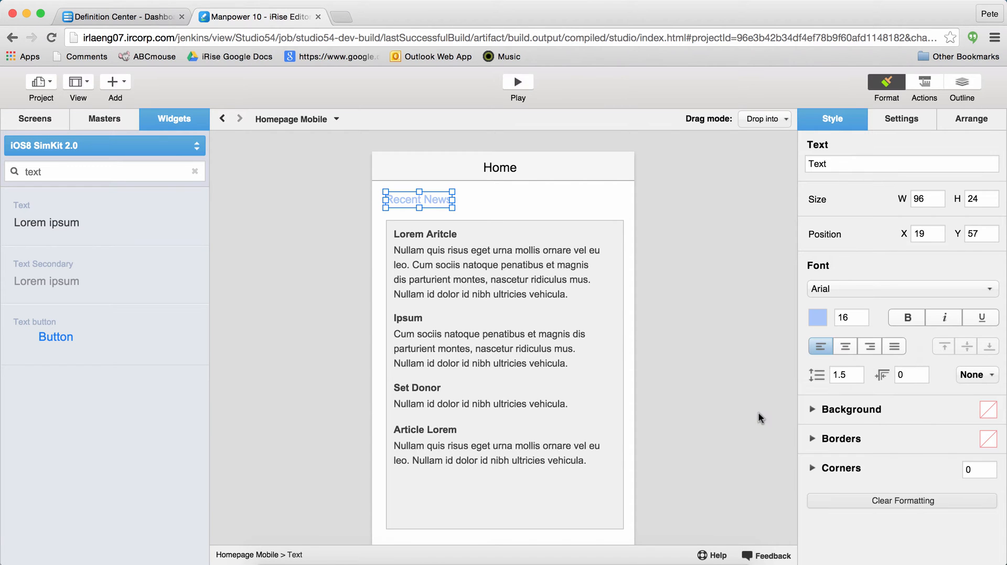
mouse_move(125, 85)
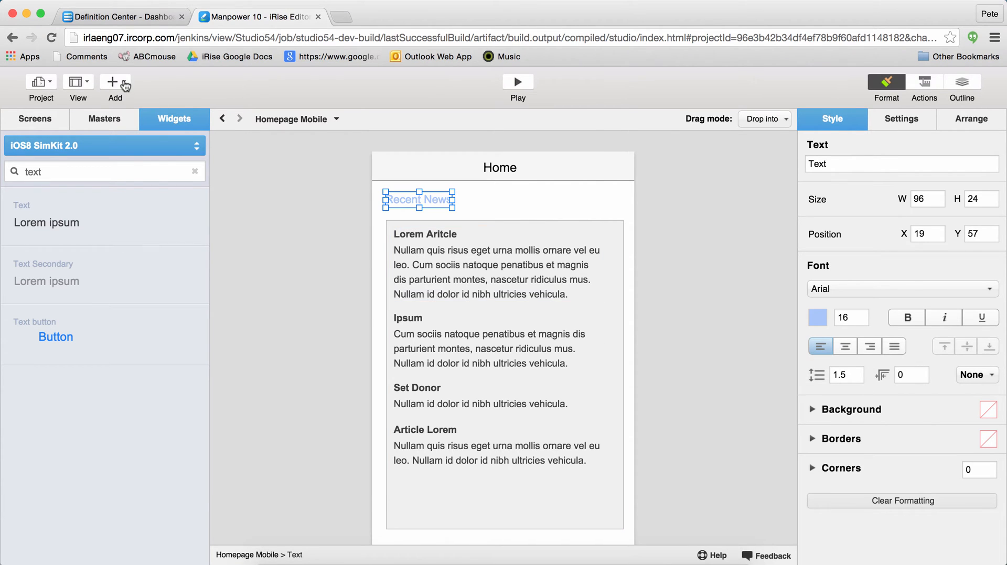
- Add a new iPhone 6+ screen from iOS8 SimKit 2.0 using the Top Bar template
left_click(111, 82)
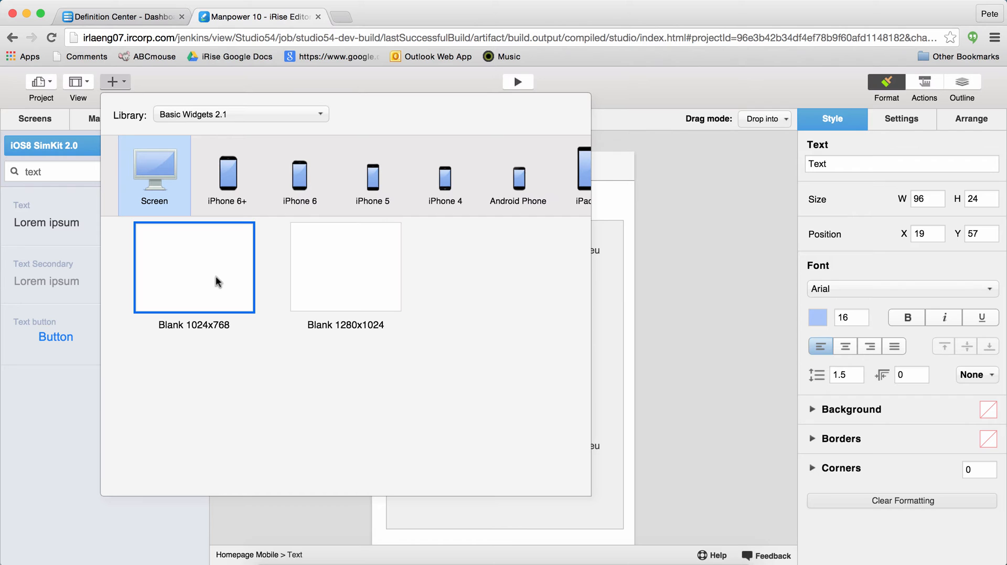
left_click(320, 113)
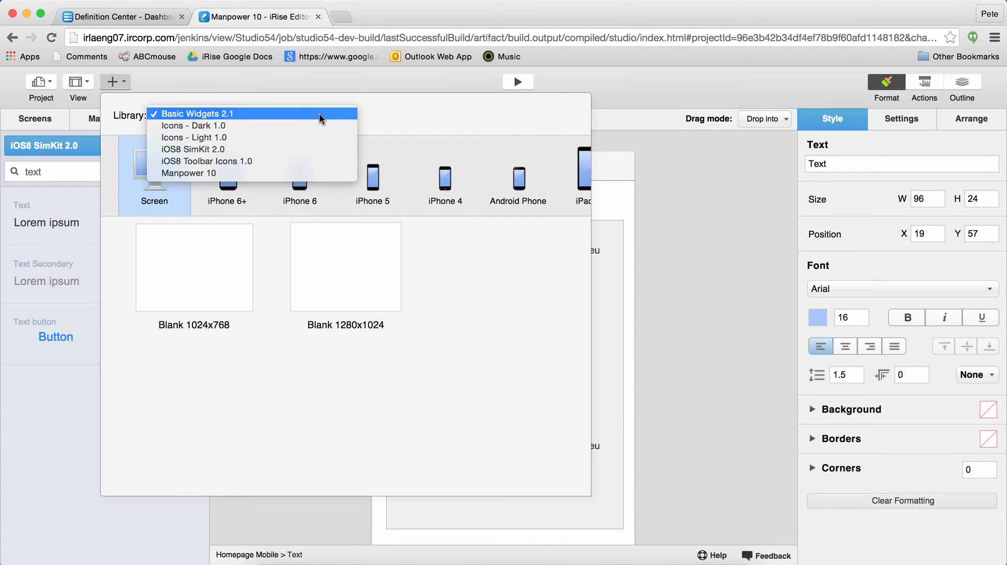
left_click(192, 149)
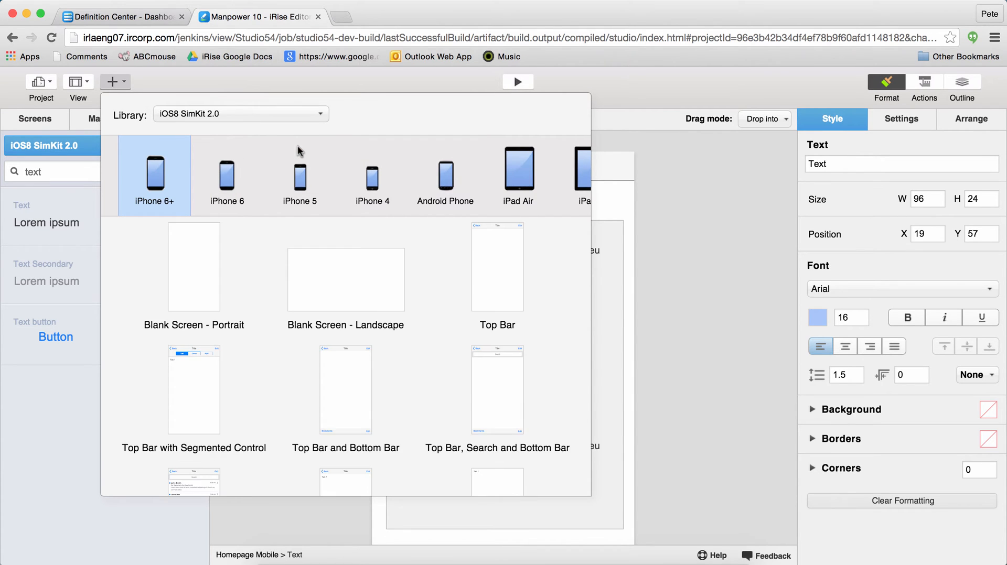
mouse_move(305, 114)
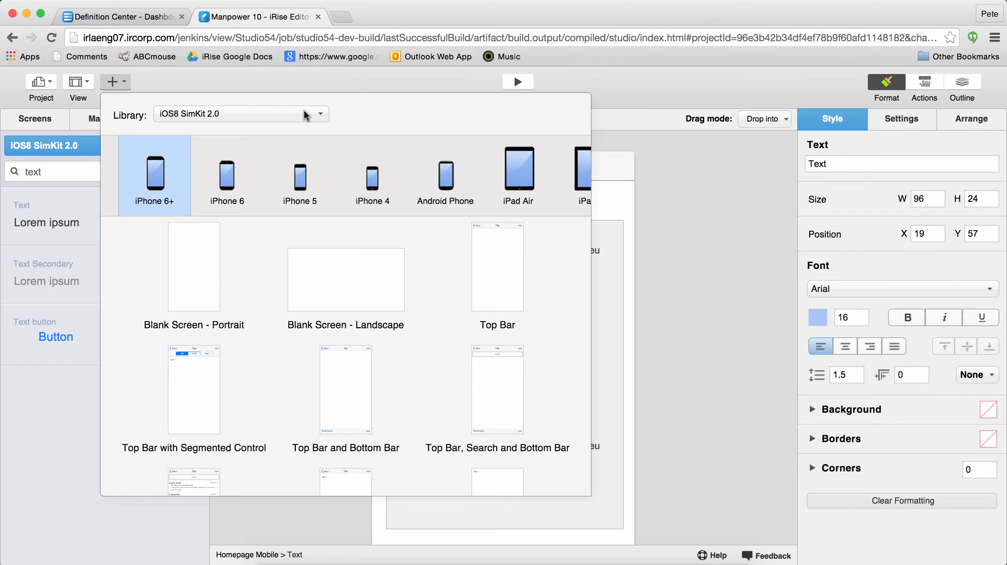
left_click(373, 175)
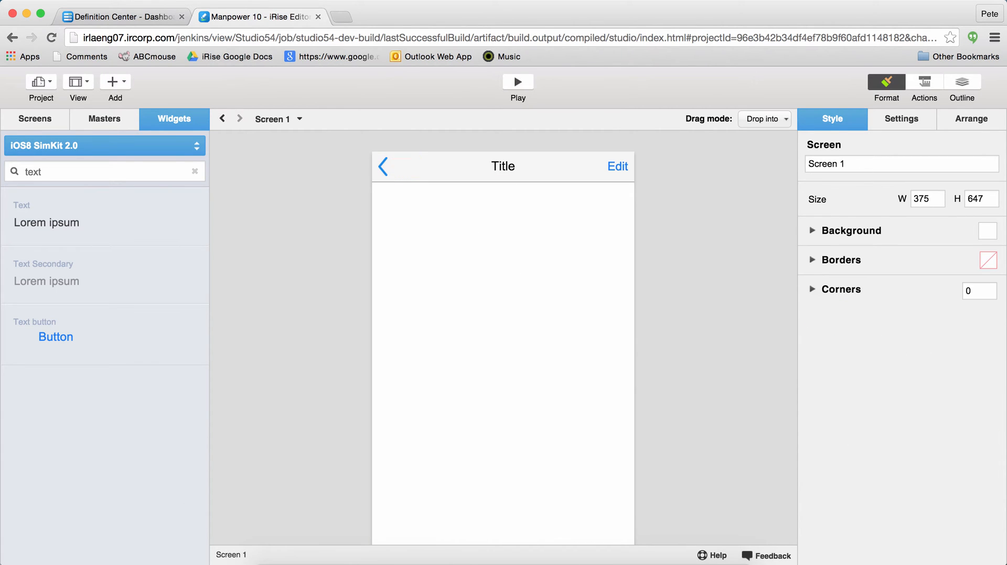
- Title the screen Home, add terms and conditions text, an Accept checkbox and OK and Cancel buttons
left_click(502, 167)
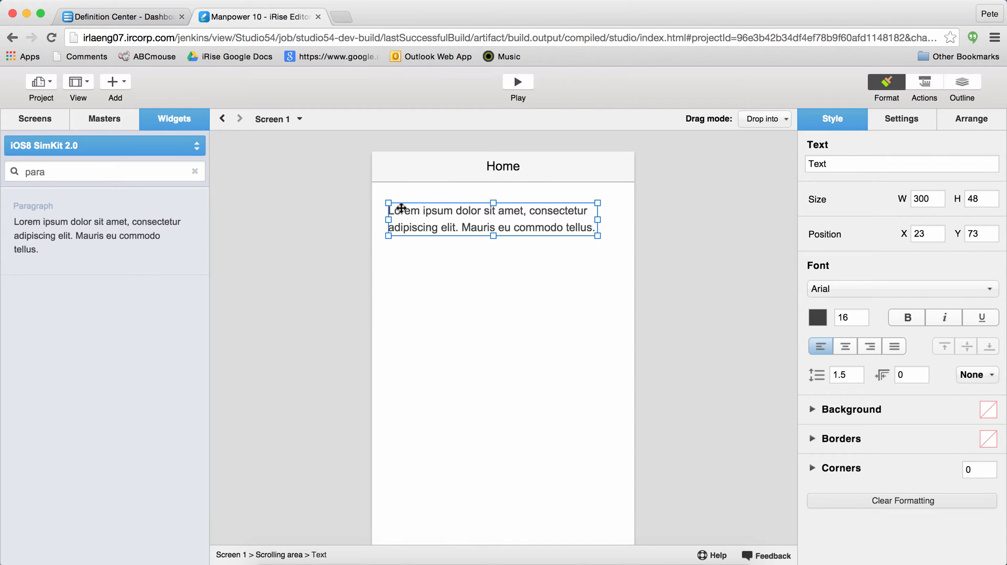
type("Terms and conditions below....")
type("OK")
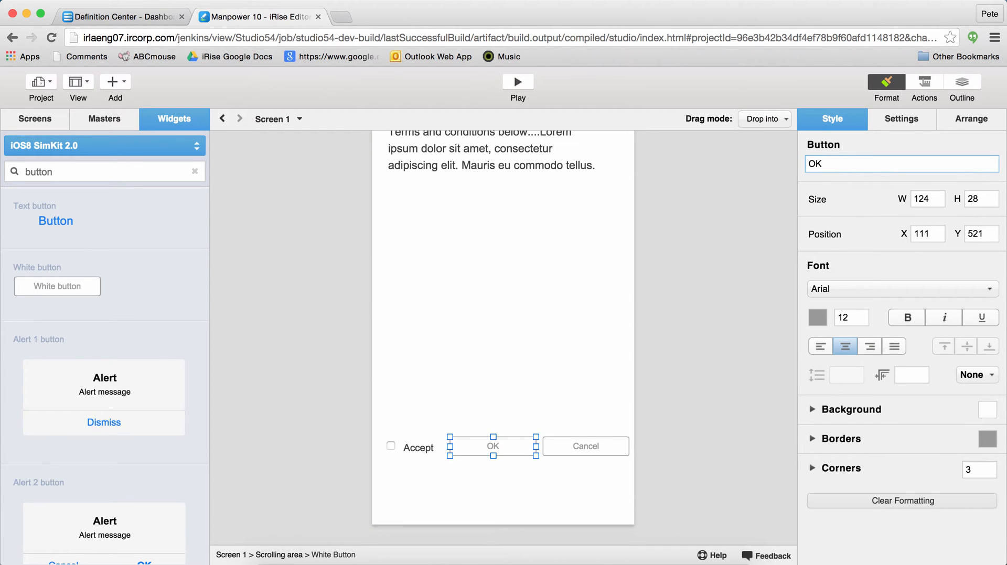
left_click(585, 447)
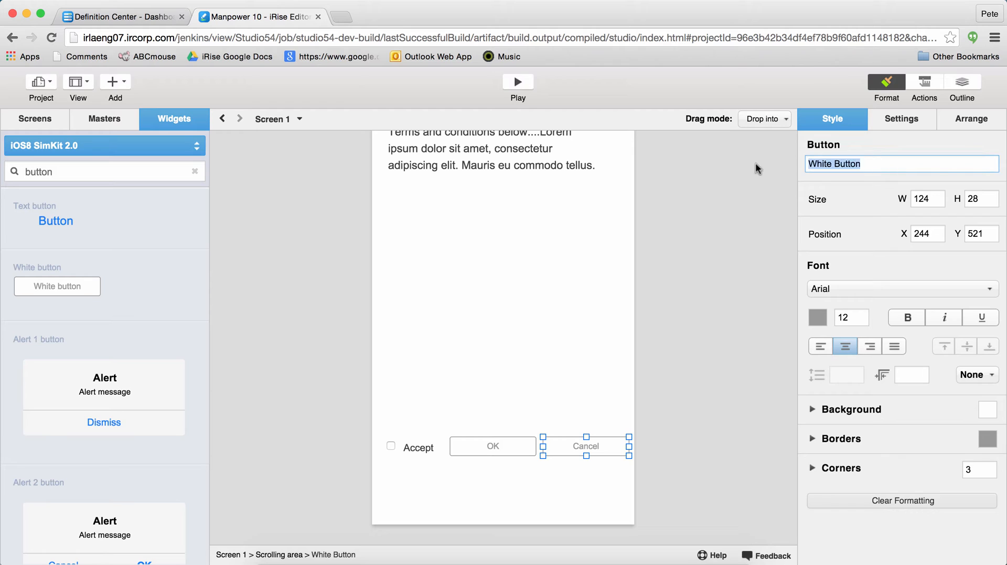
left_click(701, 270)
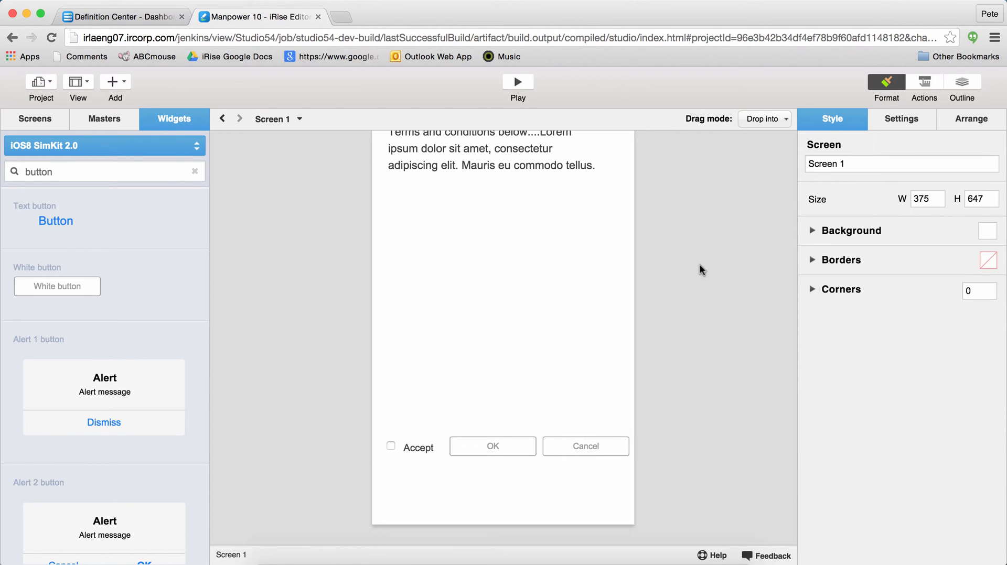
left_click(493, 447)
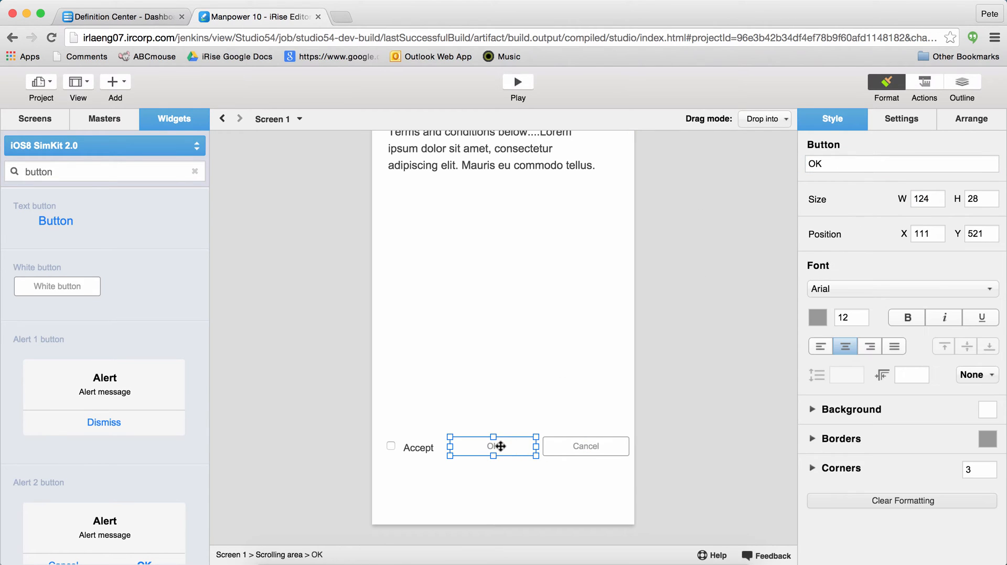
- Give OK a Click action linking to Homepage Mobile and preview it in the player
left_click(922, 88)
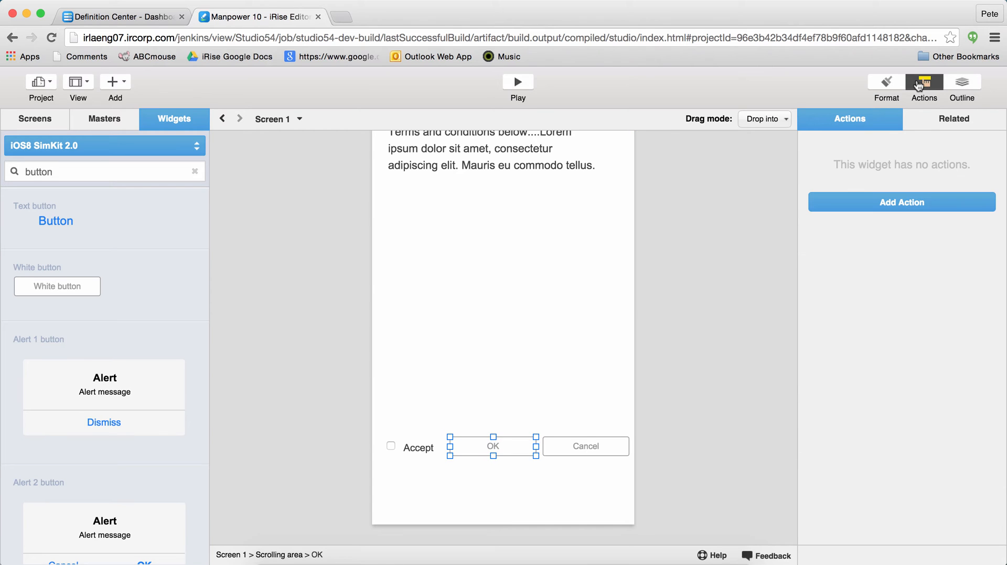
left_click(901, 202)
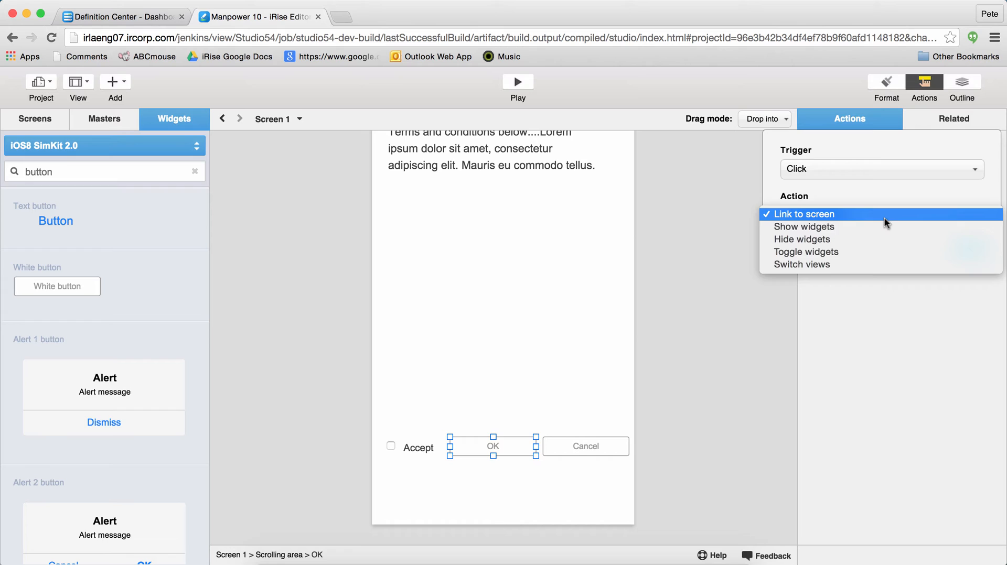
left_click(801, 214)
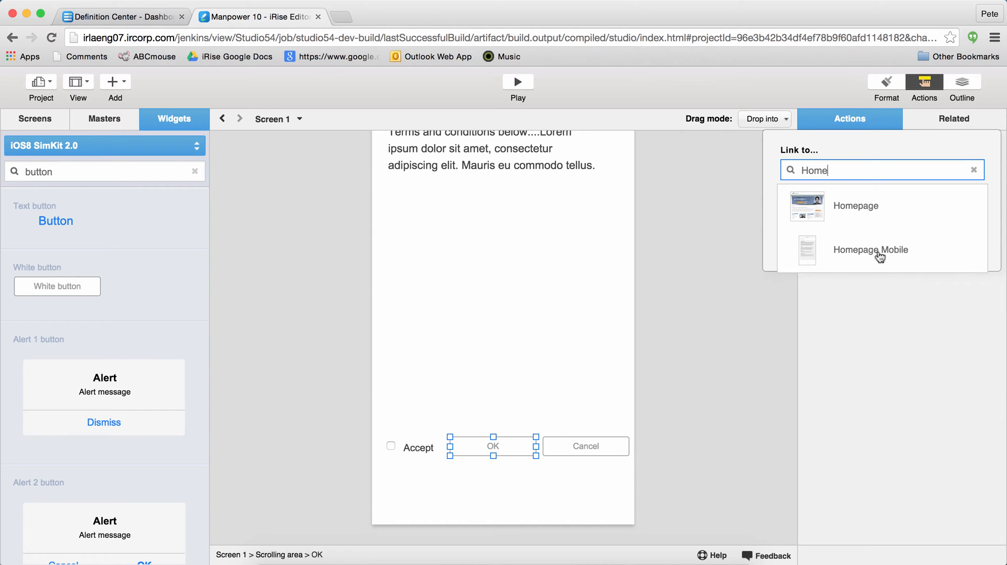
left_click(871, 250)
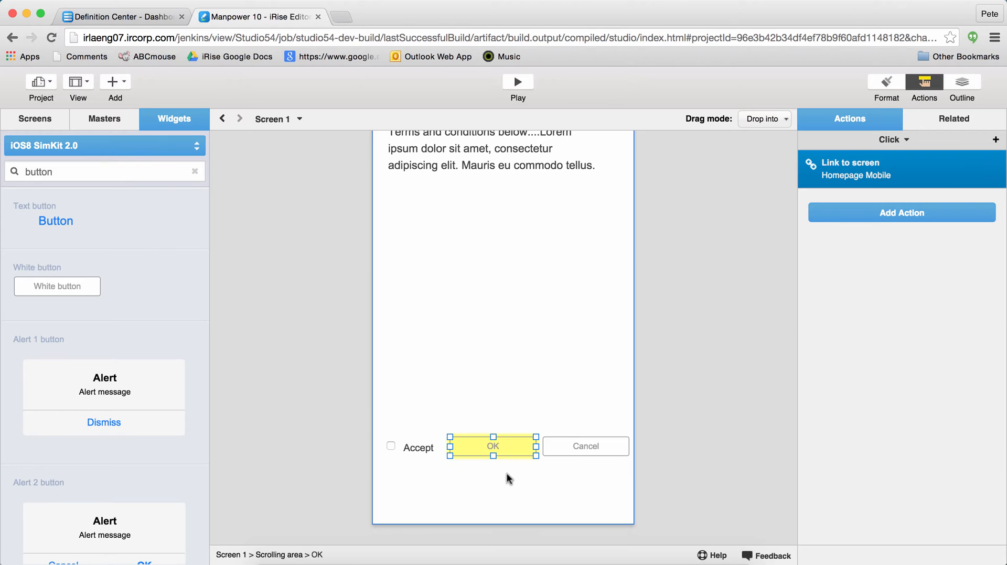
left_click(517, 82)
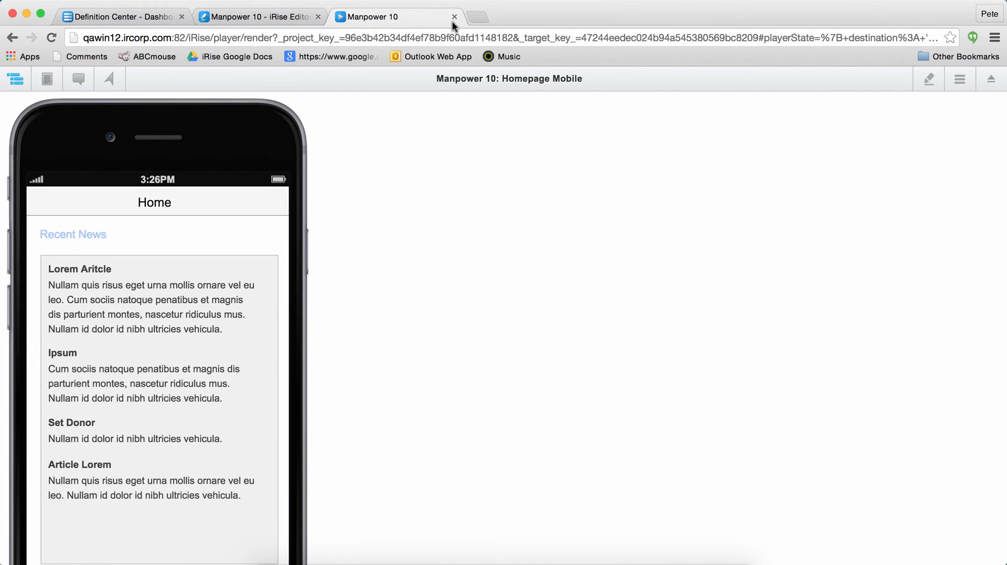
left_click(454, 16)
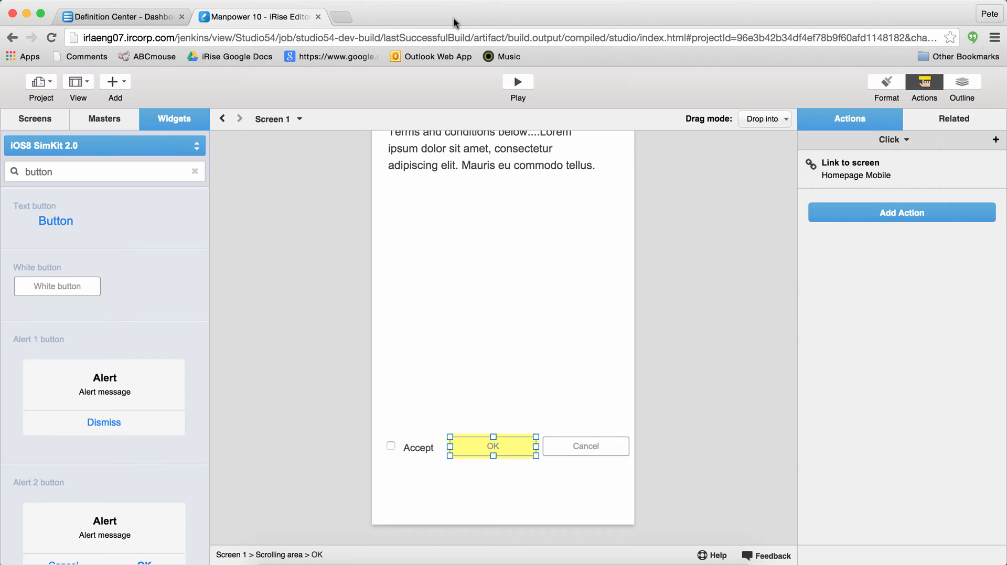
mouse_move(384, 175)
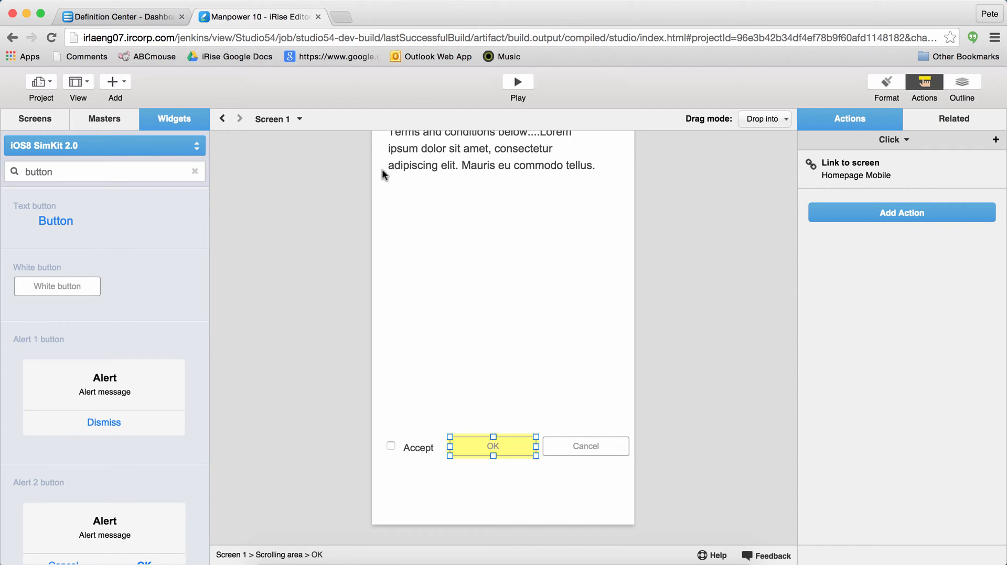
mouse_move(410, 446)
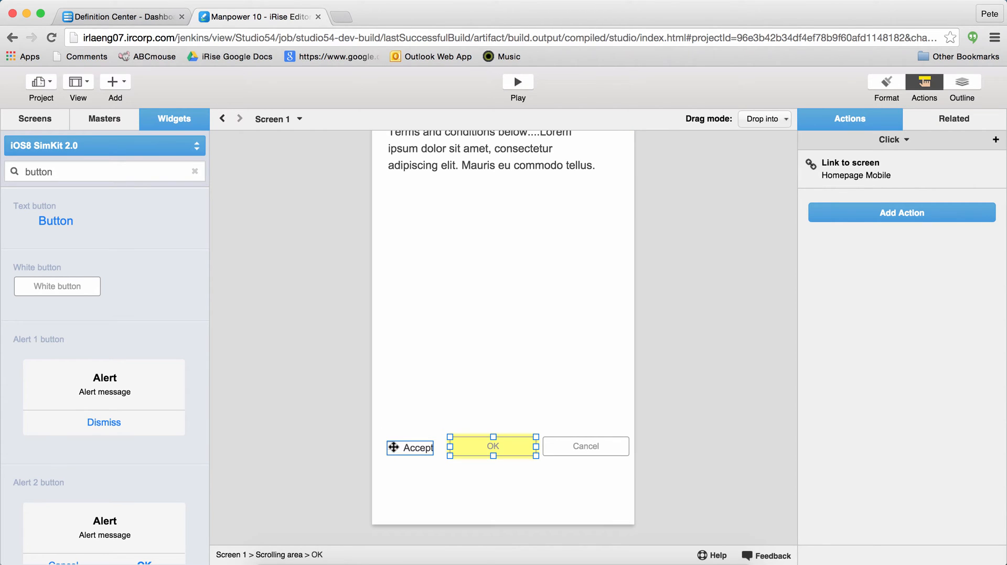
- Give the Accept checkbox a Click > Toggle widgets action targeting the OK button
left_click(391, 448)
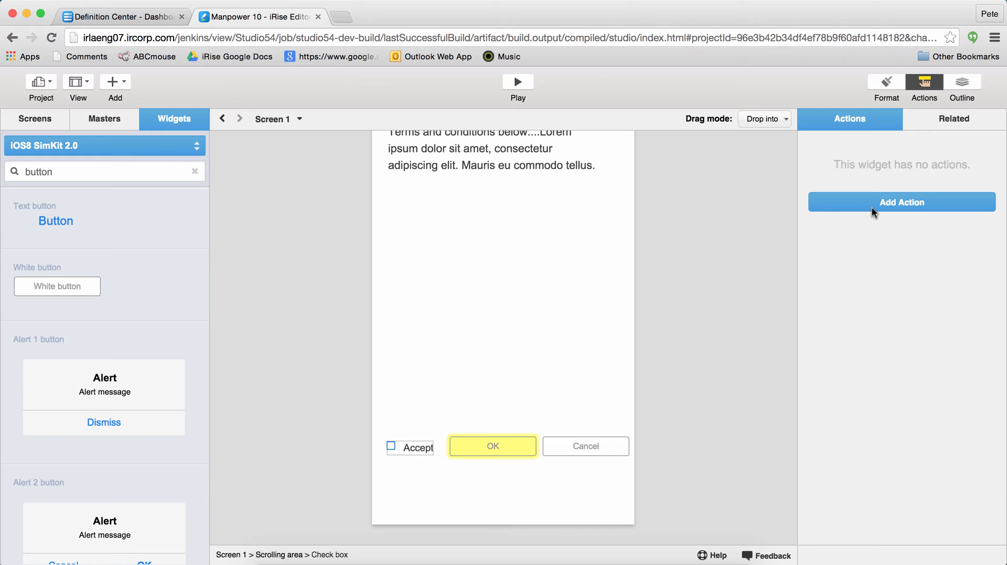
left_click(901, 202)
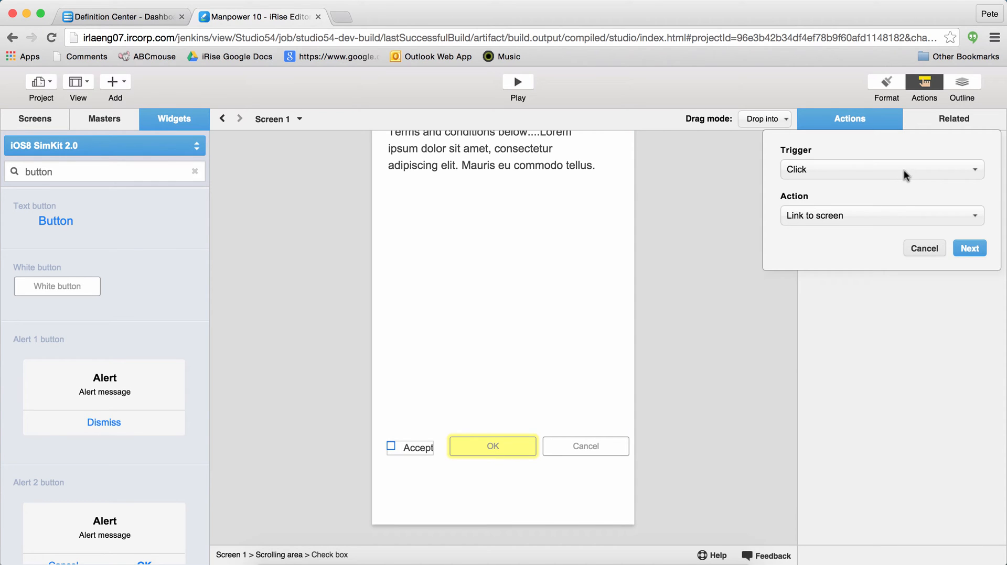
left_click(880, 215)
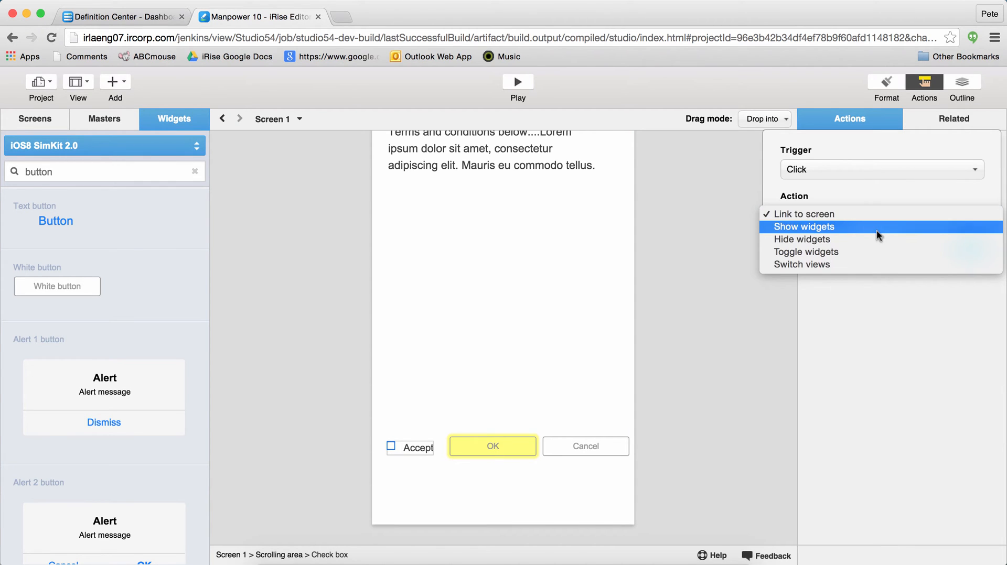
left_click(805, 251)
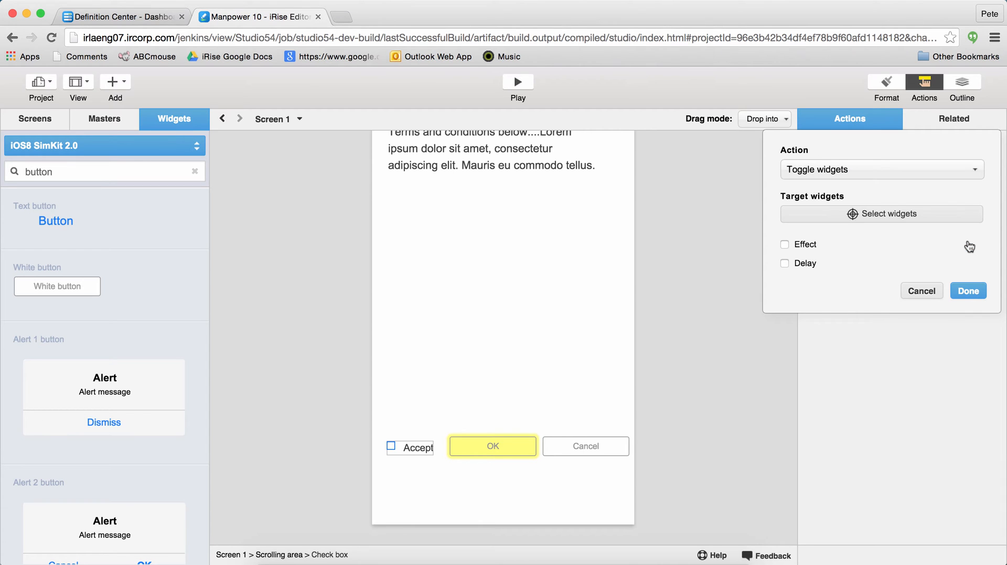
mouse_move(742, 267)
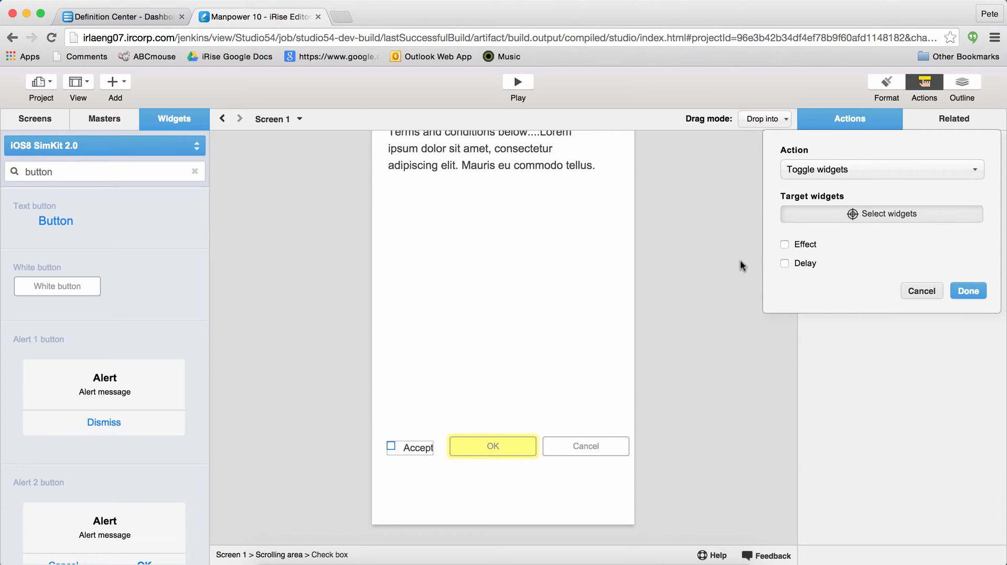
mouse_move(524, 176)
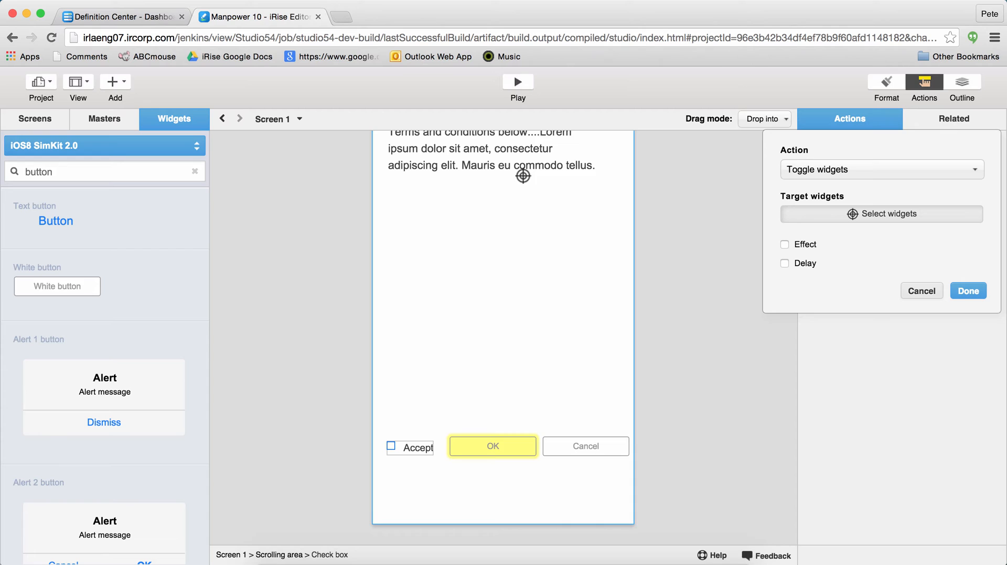
left_click(493, 447)
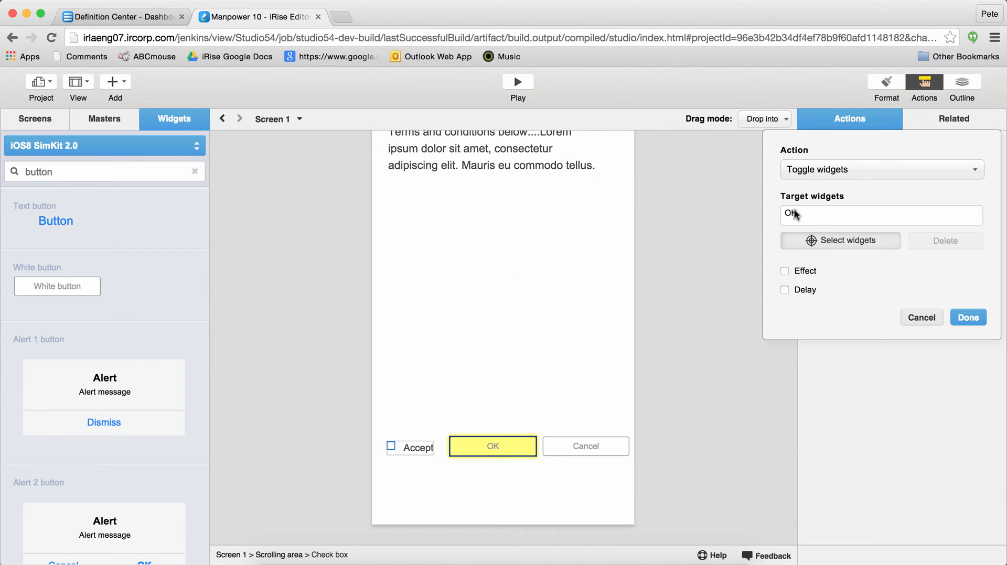
left_click(785, 271)
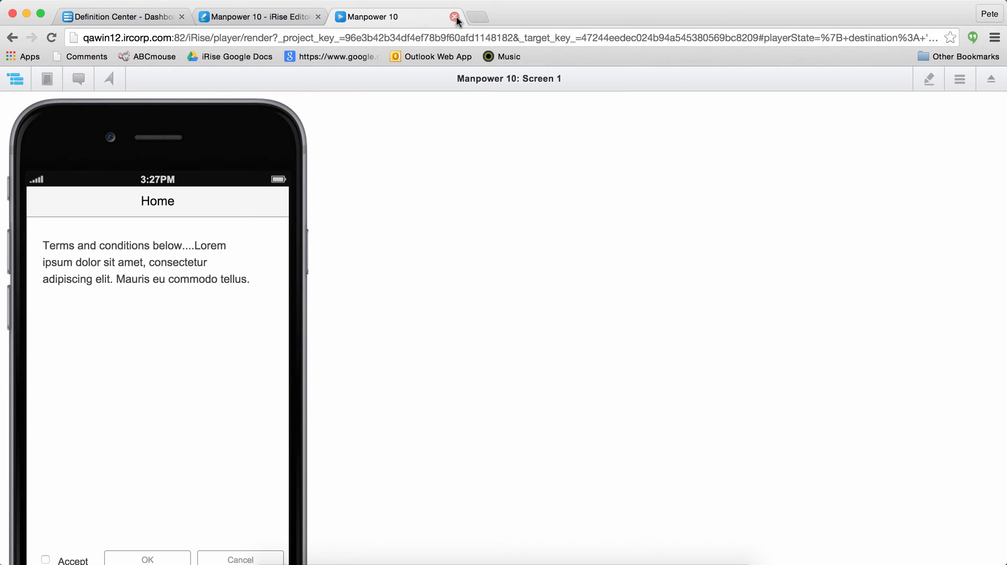
- Close the preview and review the checkbox's toggle-OK action with its 0.5s fade
left_click(456, 15)
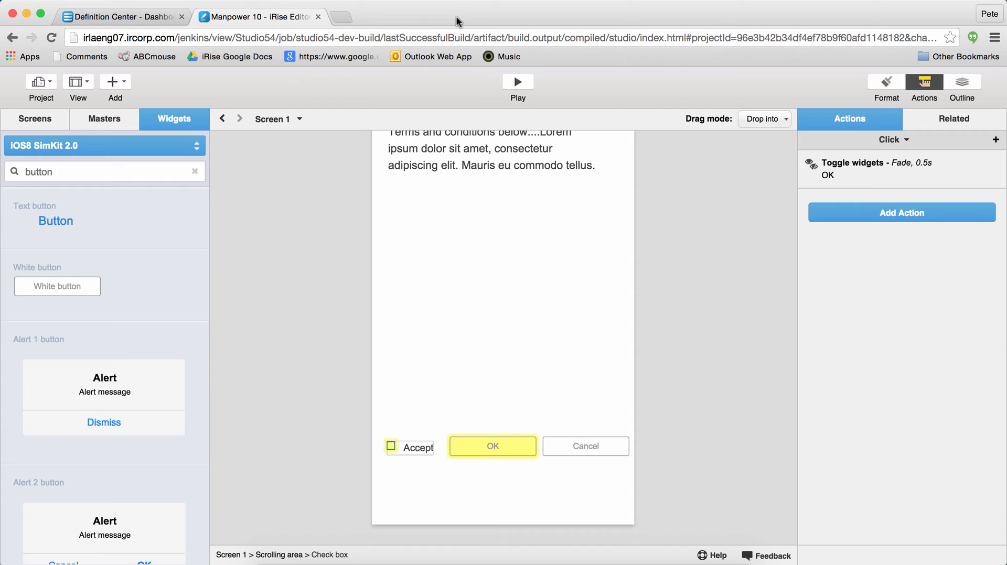
- Hide the OK button by default via its context menu and Outline visibility, then preview
right_click(493, 446)
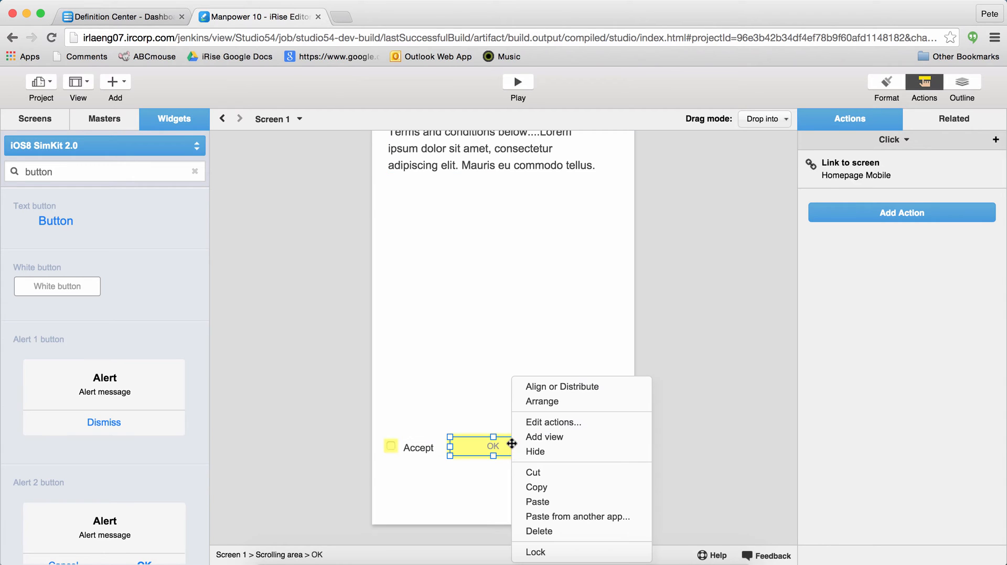
mouse_move(535, 452)
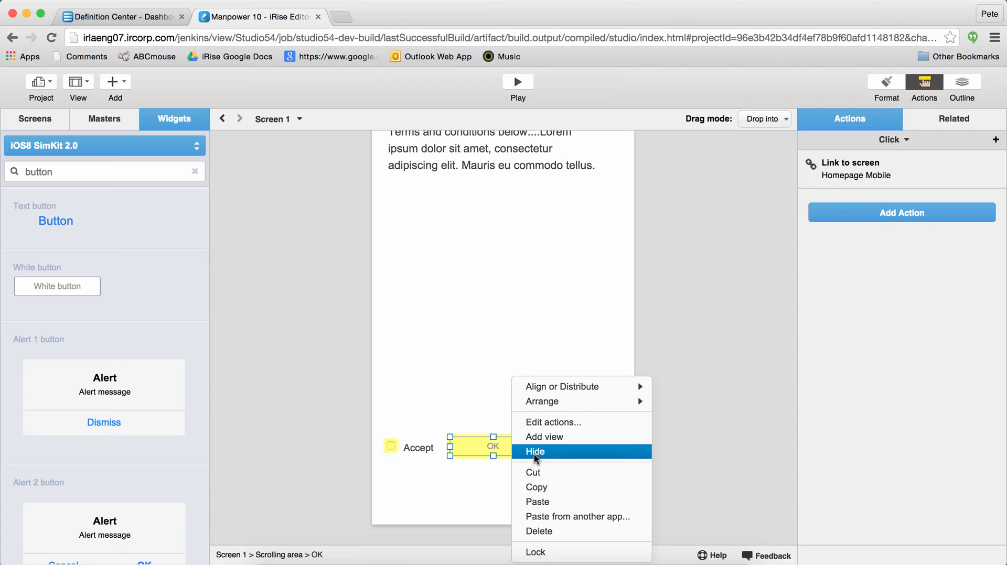
left_click(536, 452)
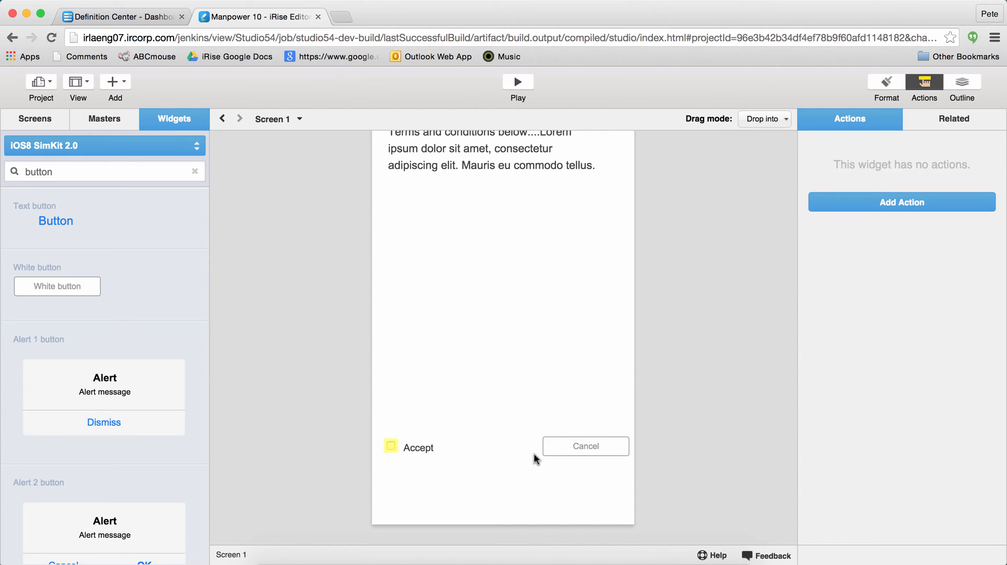
left_click(962, 87)
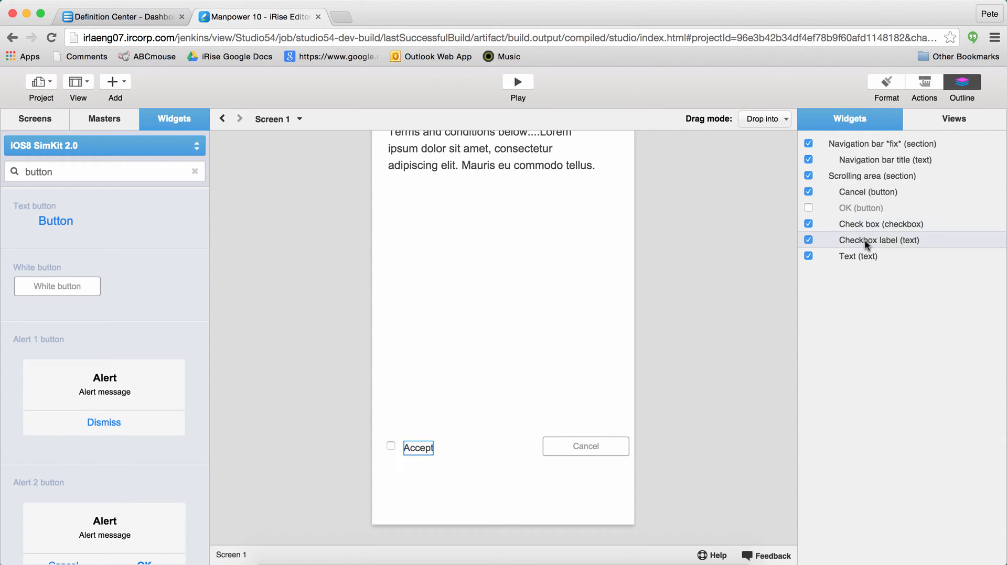
left_click(860, 208)
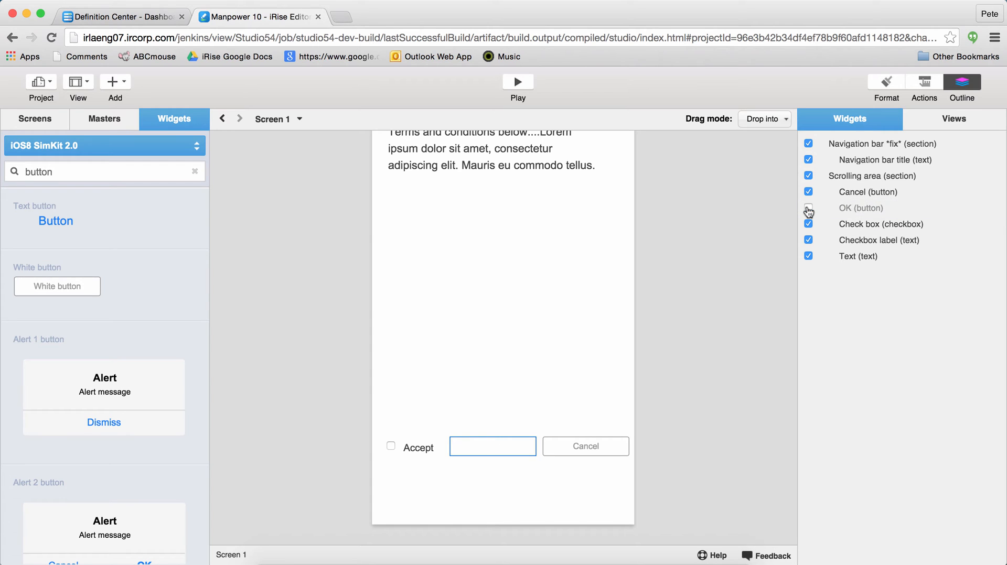
left_click(808, 207)
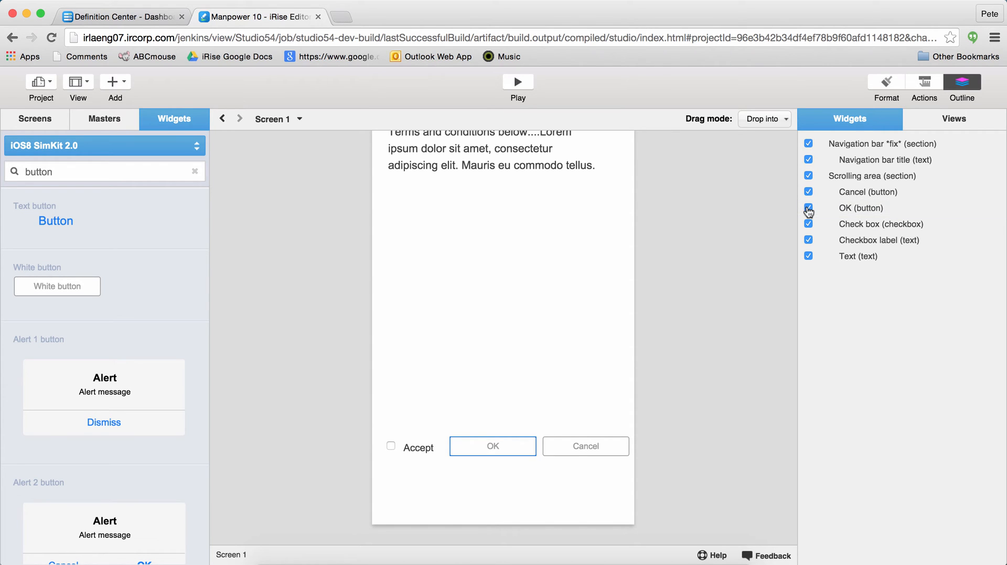
left_click(517, 81)
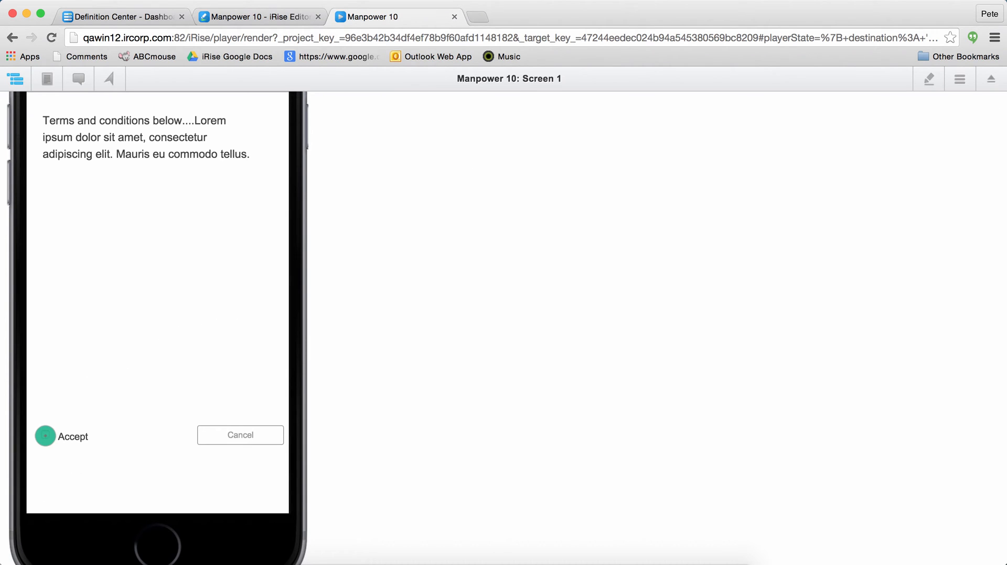
left_click(45, 436)
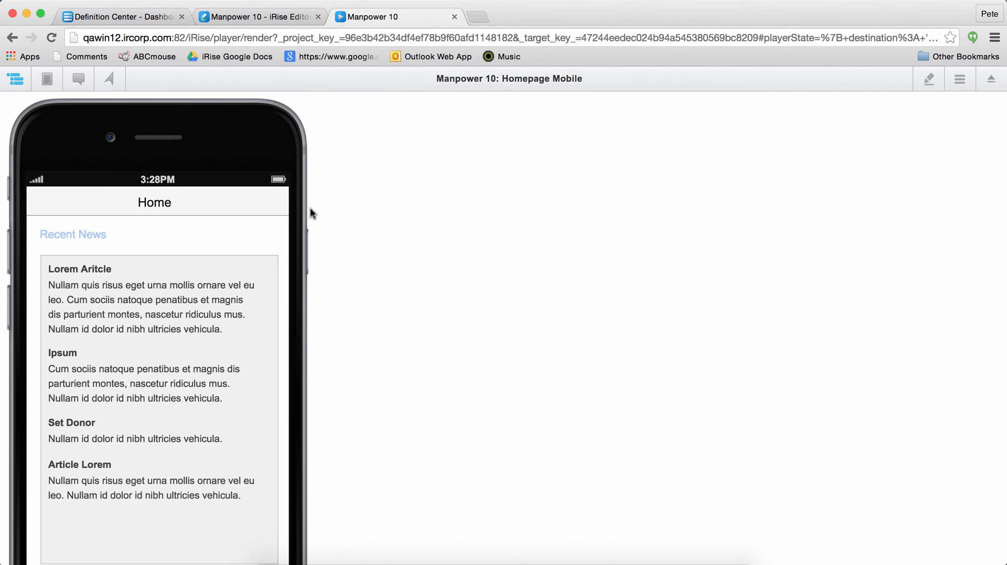
left_click(454, 16)
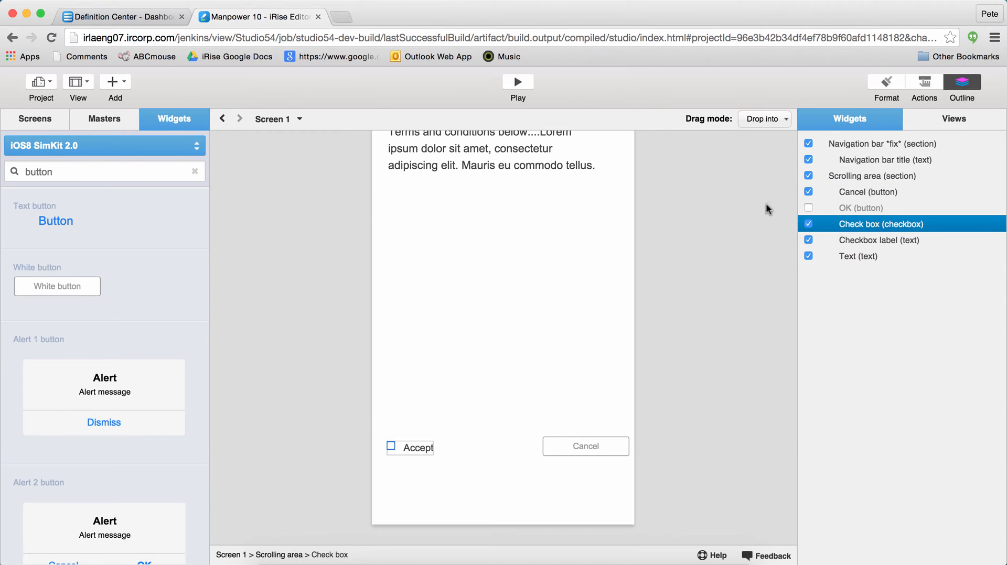
- Remove the Accept checkbox's existing fading toggle action
left_click(923, 87)
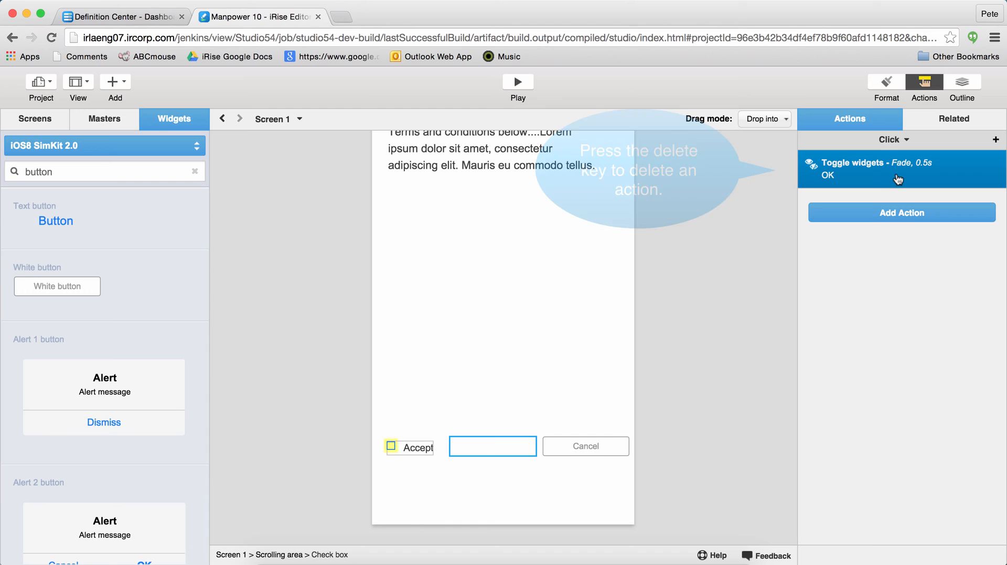
key("Delete")
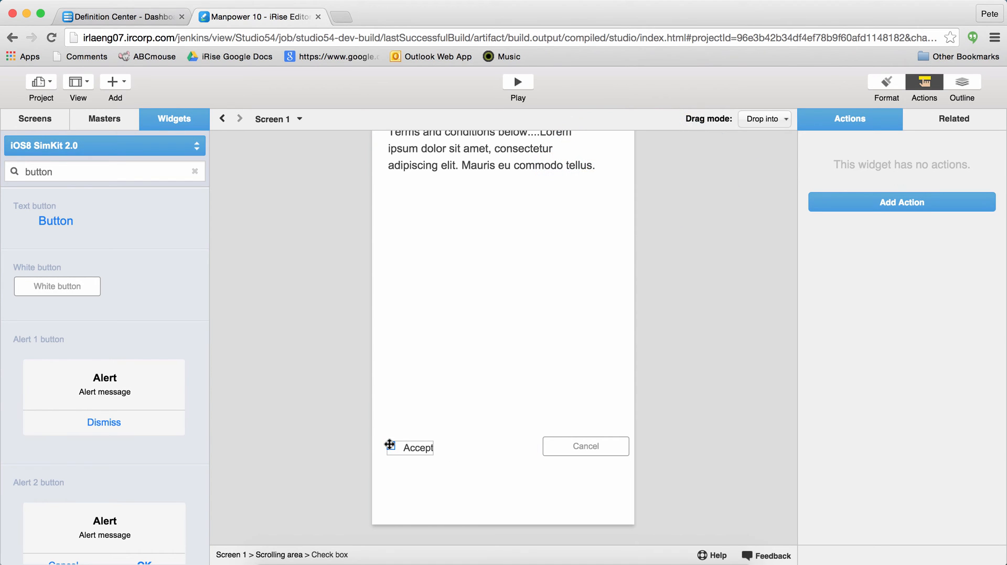
mouse_move(878, 206)
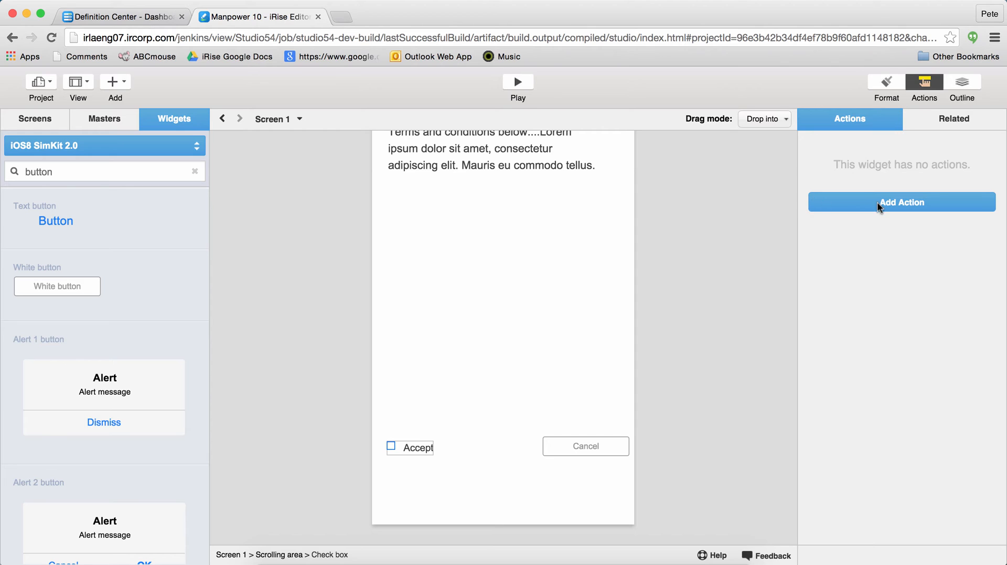
- Add a plain Toggle widgets action on the checkbox targeting the OK button
left_click(900, 202)
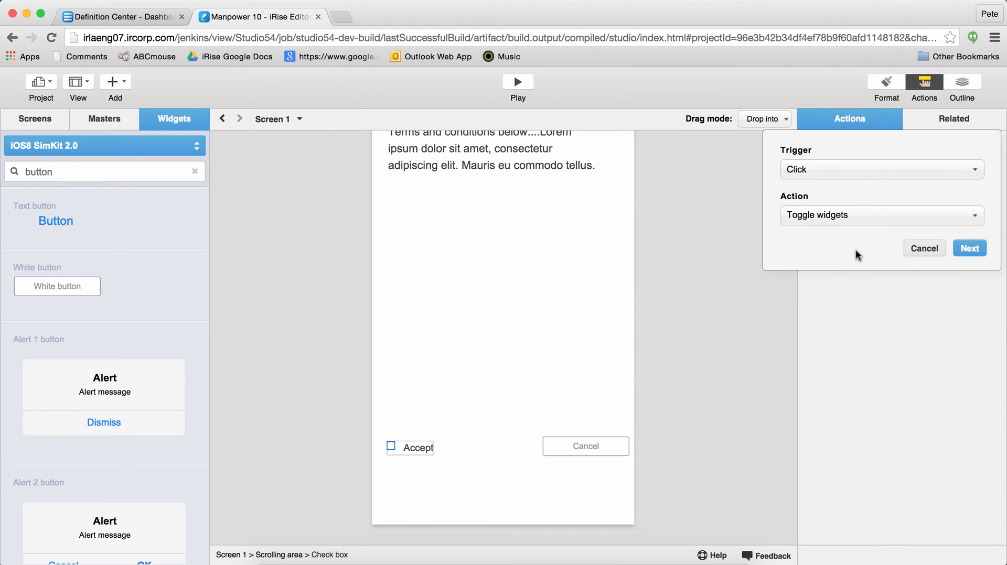
left_click(968, 248)
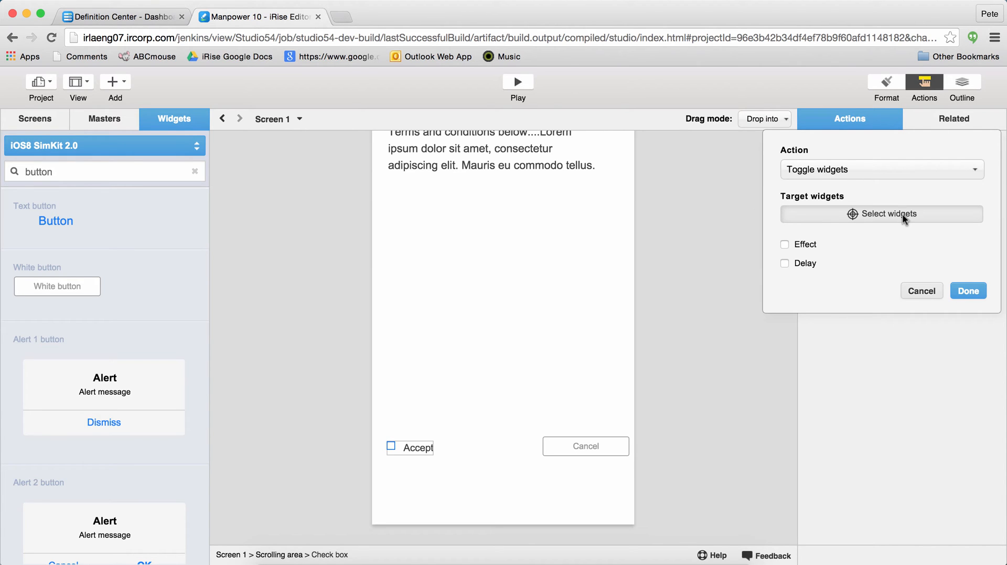
mouse_move(777, 188)
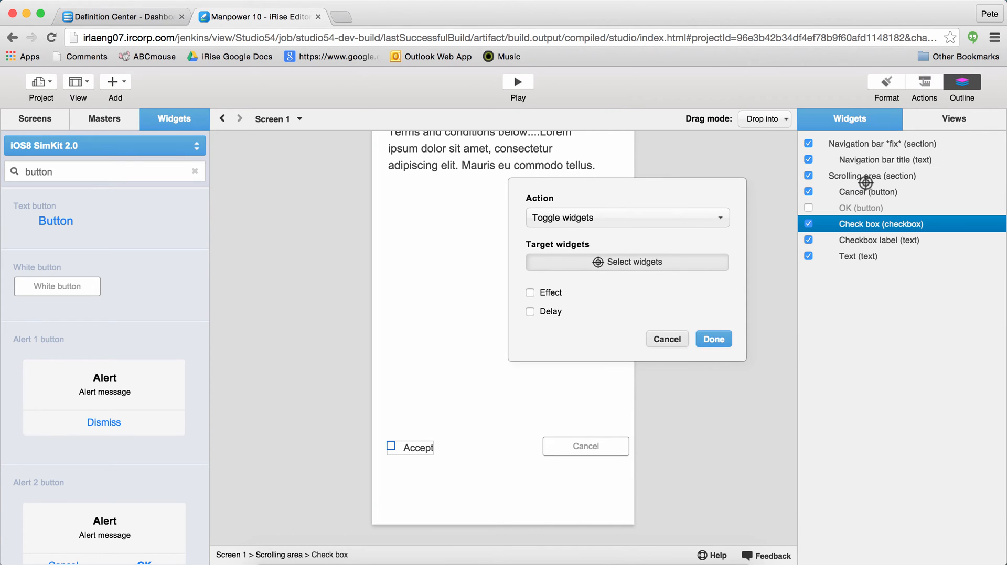
left_click(713, 339)
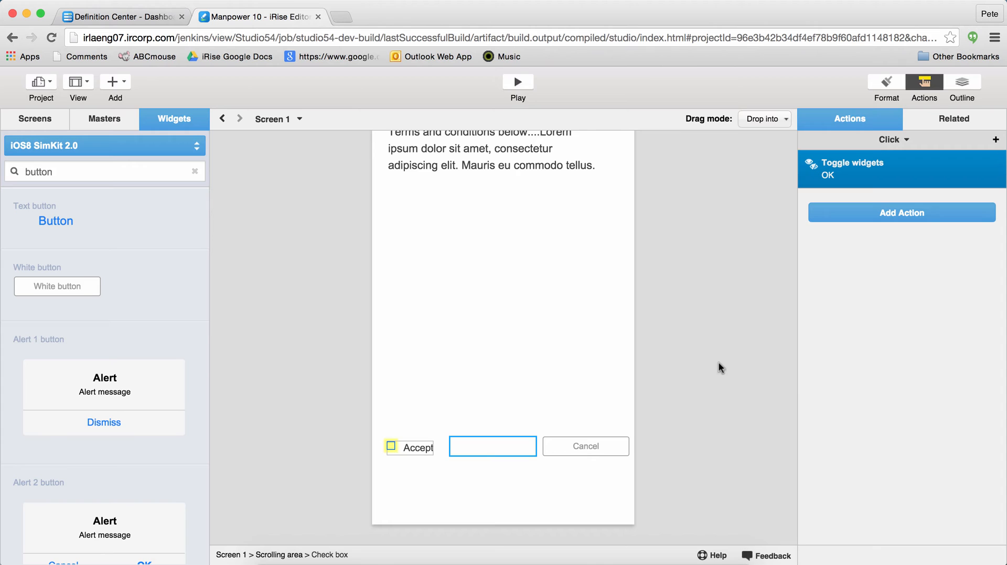
left_click(517, 82)
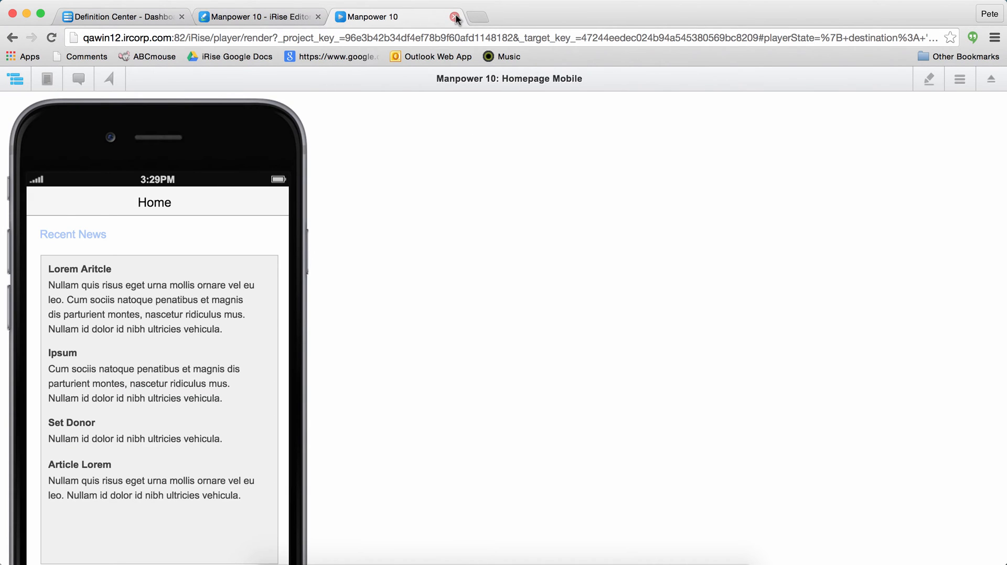
- Close the player preview and switch the editor to the Homepage Mobile screen
left_click(455, 17)
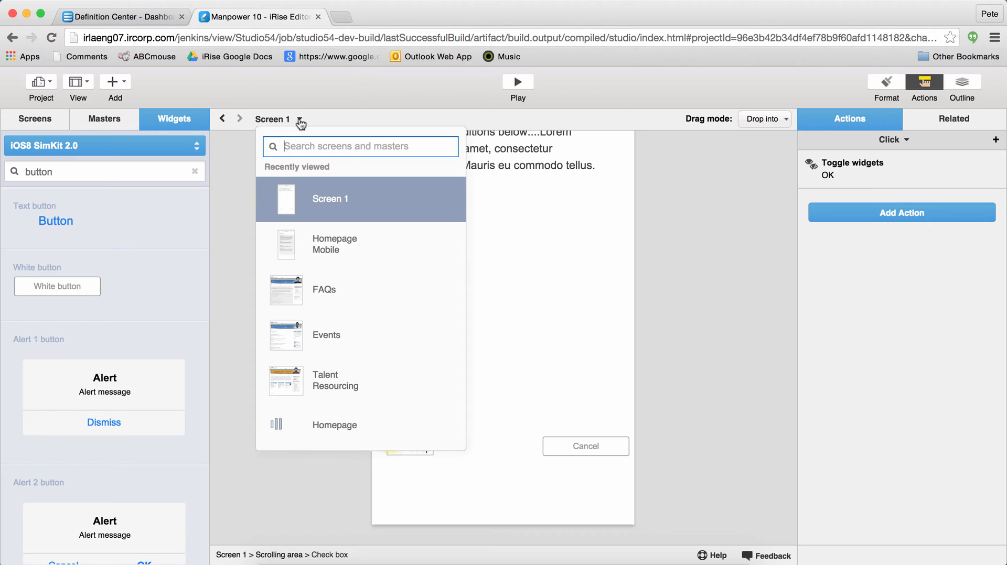
mouse_move(324, 193)
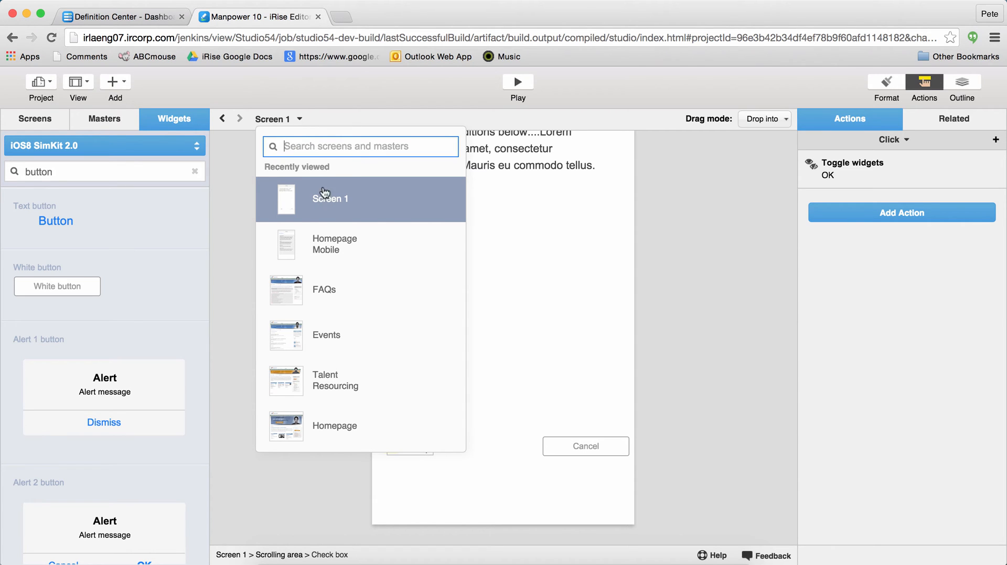
mouse_move(332, 244)
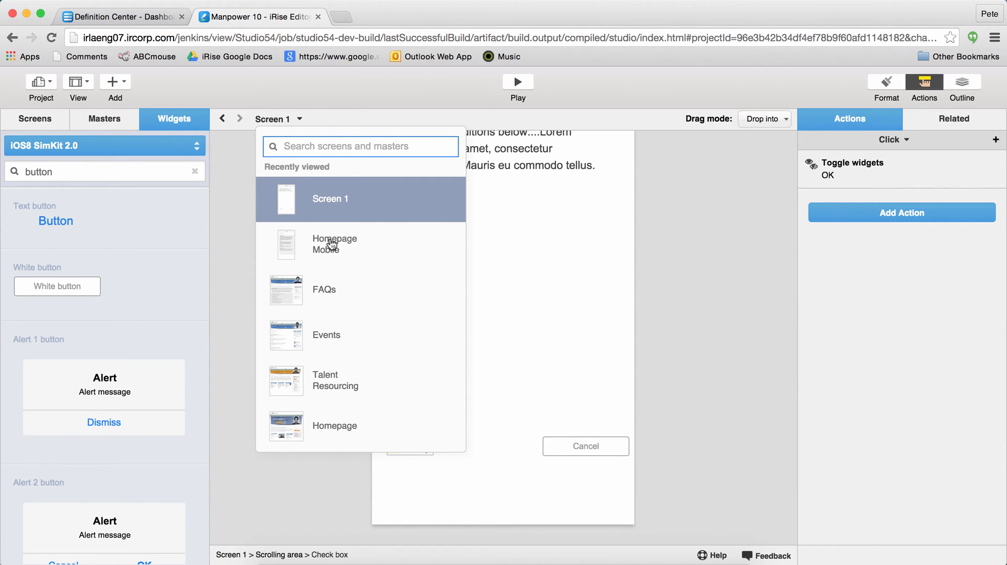
left_click(334, 244)
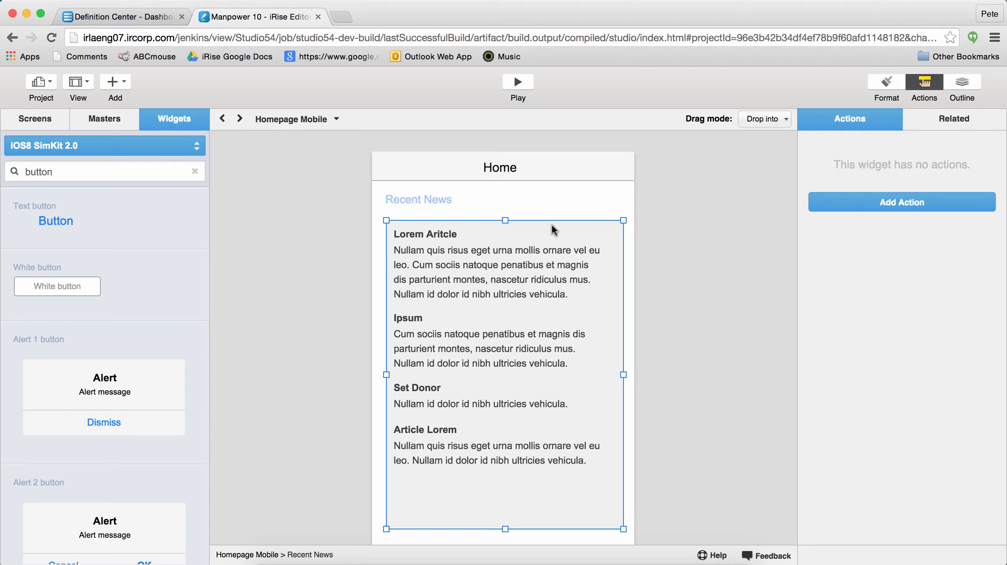
- Add a second view to the Recent News panel, return to its first view and select the stack
right_click(554, 230)
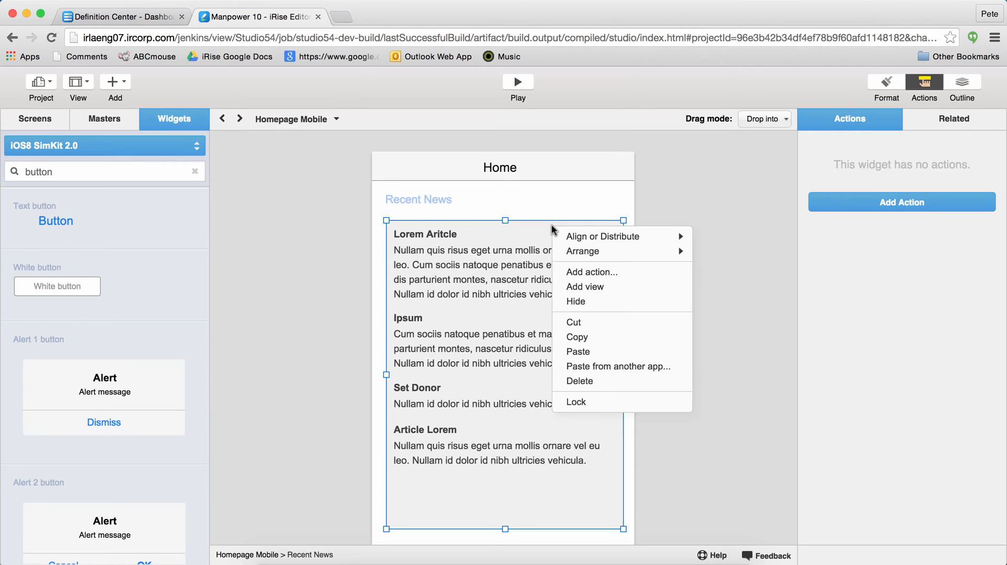
mouse_move(584, 286)
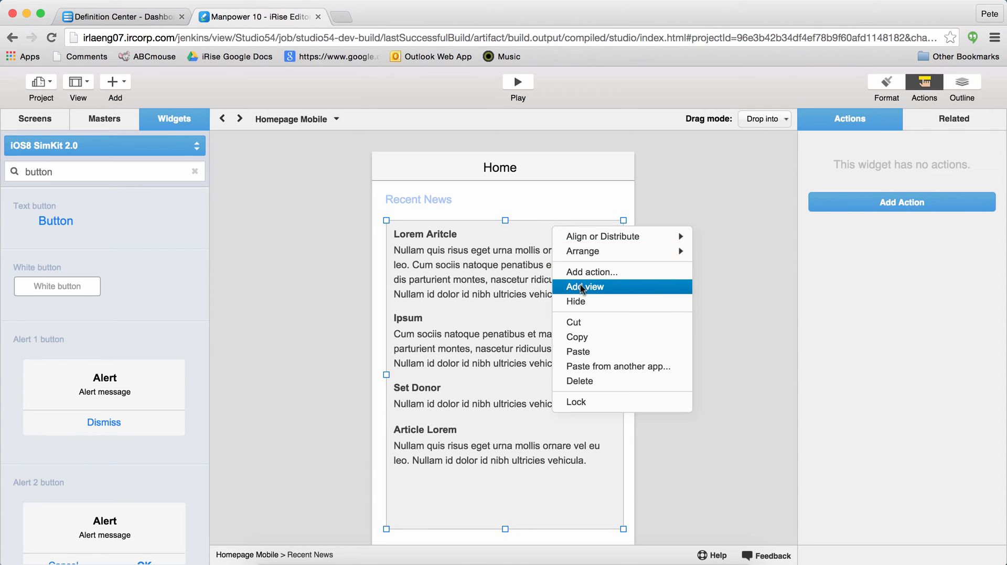
left_click(584, 286)
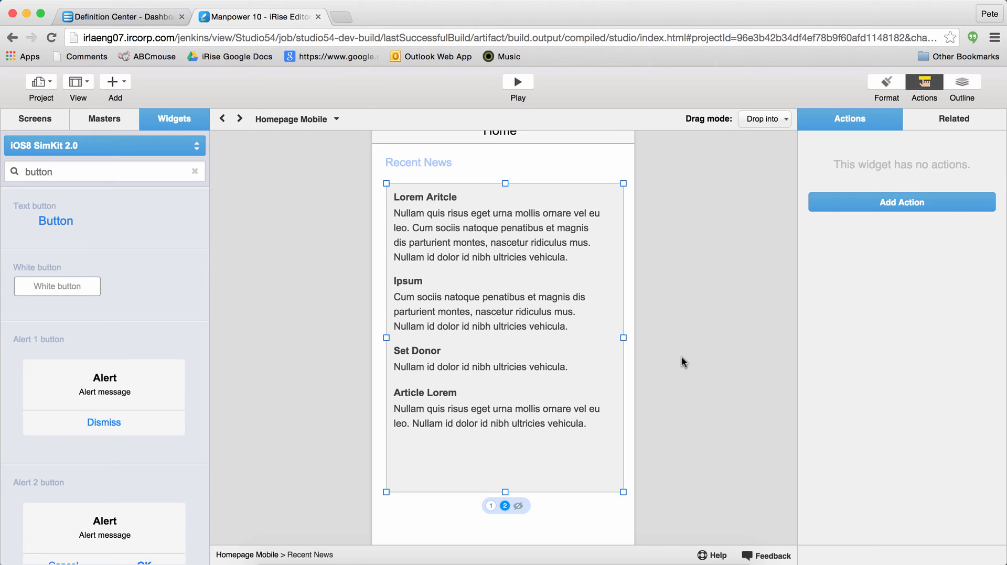
left_click(460, 233)
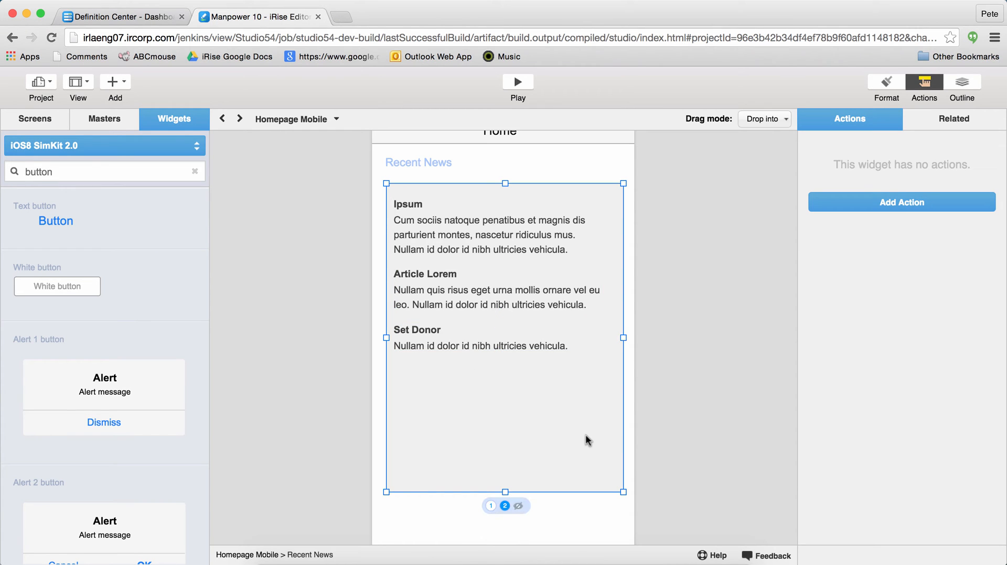
left_click(490, 506)
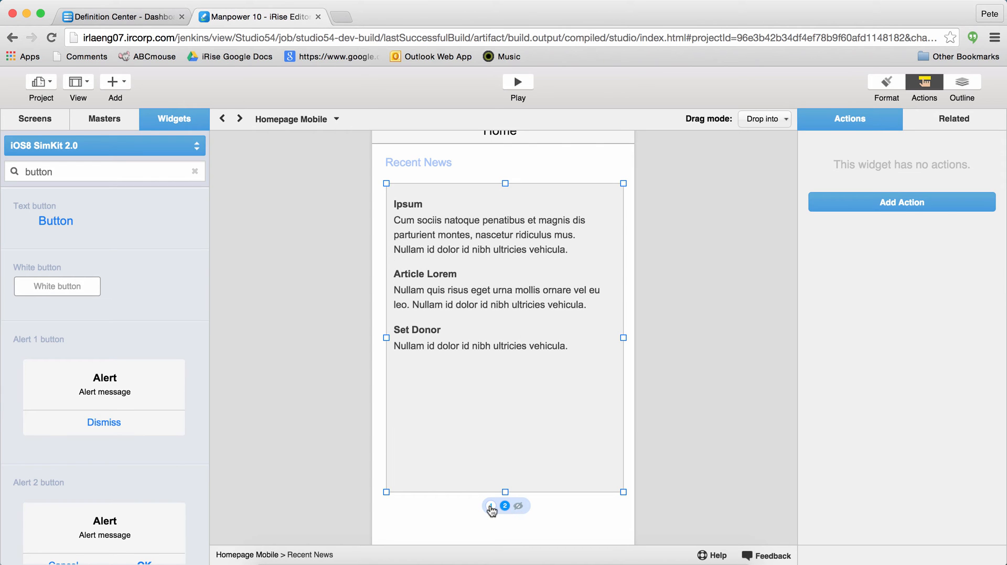
left_click(489, 507)
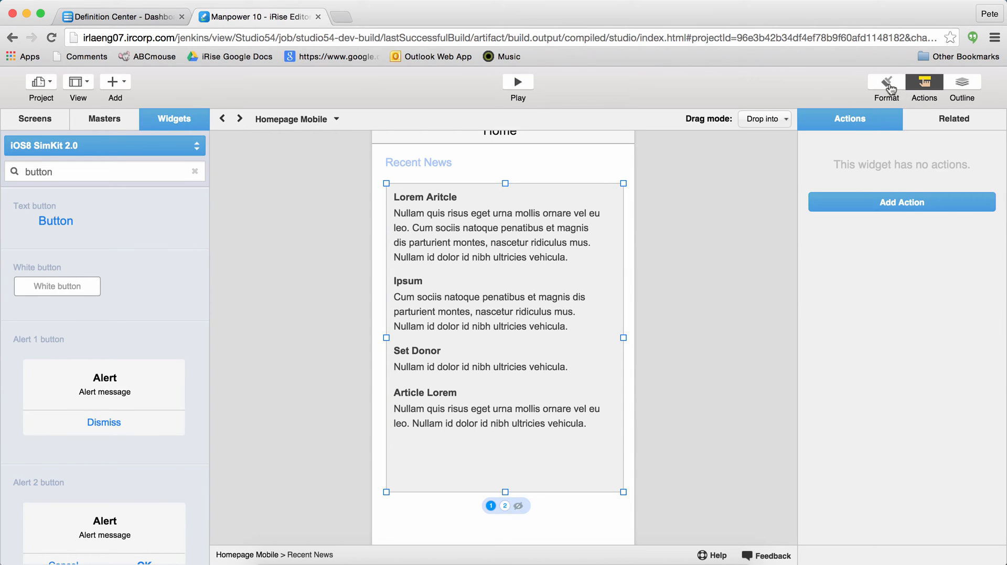
- Show the Top News label via Outline and style it to match Recent News, then select it
left_click(961, 88)
type("Top N")
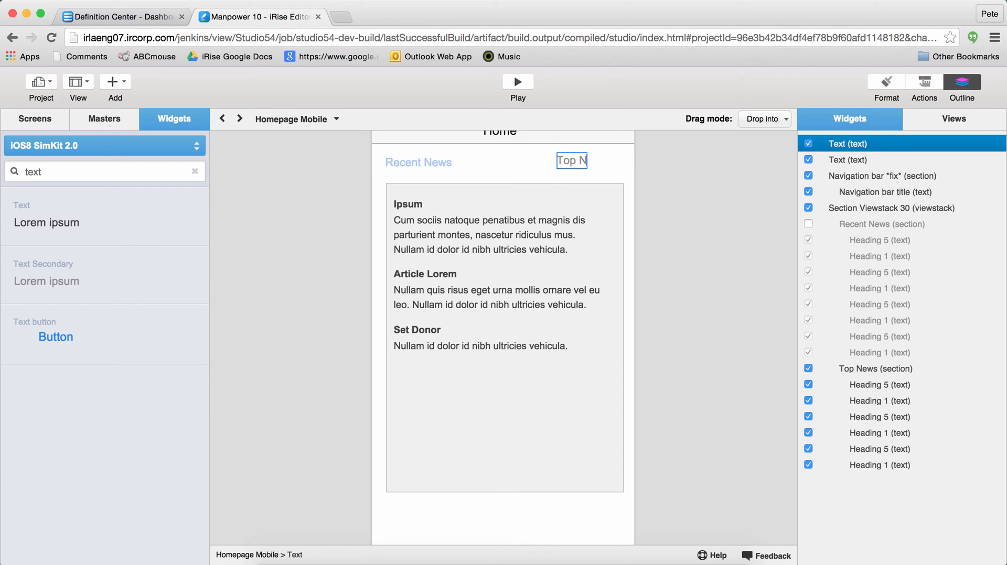
left_click(570, 161)
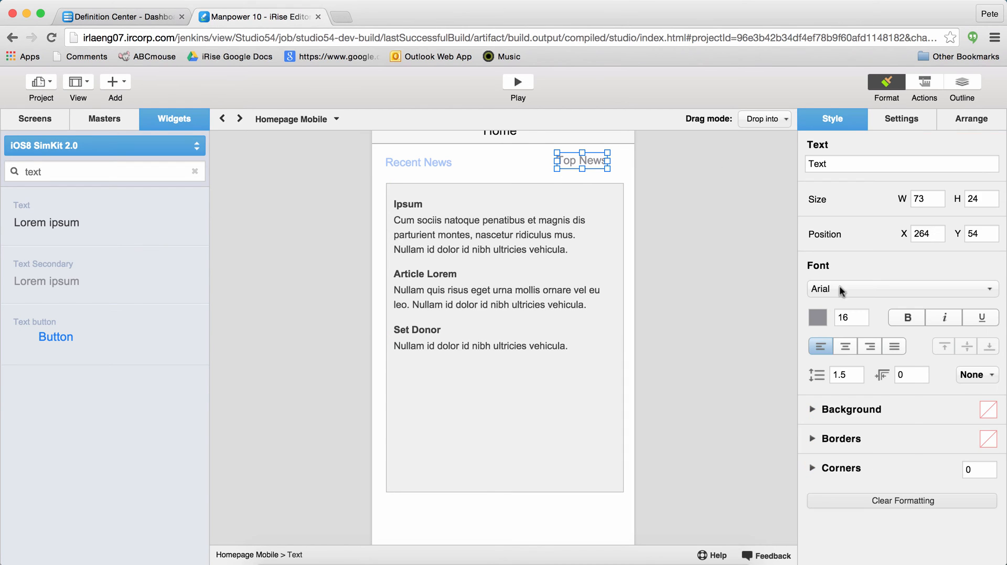
left_click(418, 162)
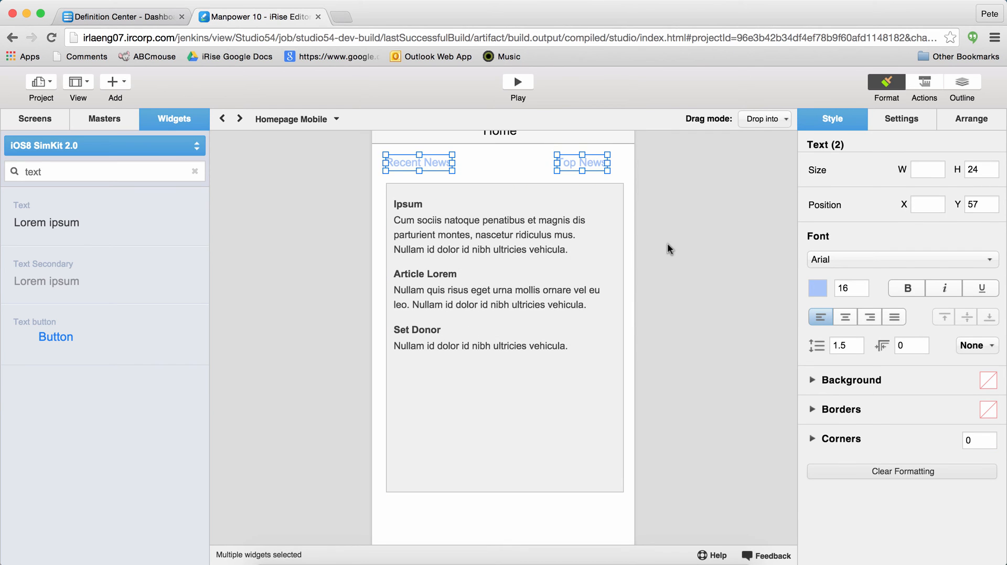
left_click(581, 162)
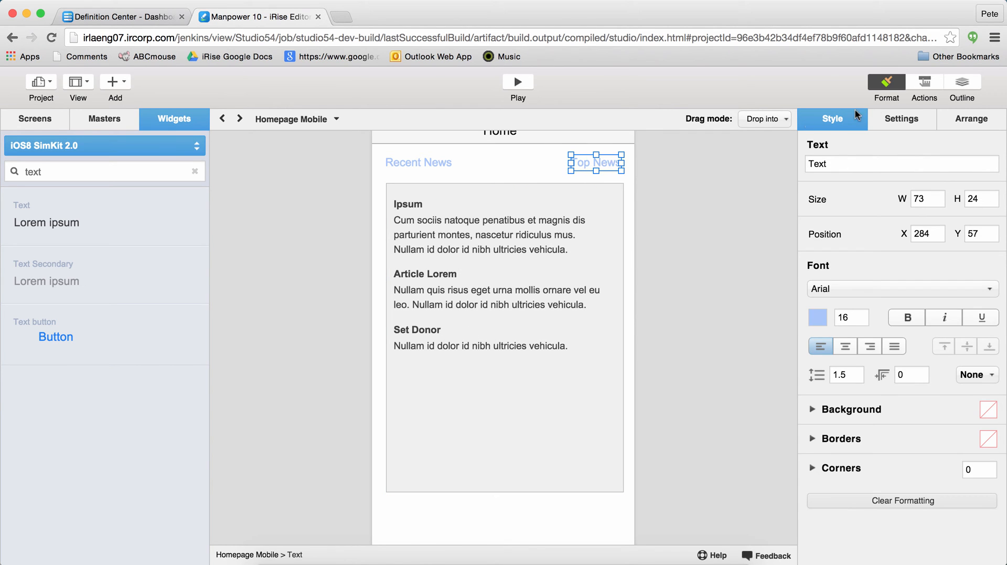
- Start a Click / Switch views action on the Top News label
left_click(923, 83)
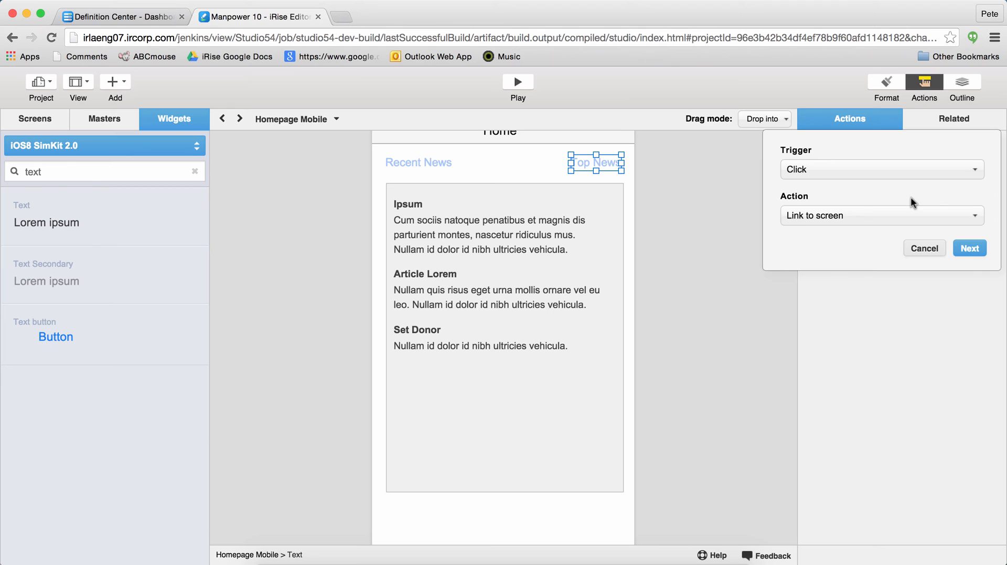
left_click(879, 215)
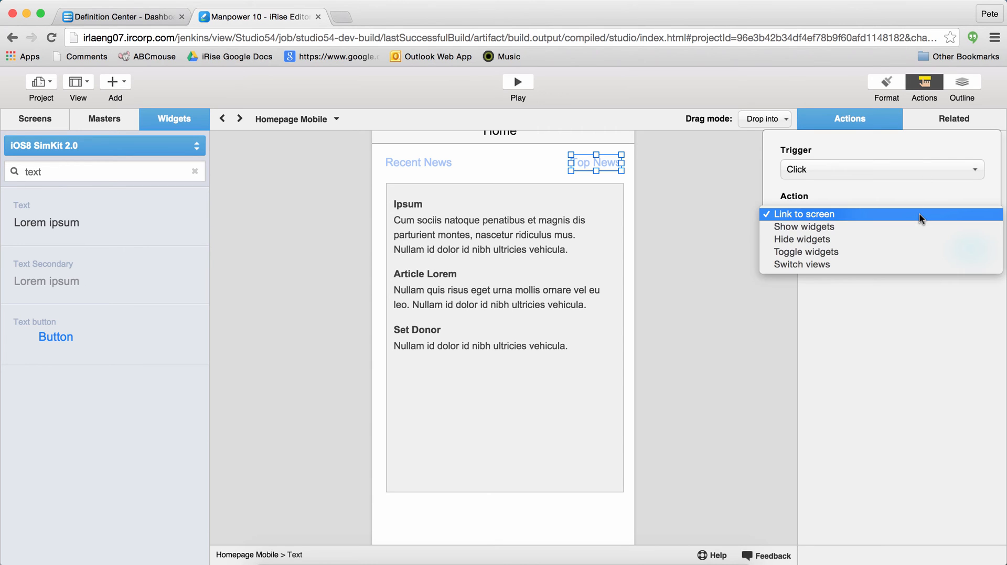
left_click(801, 264)
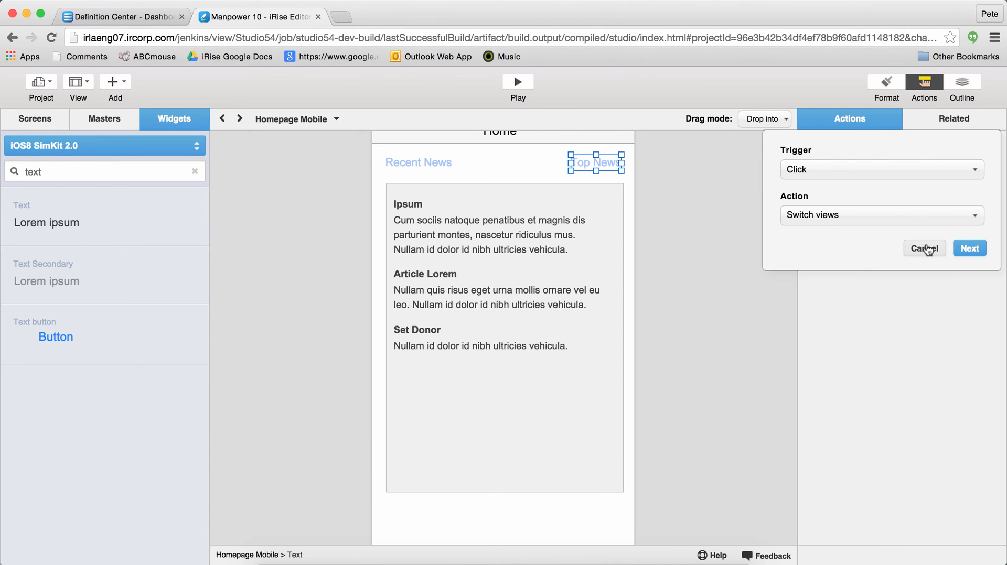
left_click(969, 248)
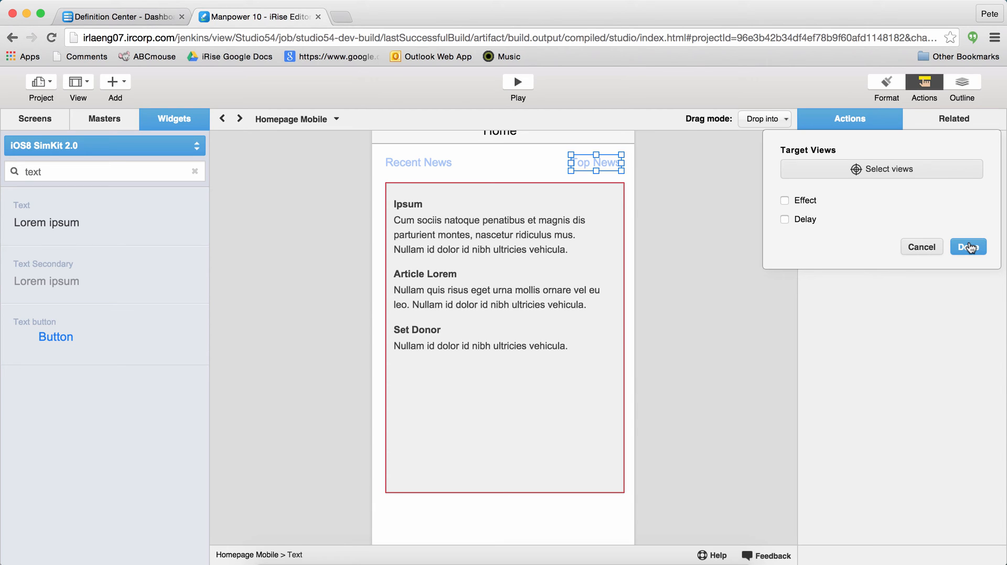
mouse_move(670, 209)
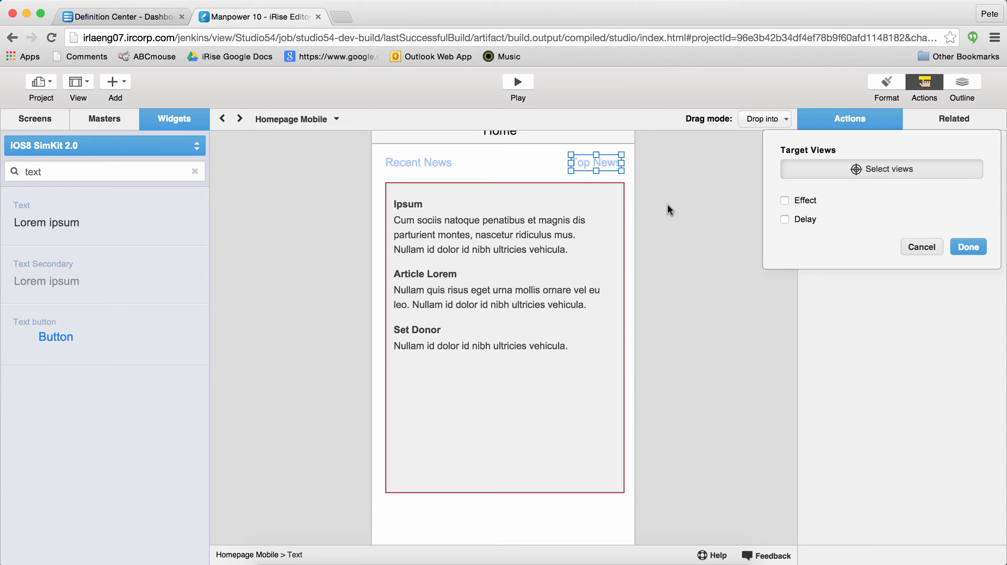
- Target Section Viewstack 30: Top News and finish the switch action
left_click(880, 169)
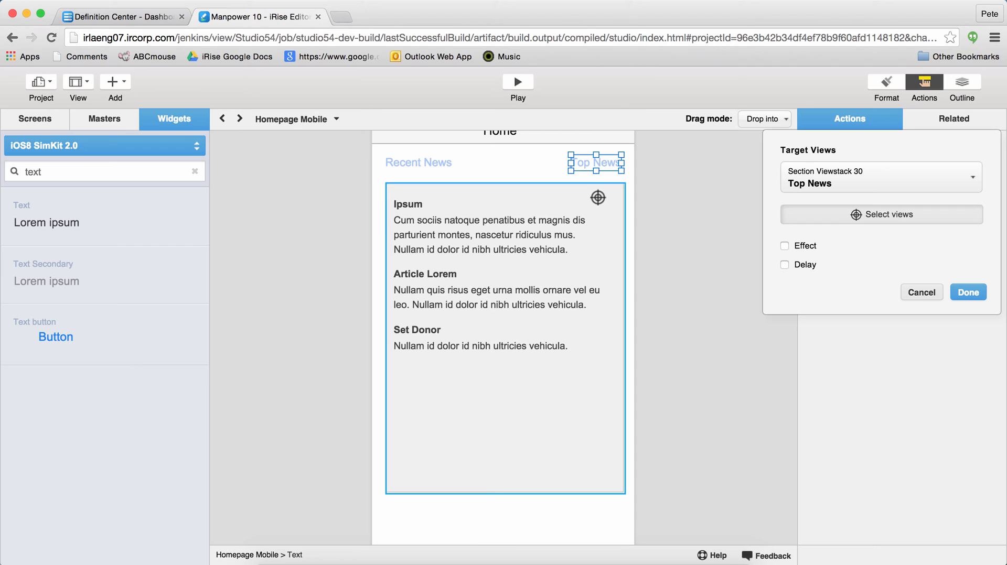
left_click(880, 178)
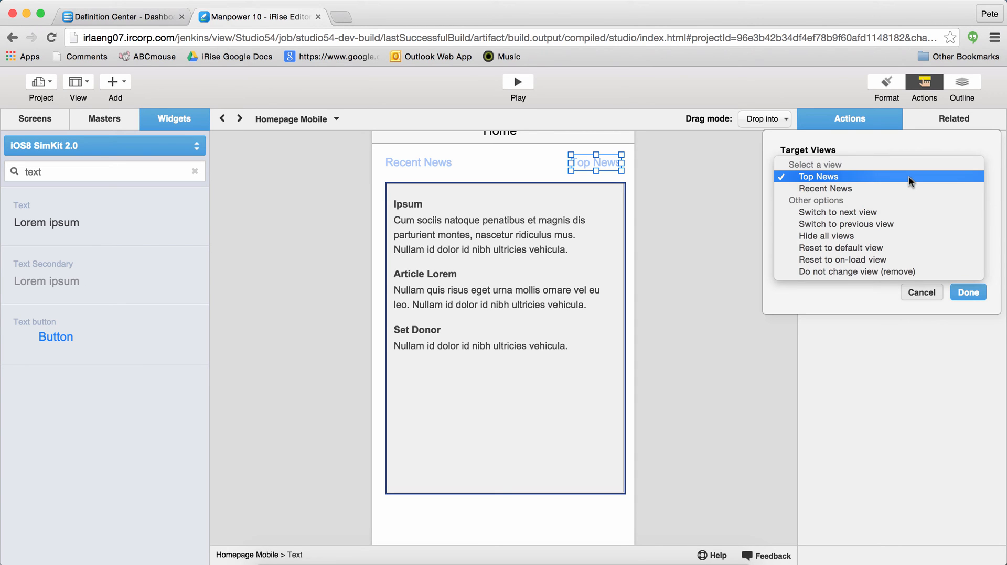
left_click(819, 176)
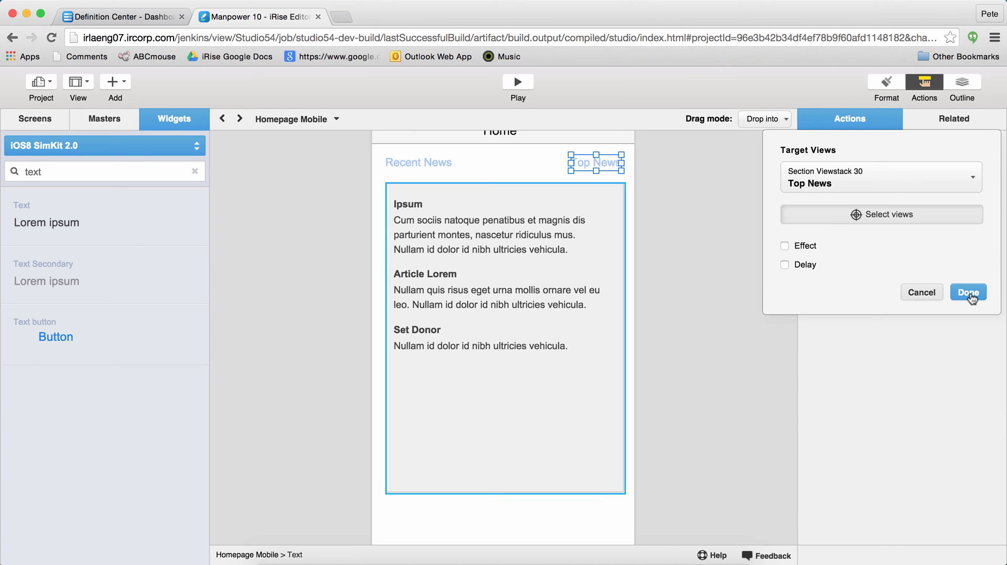
left_click(966, 292)
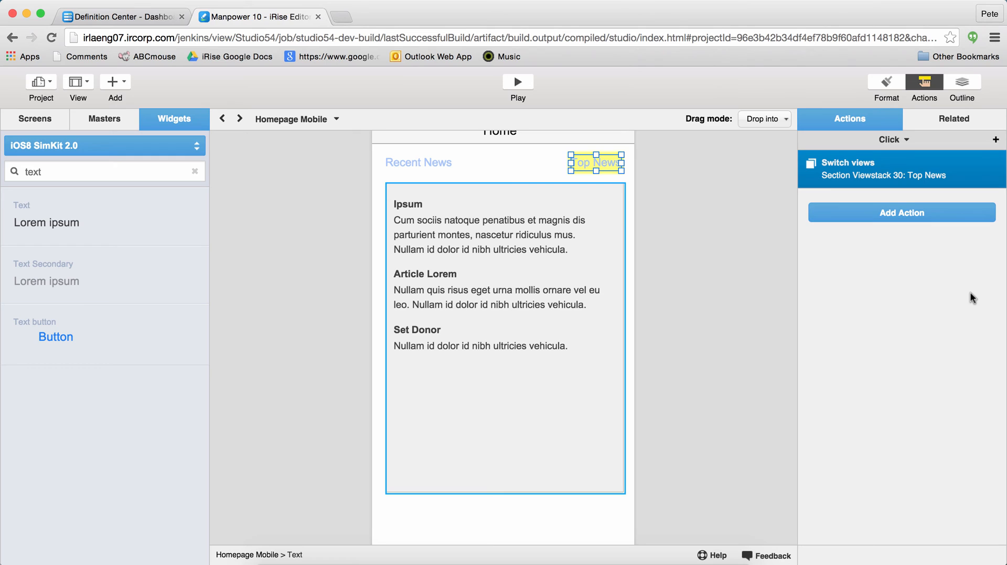
- Add a Click / Switch views action on Recent News targeting the Recent News view
left_click(900, 213)
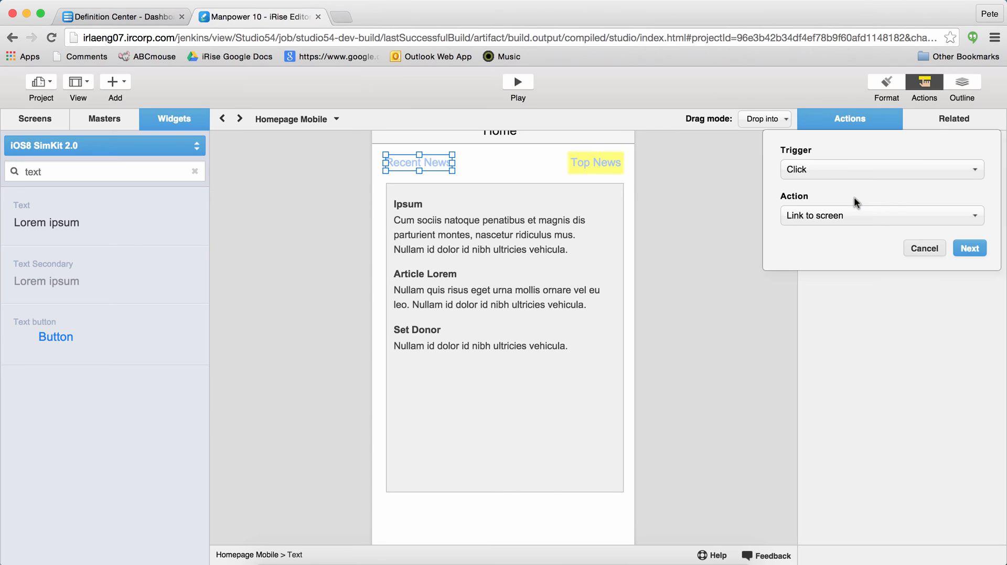
left_click(969, 247)
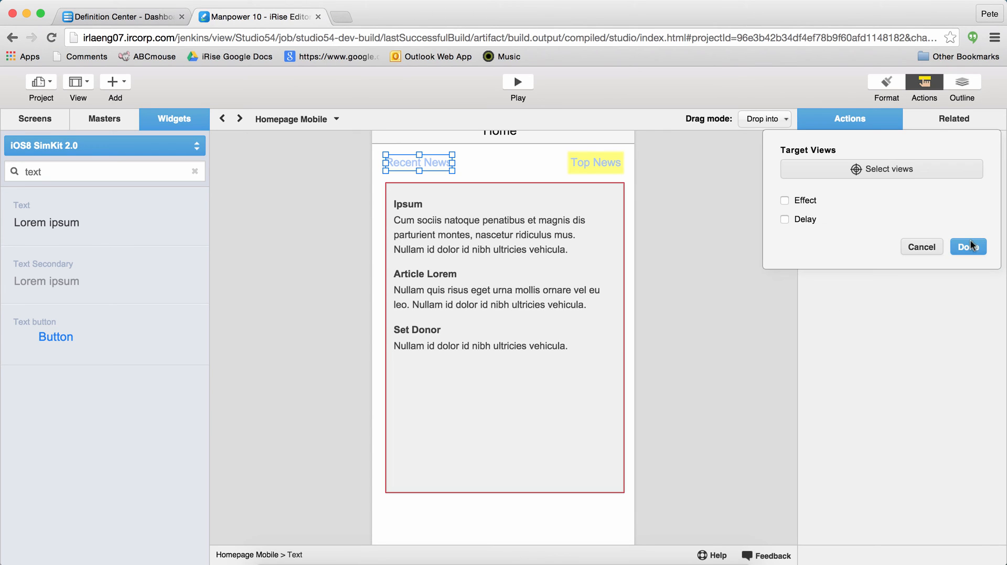
left_click(880, 169)
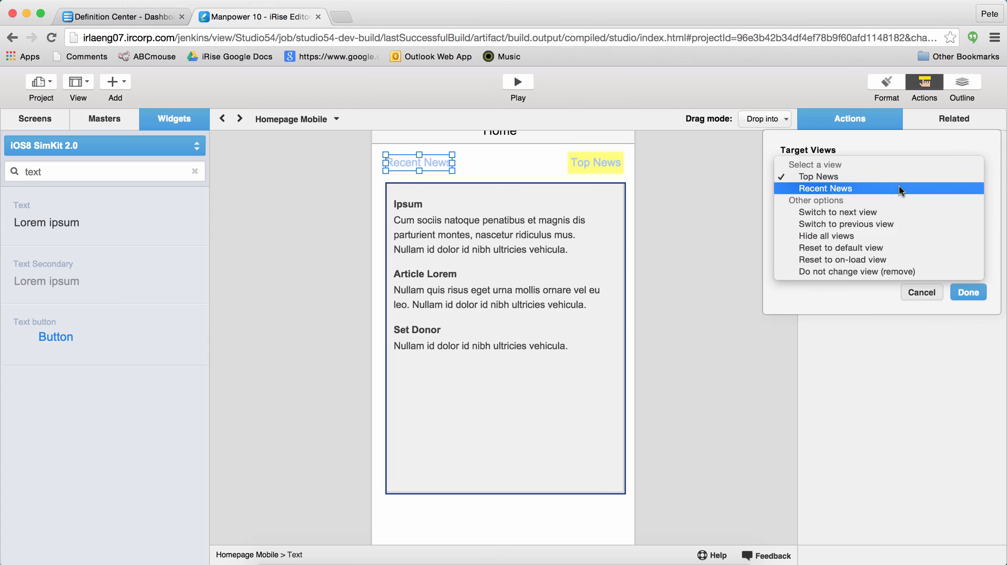
left_click(967, 292)
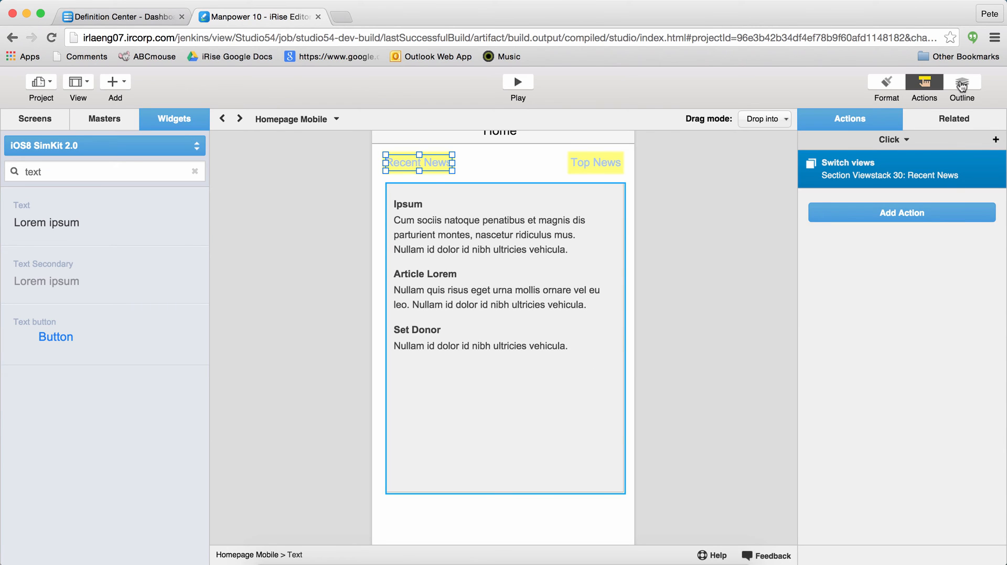
- Make Recent News the stack's visible view in Outline, preview in the player and return
left_click(961, 85)
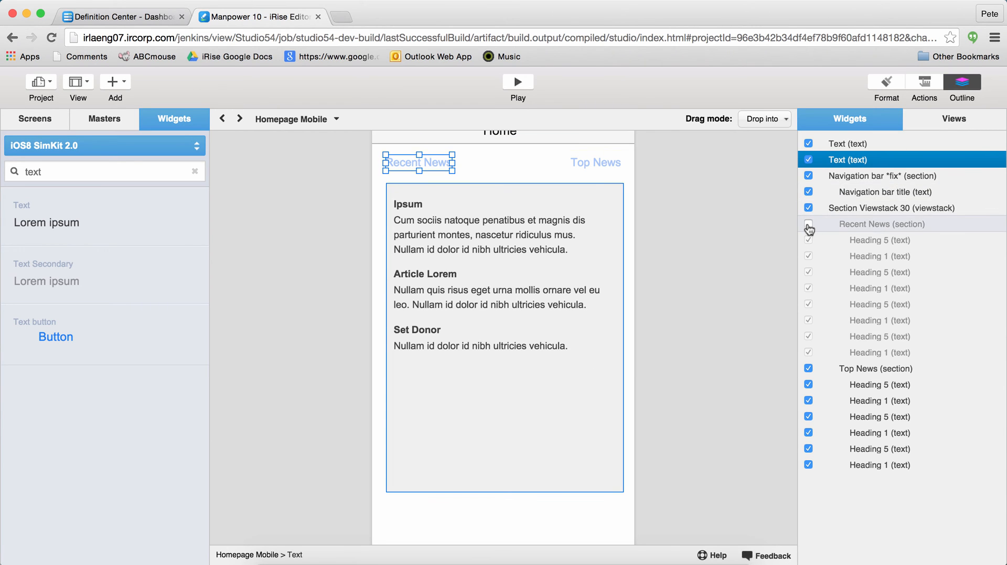
left_click(809, 223)
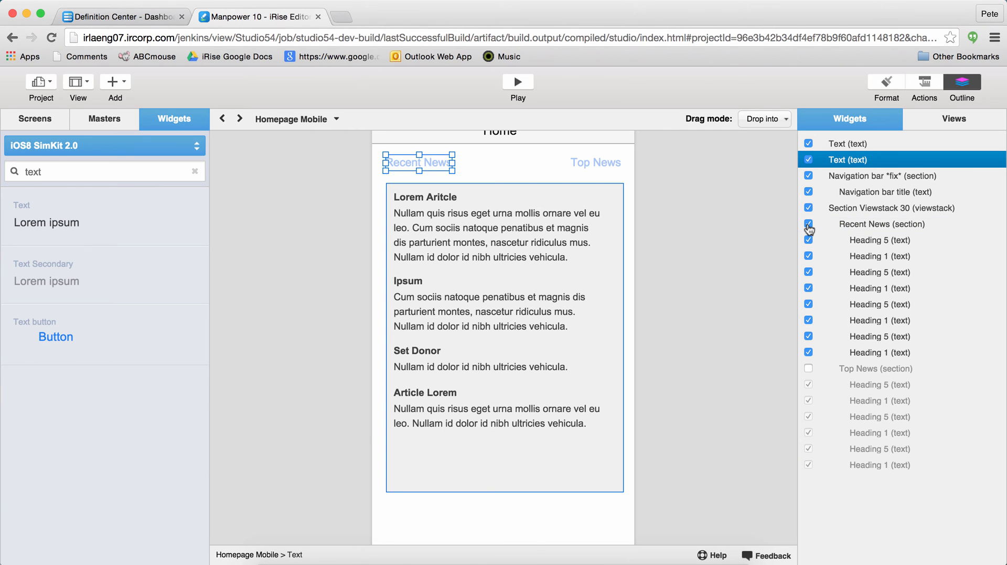
left_click(517, 81)
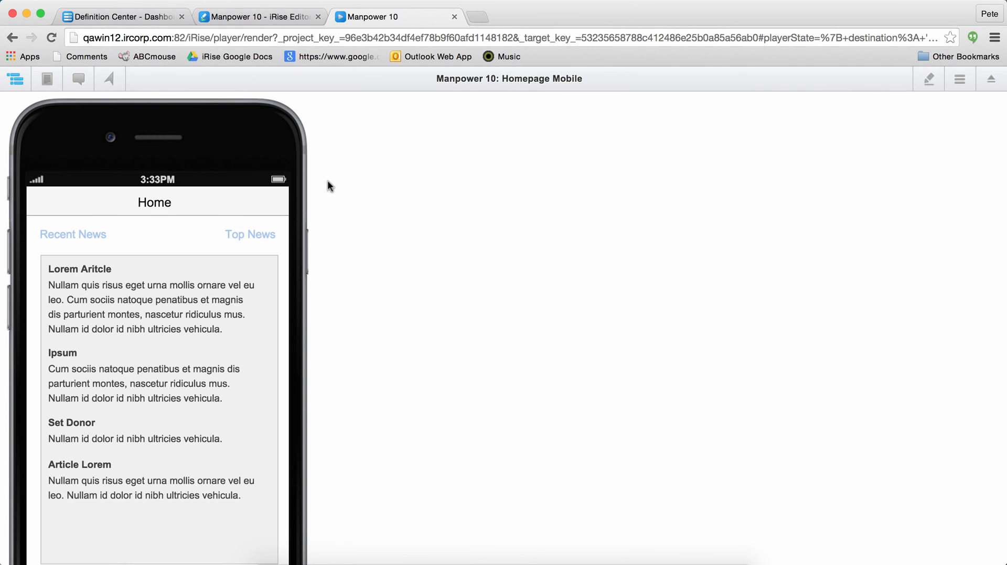
left_click(249, 234)
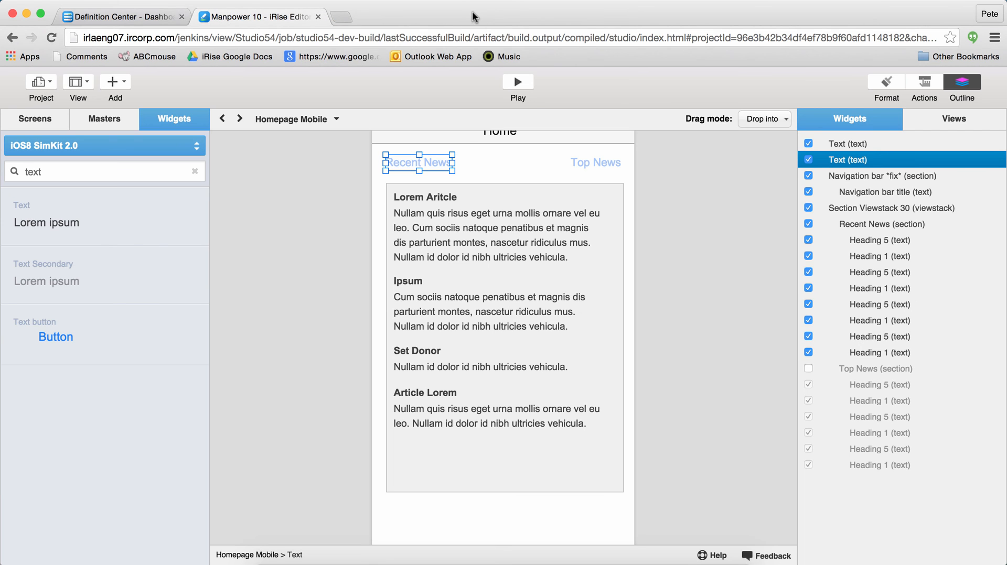
- Browse the masters list and switch to Screen 1 before adding a master
left_click(104, 119)
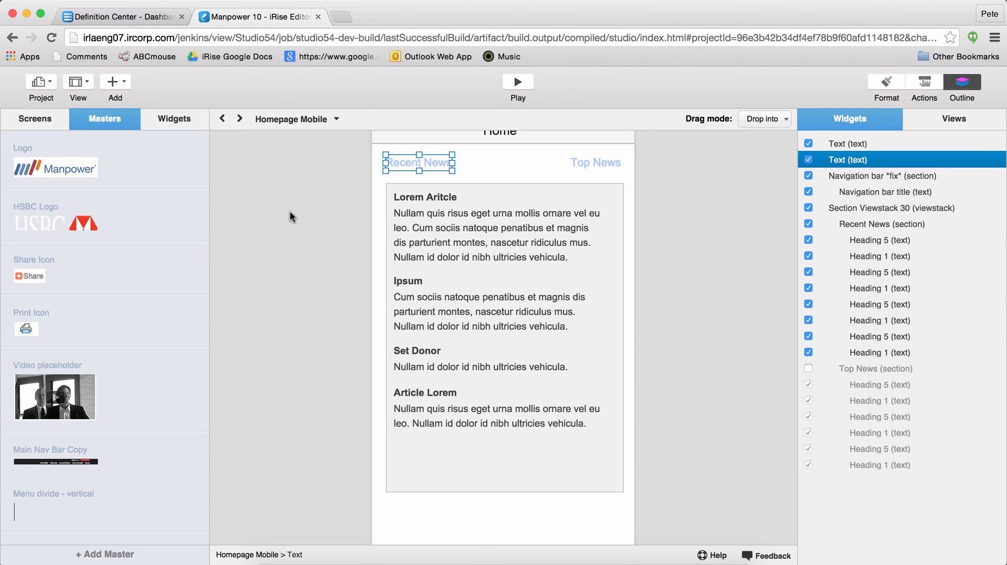
left_click(336, 119)
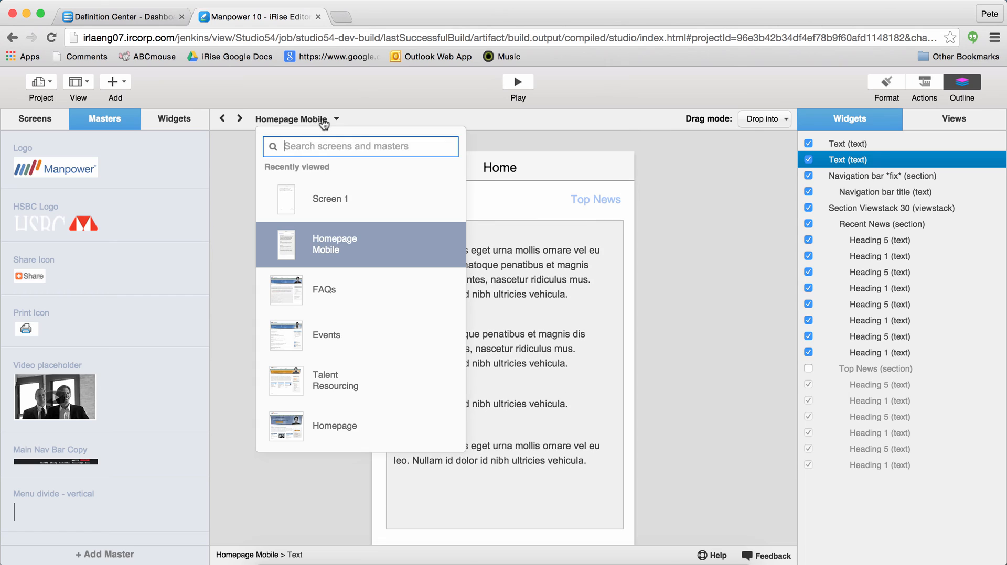
left_click(330, 198)
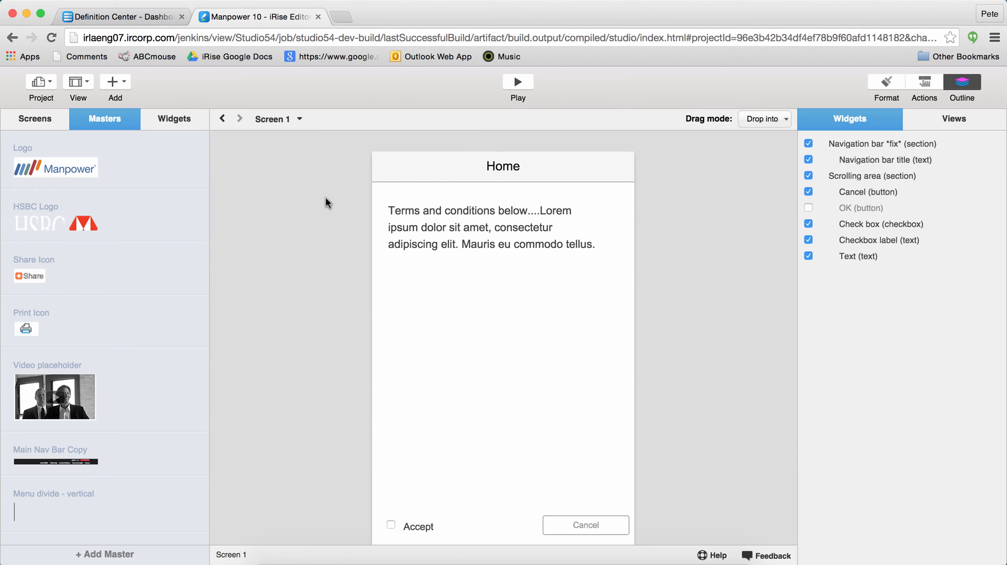
mouse_move(27, 329)
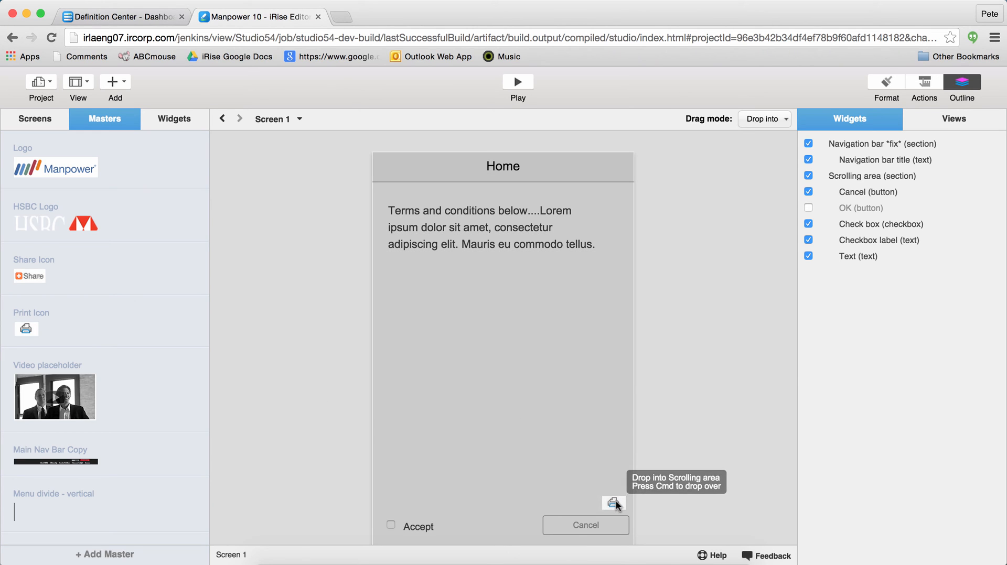
left_click(221, 119)
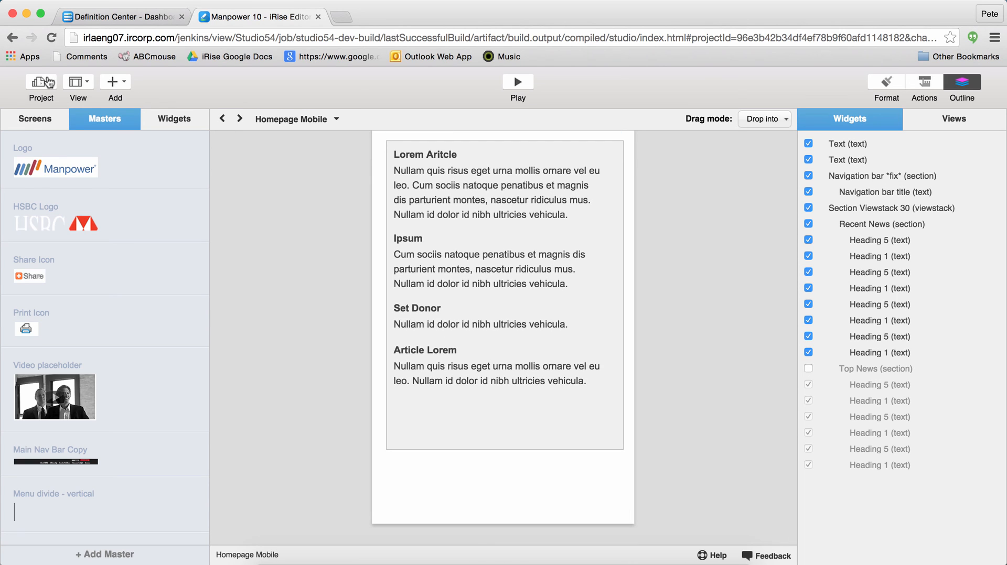
- Switch the library to iOS8 SimKit 2.0 and scroll to the toolbar templates for the Footer master
left_click(112, 87)
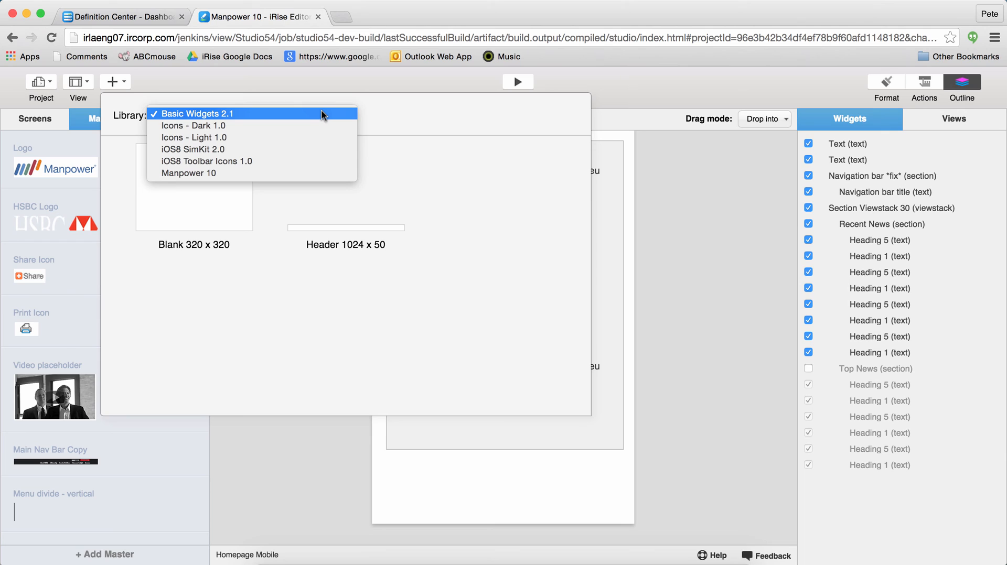
mouse_move(276, 149)
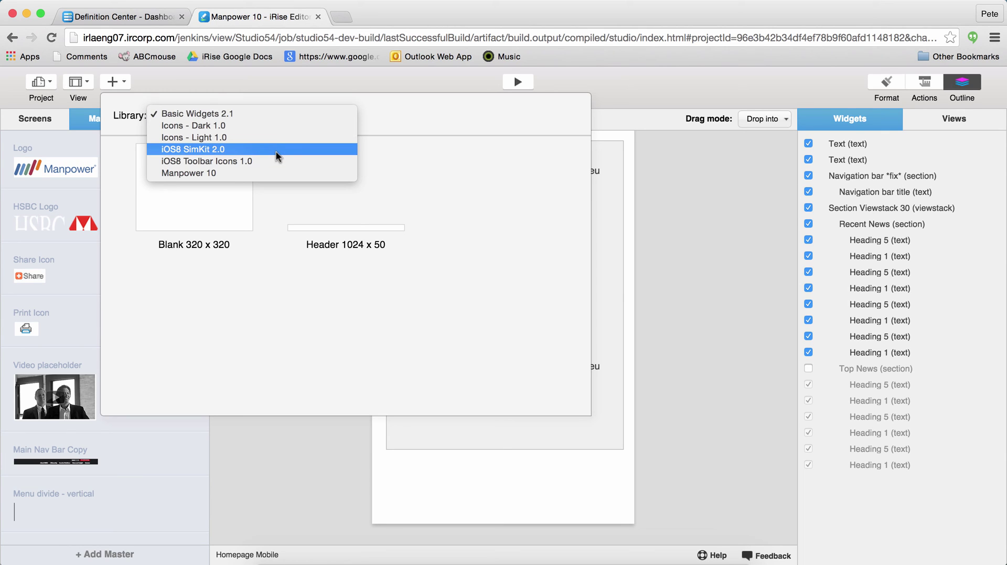
left_click(196, 149)
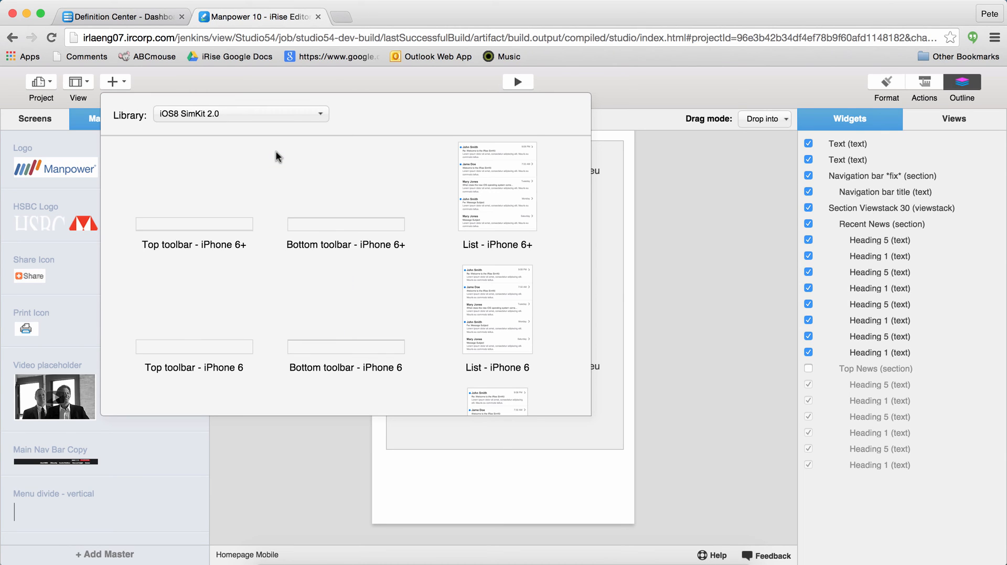
scroll("down", 3)
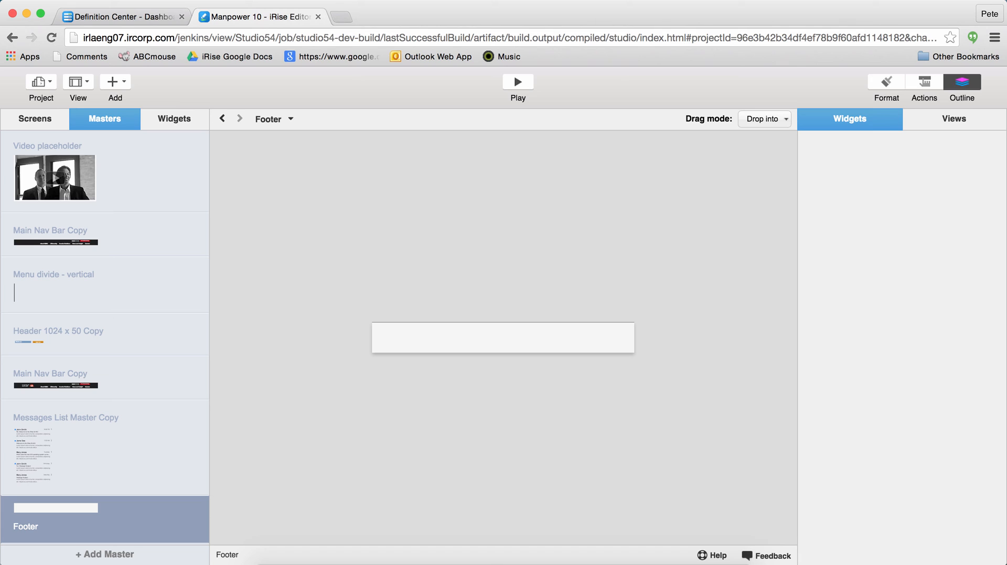
- Place the Footer master at the bottom of the Homepage Mobile screen
left_click(291, 119)
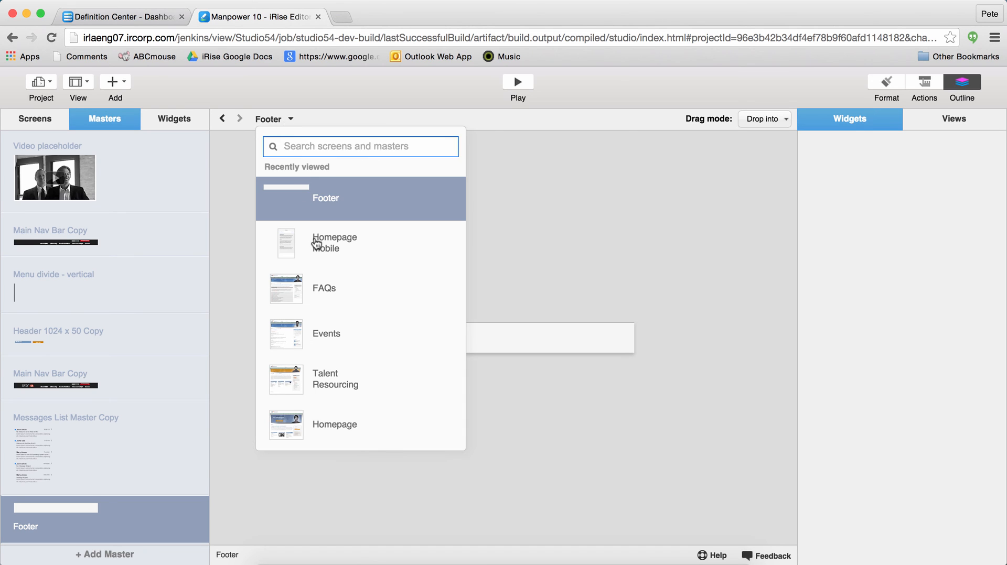
left_click(334, 243)
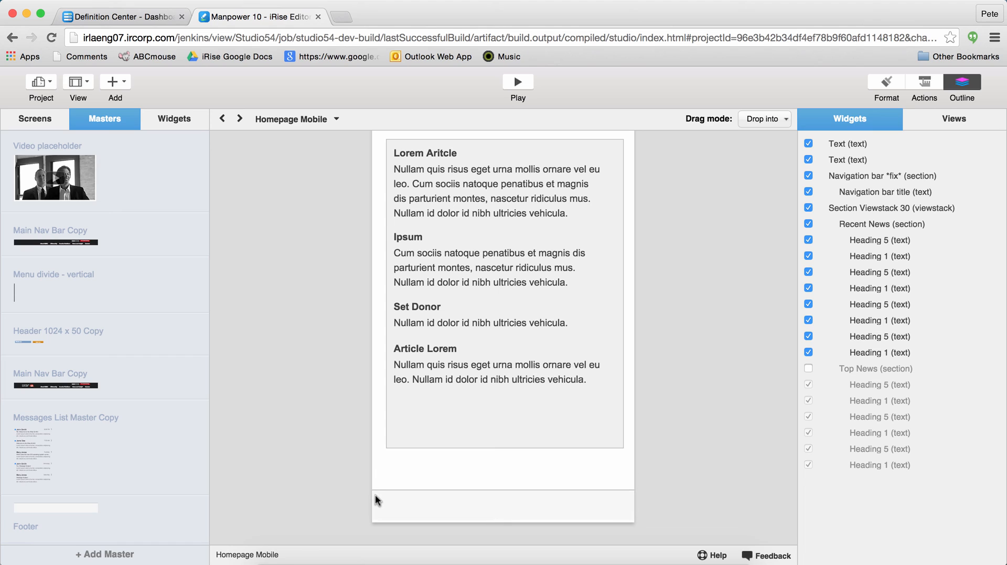
left_click(503, 507)
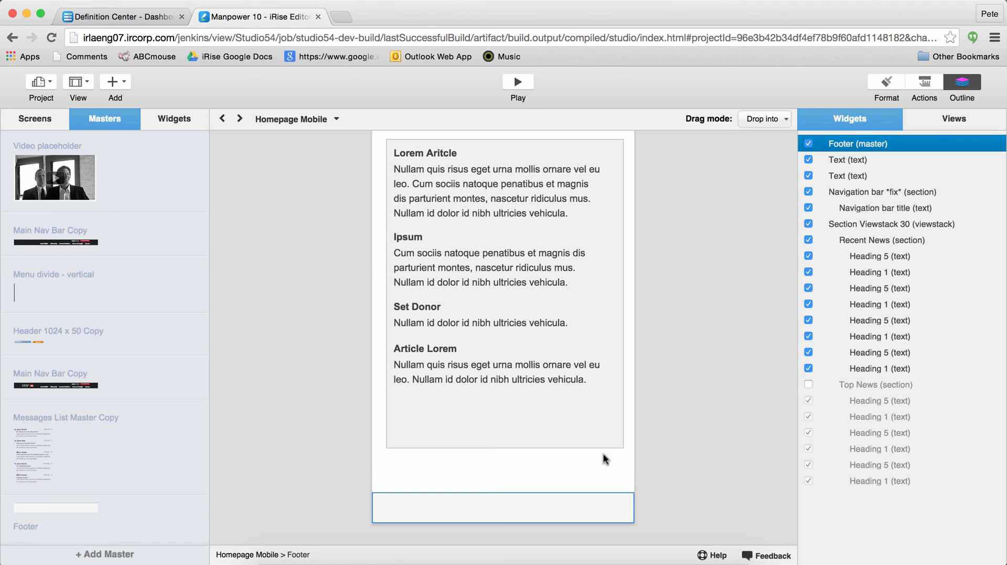
- Give the Footer master a text widget reading 'Copyright IRise'
left_click(297, 118)
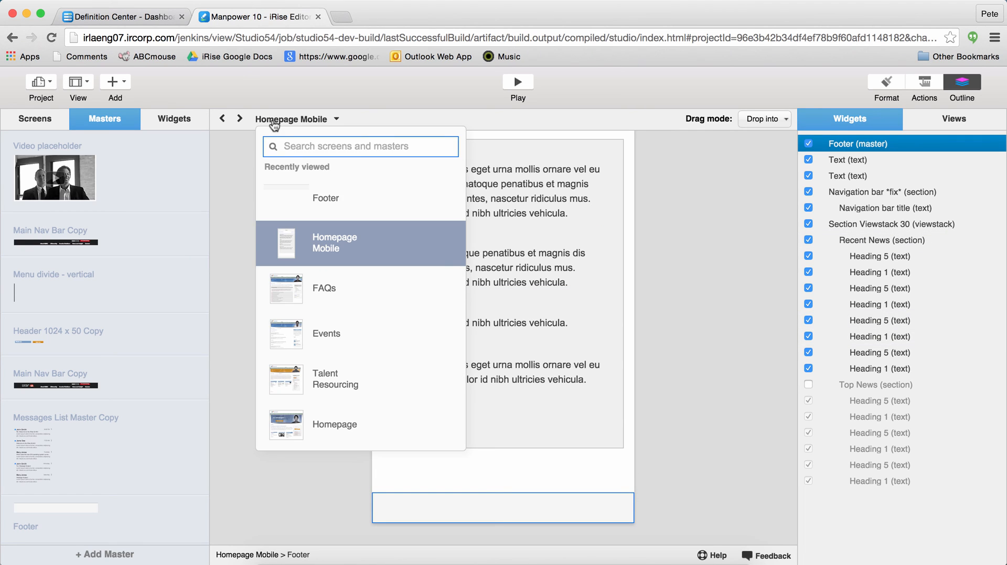
mouse_move(307, 203)
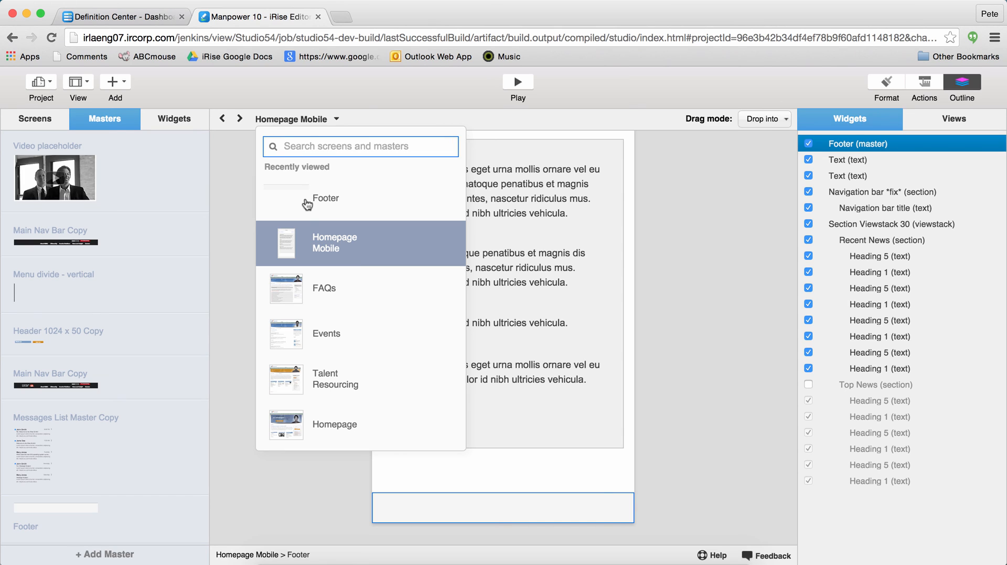
left_click(325, 198)
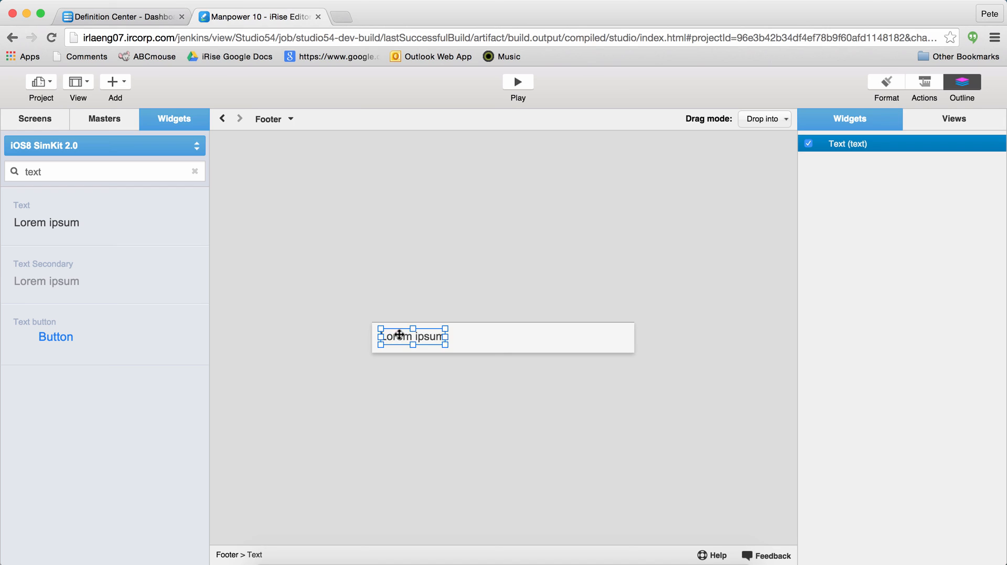
type("Copyright IRise")
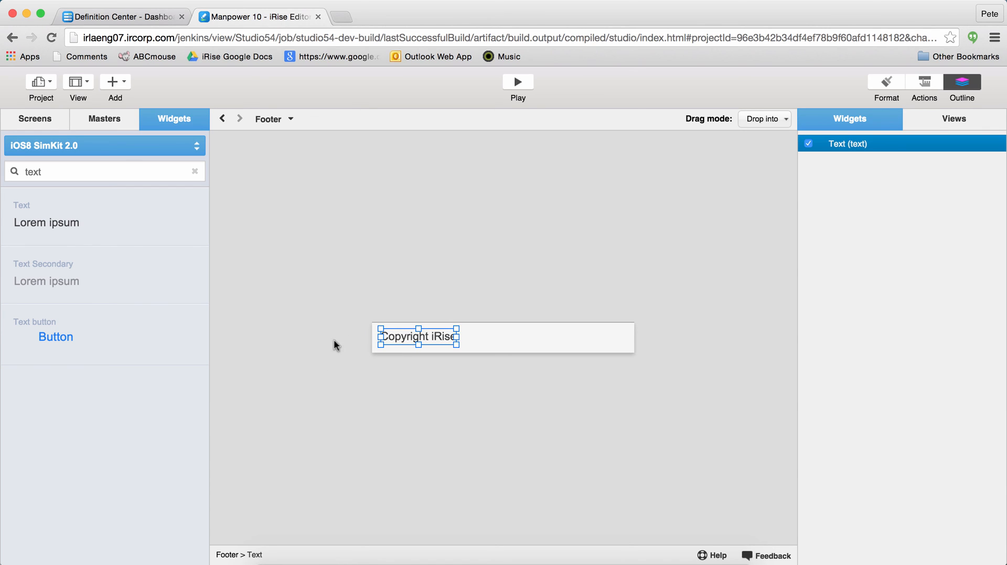
left_click(240, 119)
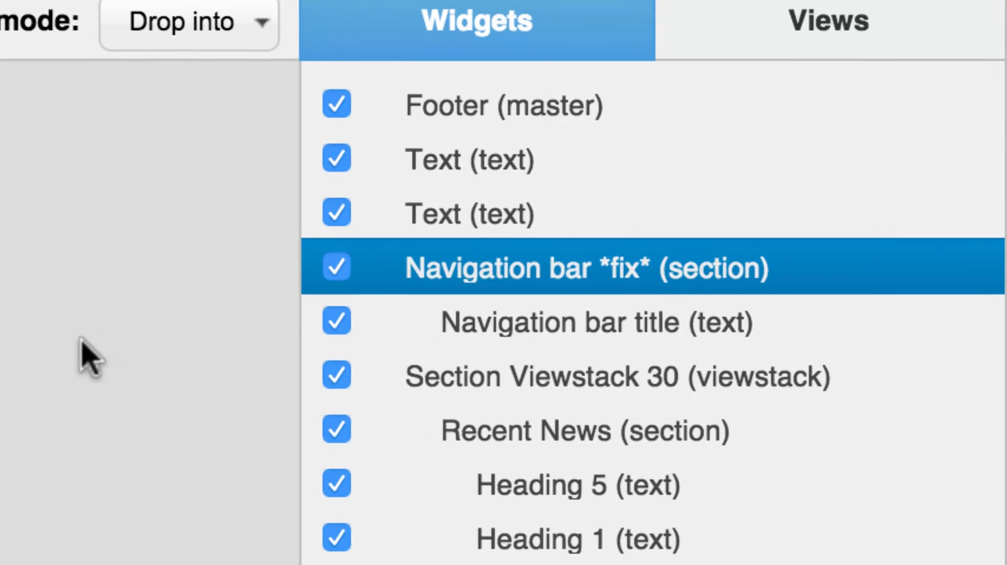
- Set Drag mode to Drop over and pull Recent News out of the navigation bar below the header
left_click(593, 358)
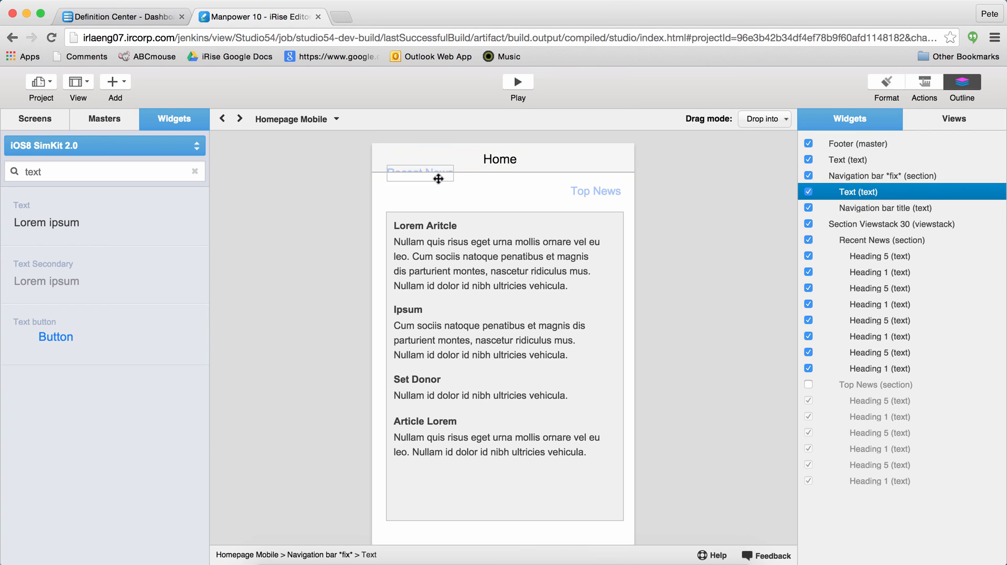
left_click(763, 118)
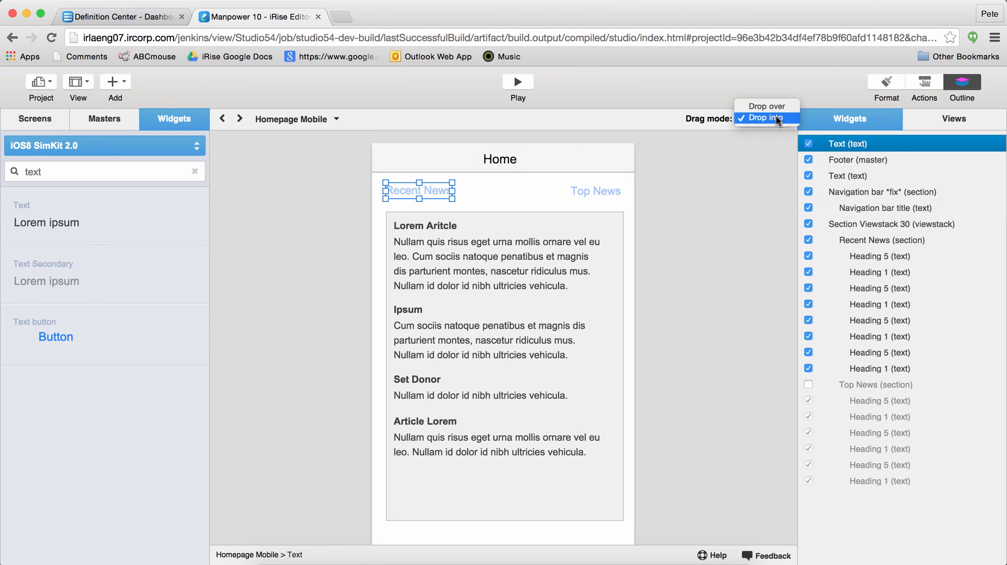
left_click(761, 105)
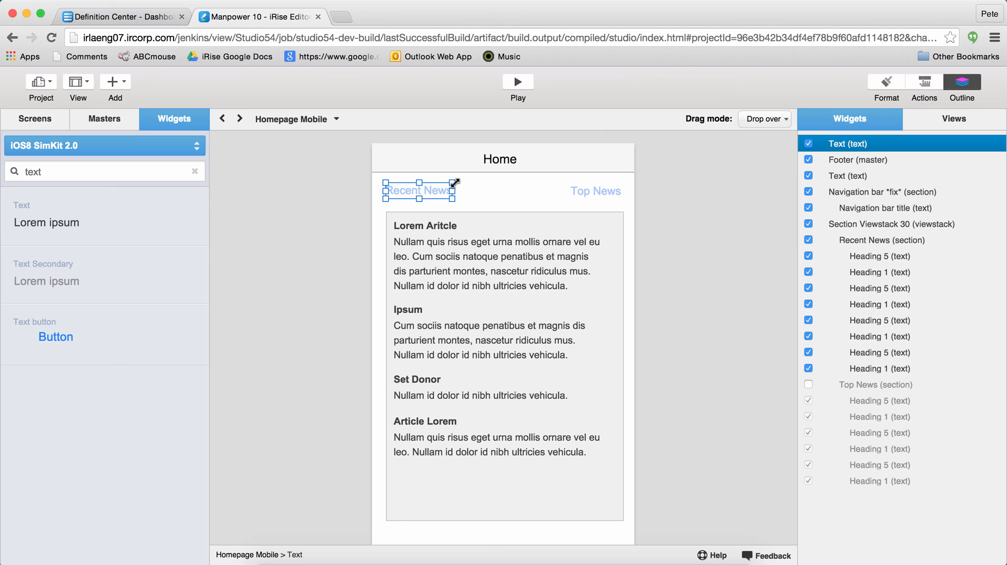
left_click(880, 192)
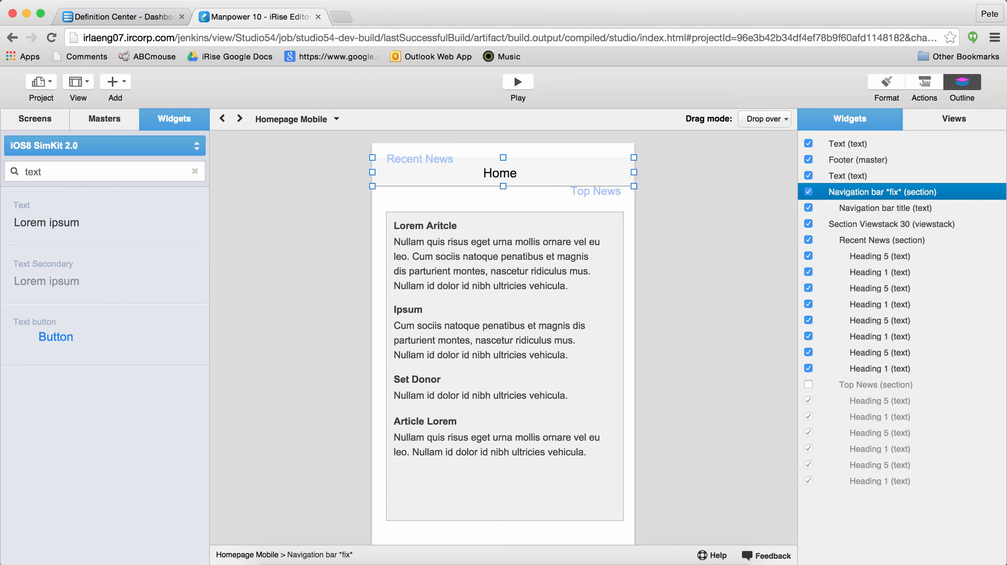
left_click(882, 192)
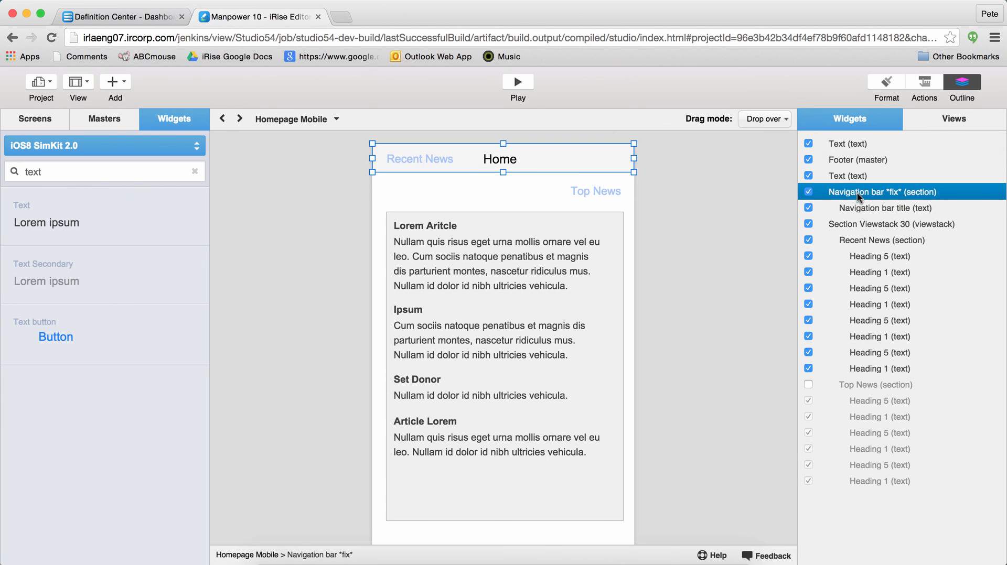
left_click(550, 177)
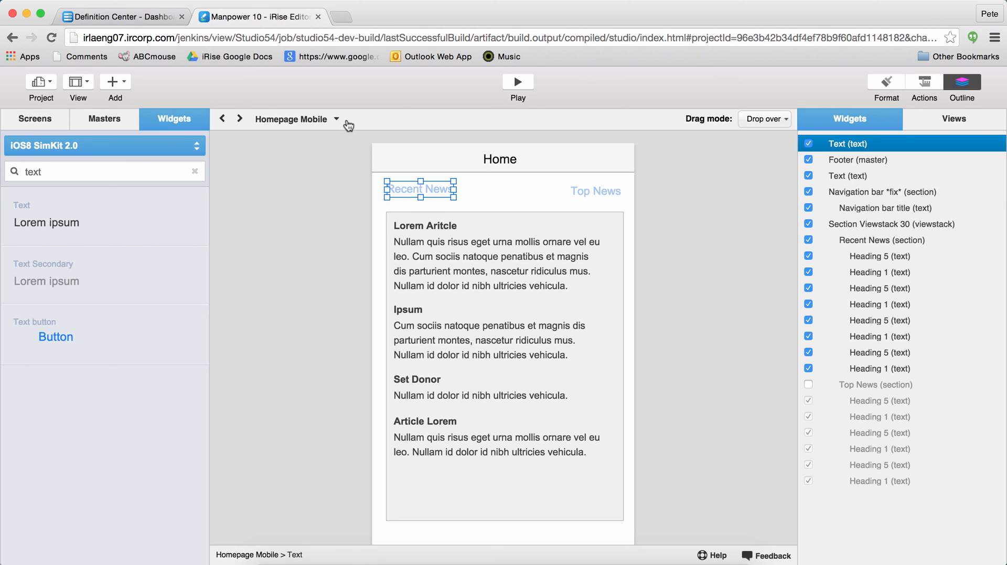
mouse_move(41, 125)
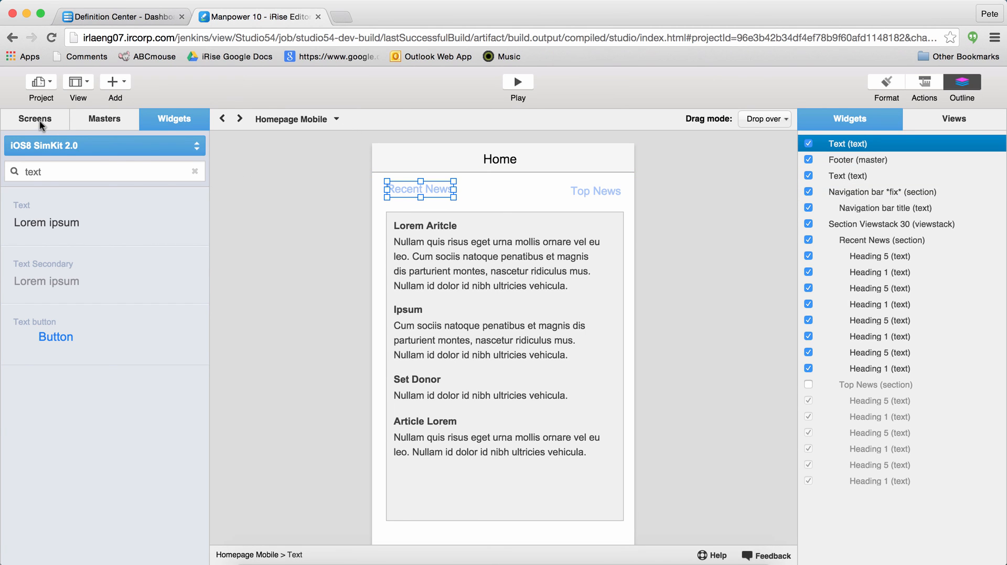
- Scroll the Screens list, glance at Swipe, and return to Homepage Mobile
left_click(36, 118)
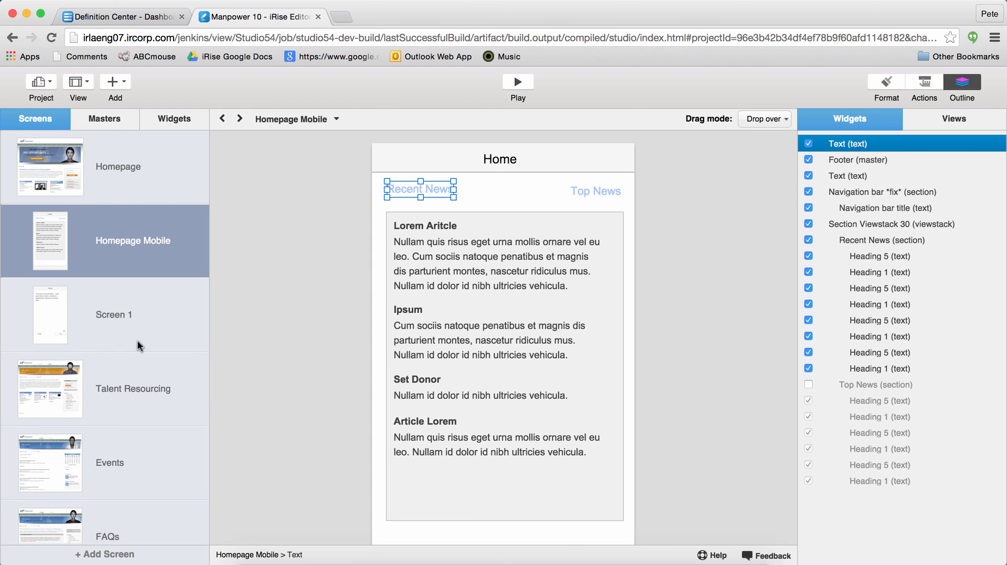
scroll("down", 3)
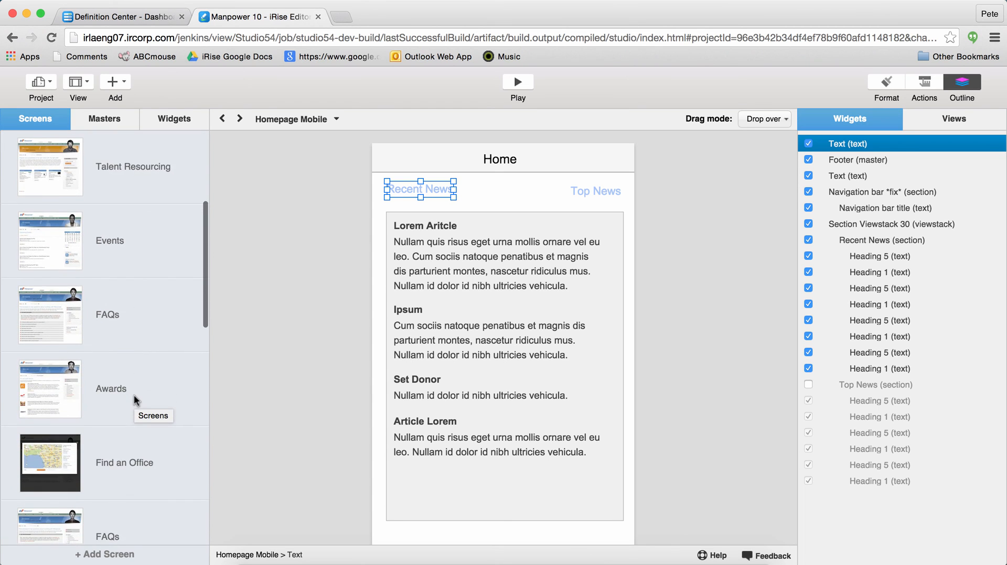
scroll("down", 3)
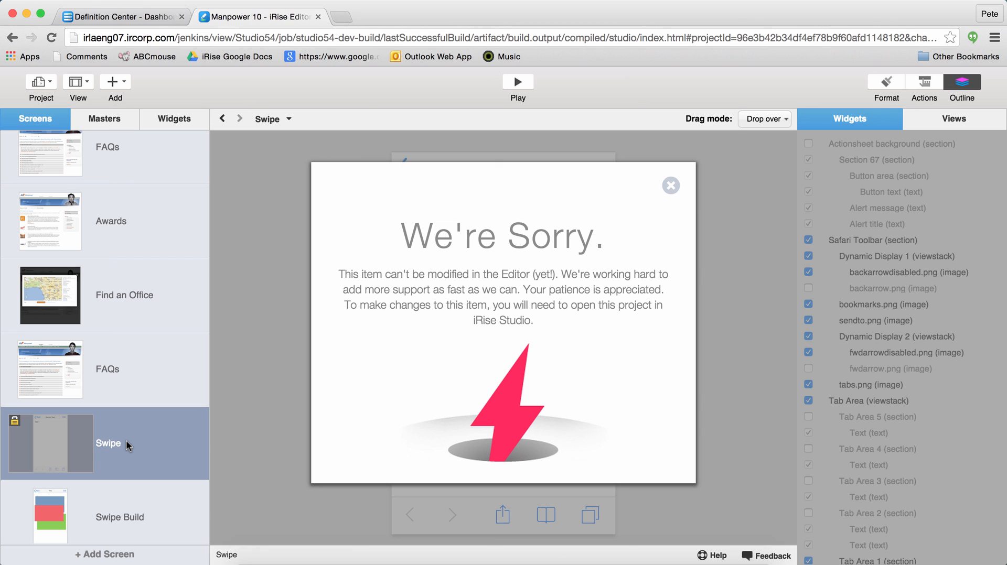
mouse_move(142, 224)
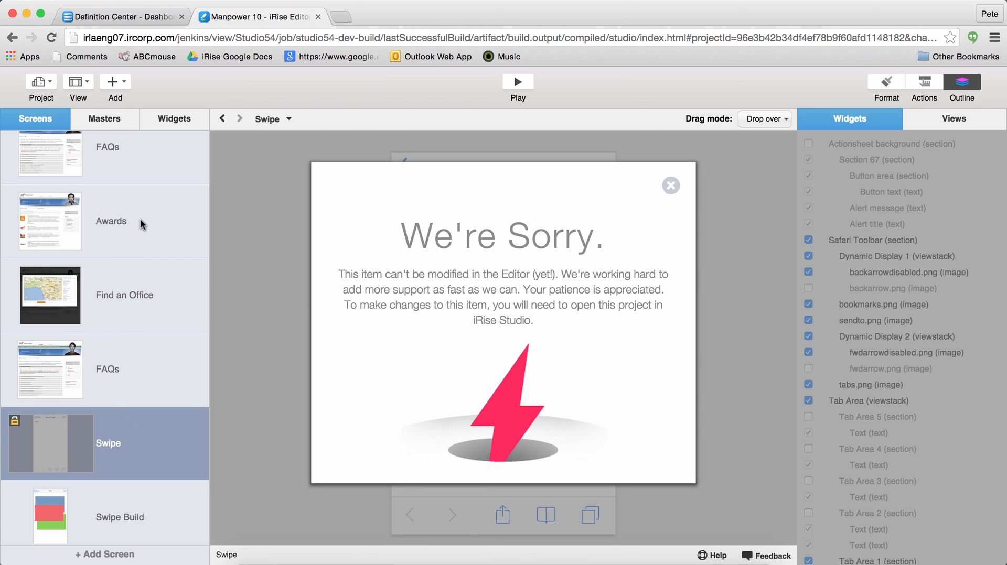
scroll("up", 3)
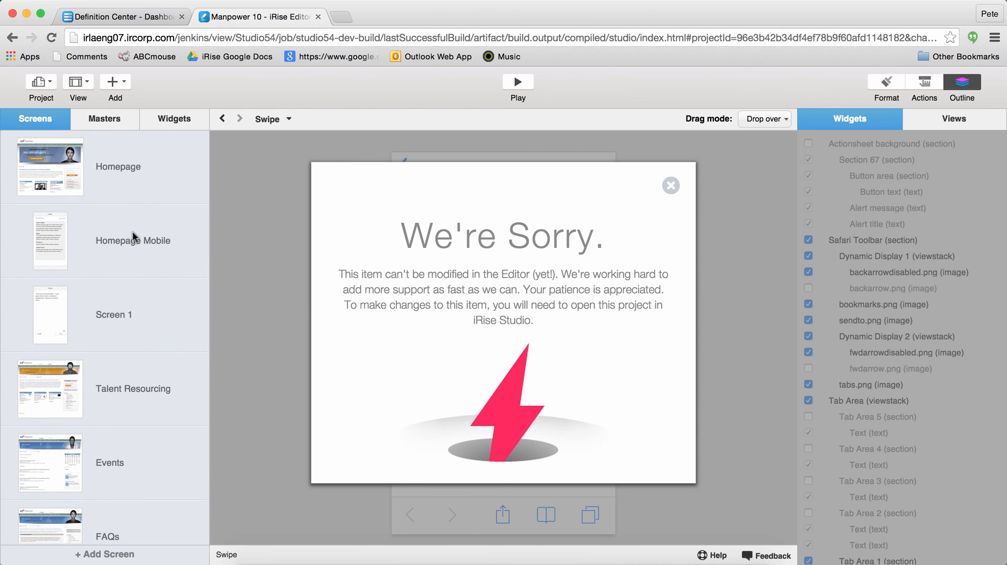
left_click(670, 184)
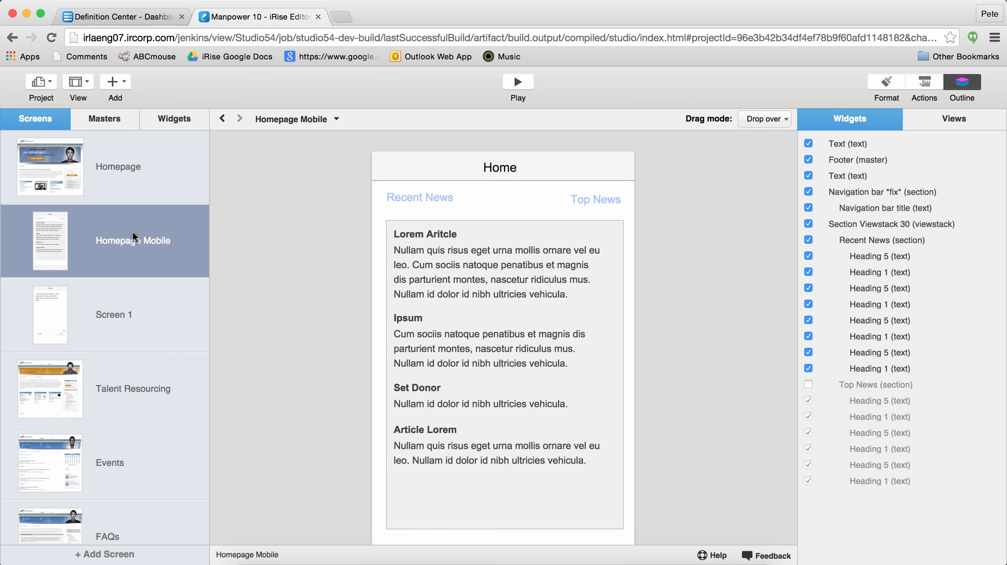